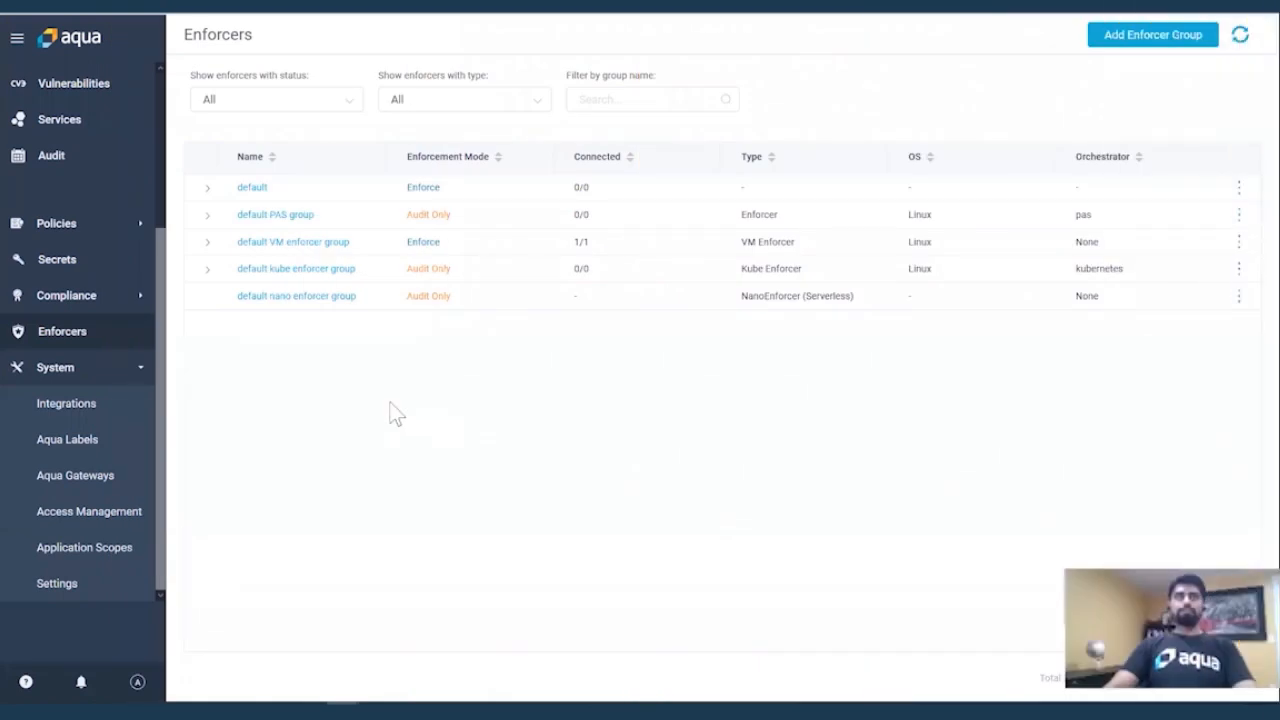
mouse_move(480, 445)
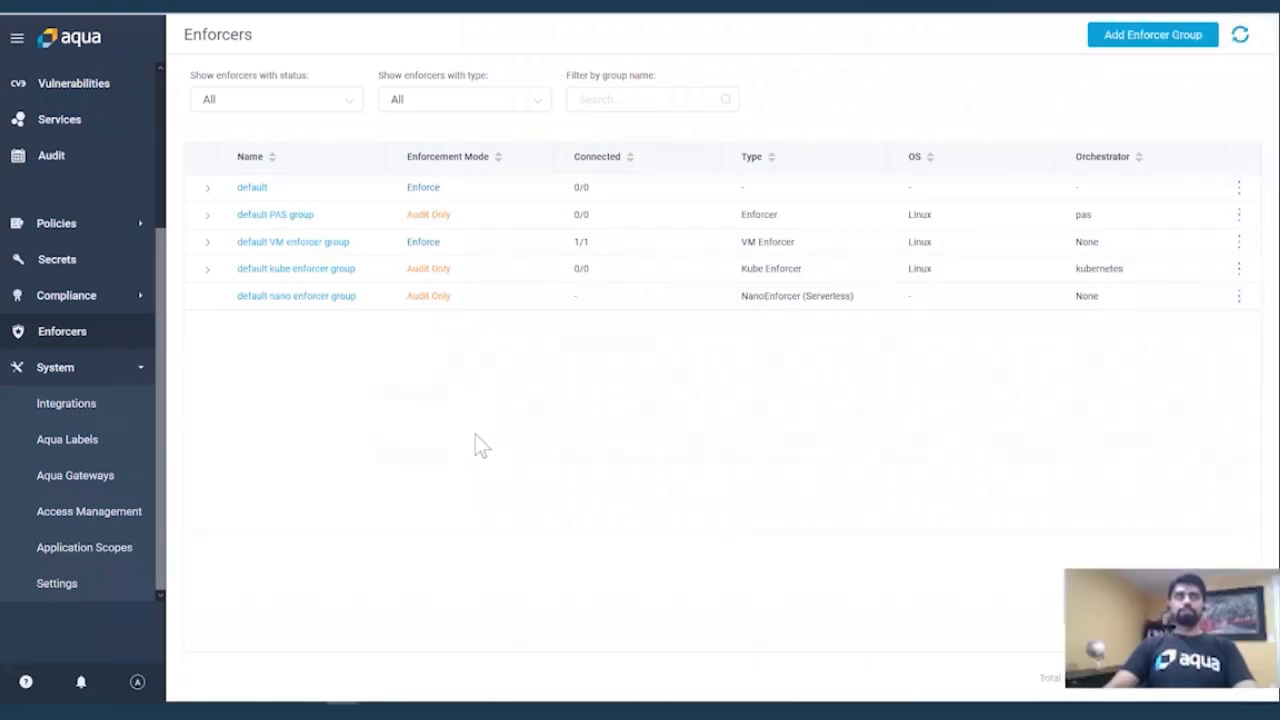
mouse_move(357, 400)
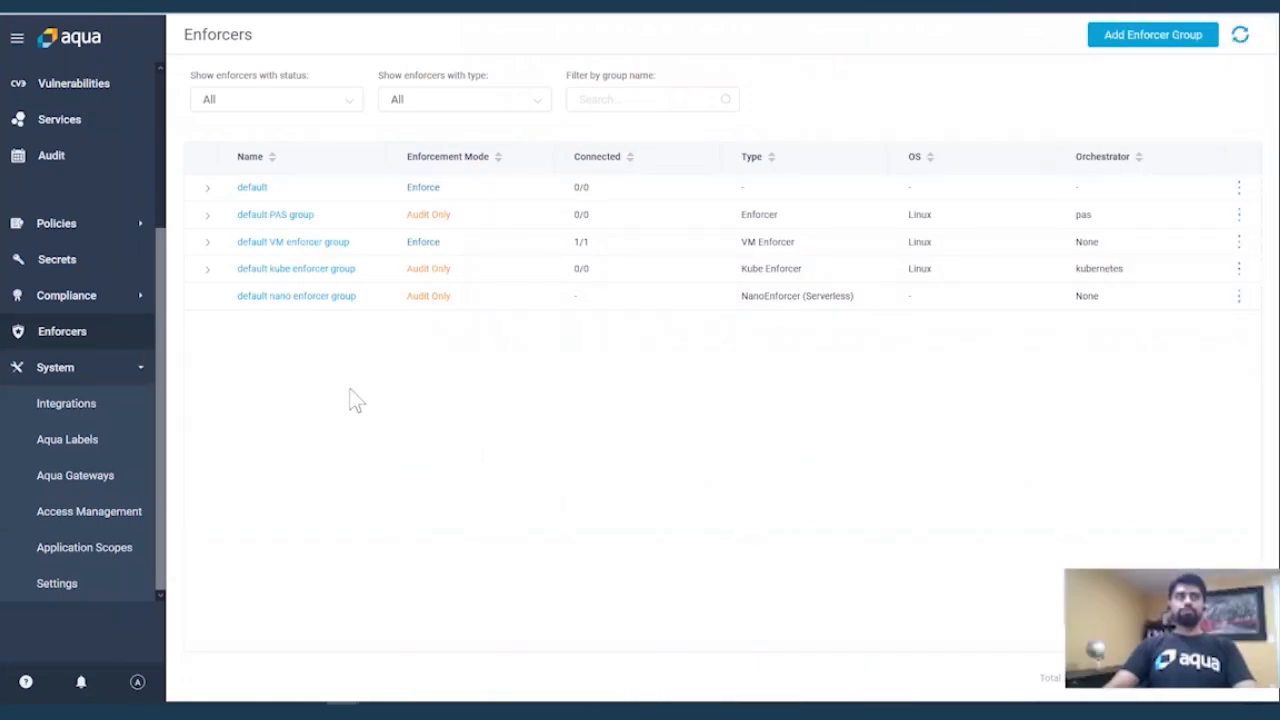
mouse_move(378, 370)
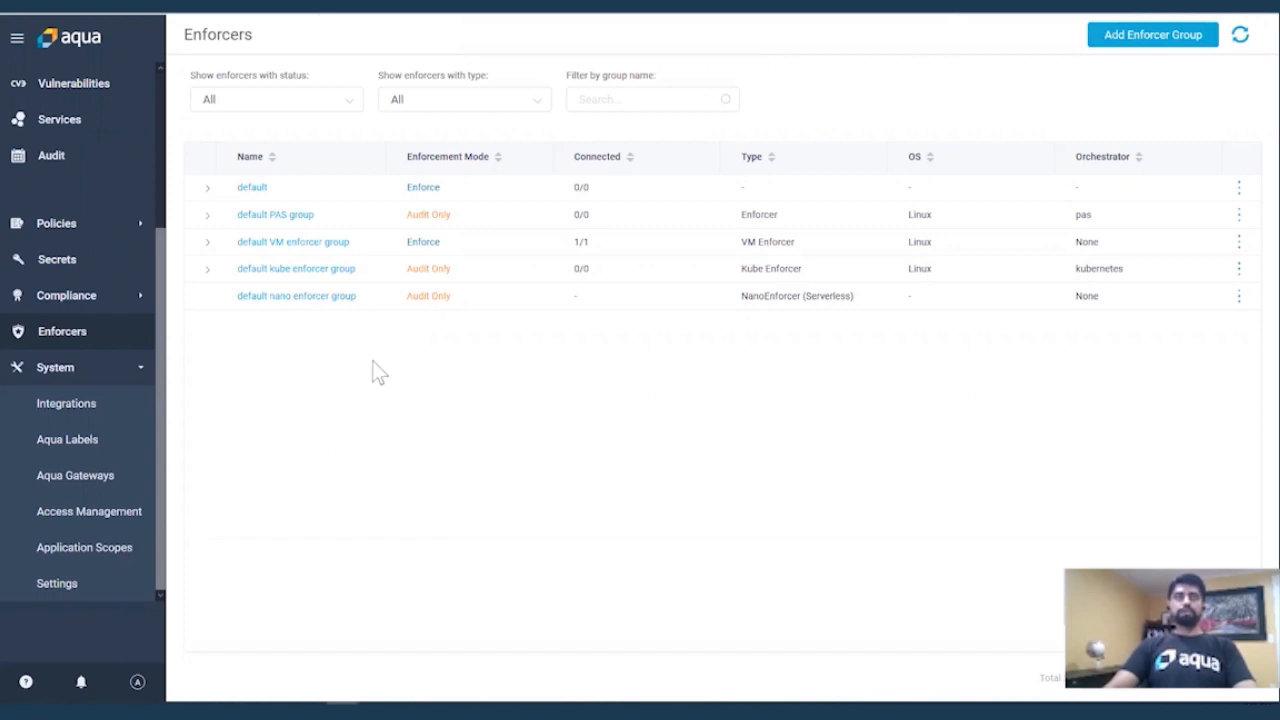
mouse_move(240, 325)
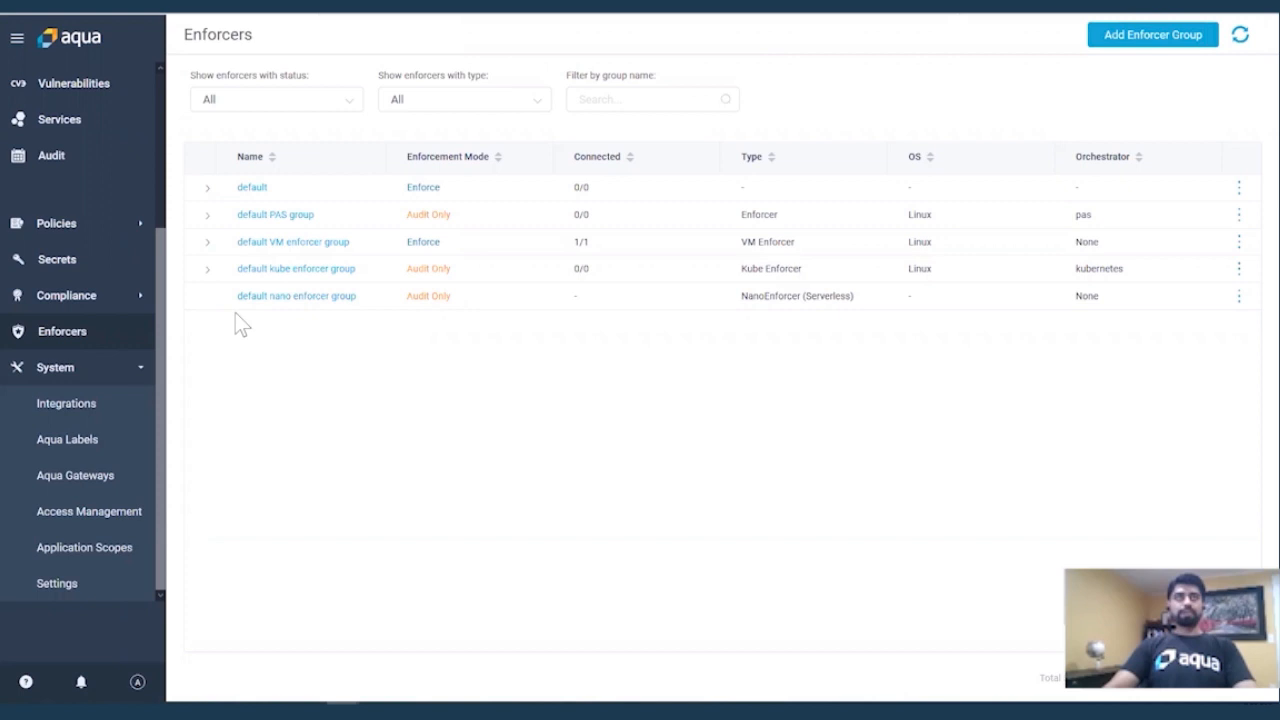
Expand 'default VM enforcer group' to show its one connected enforcer in Enforce mode.
left_click(208, 242)
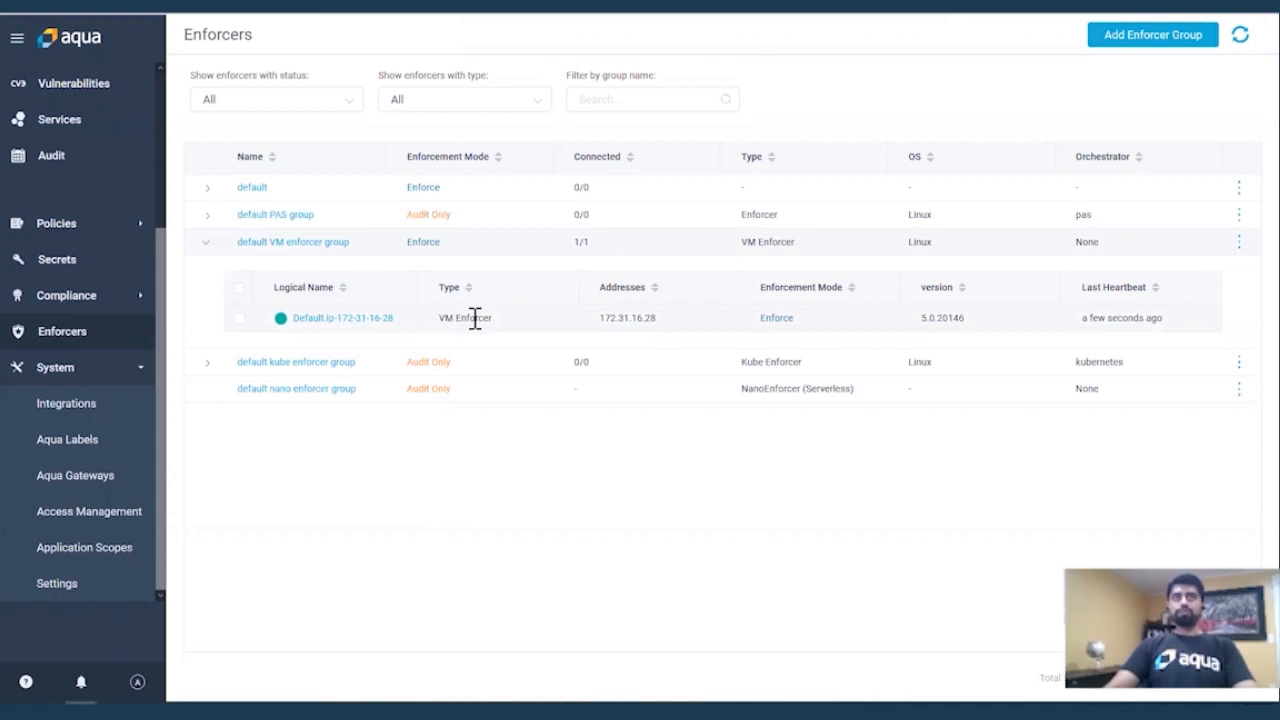
mouse_move(456, 320)
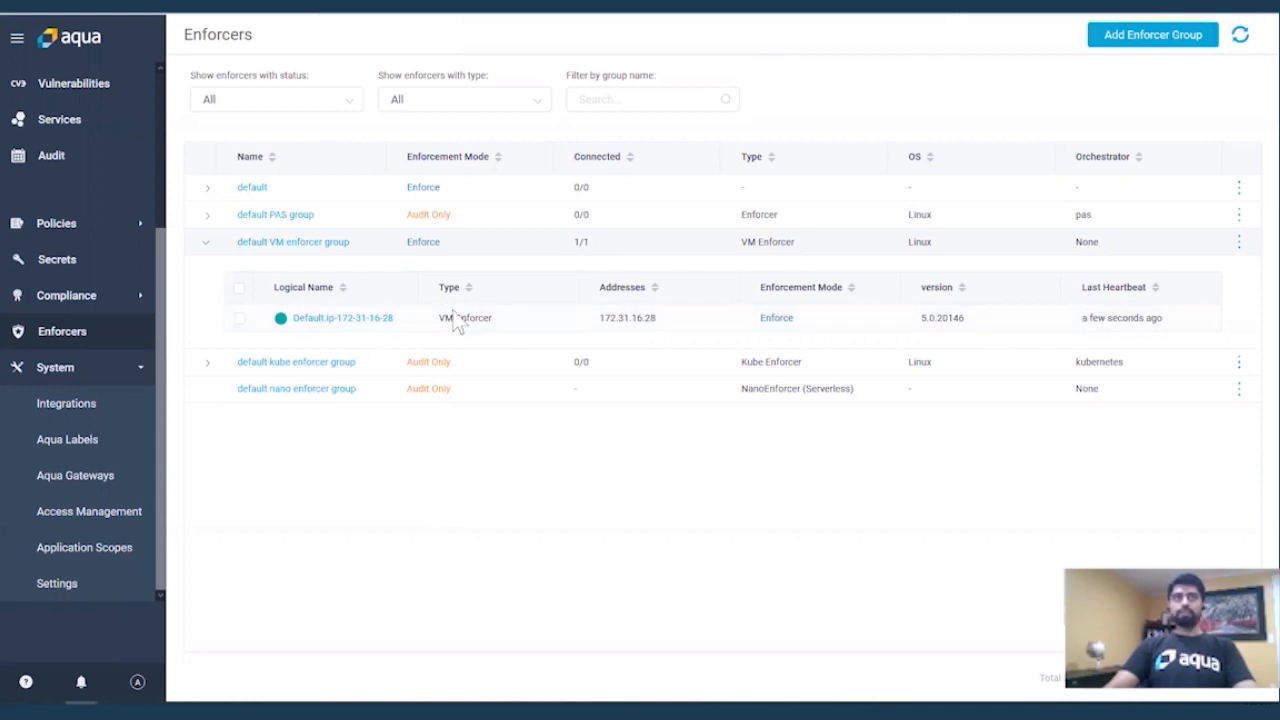
mouse_move(110, 302)
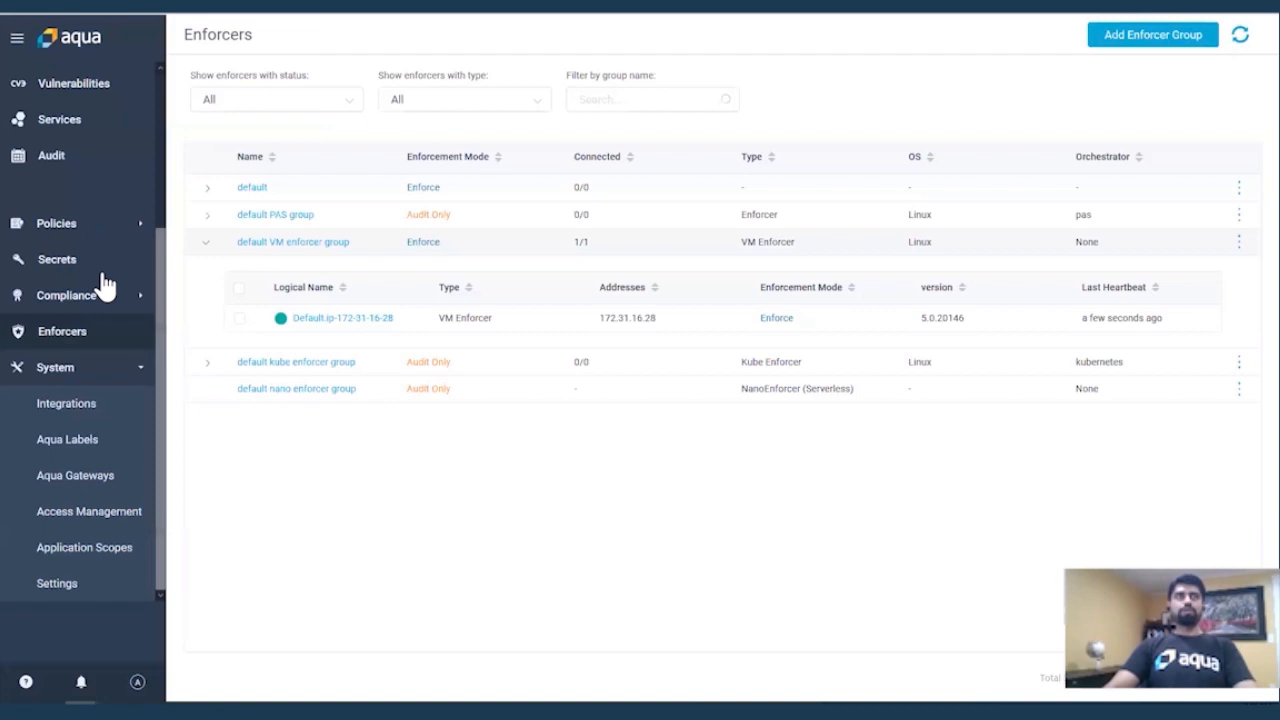
Open Infrastructure assets listing three hosts, both Windows hosts without enforcers.
left_click(72, 223)
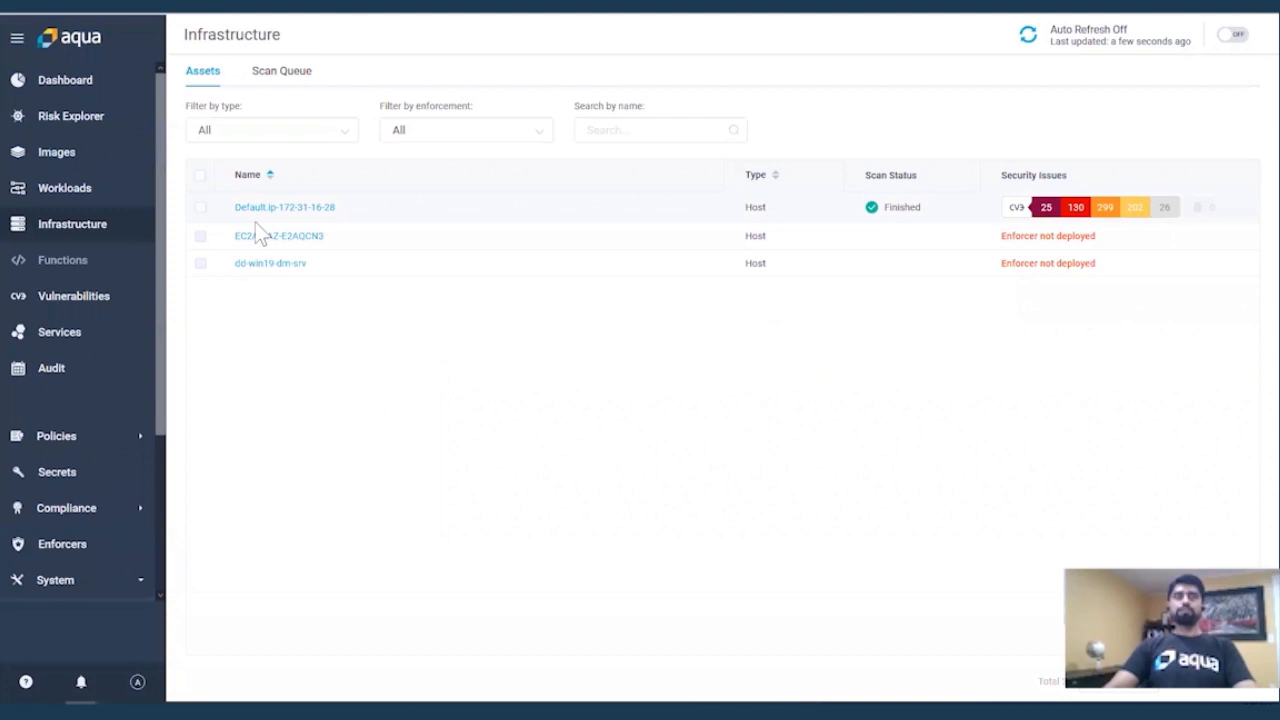
mouse_move(503, 306)
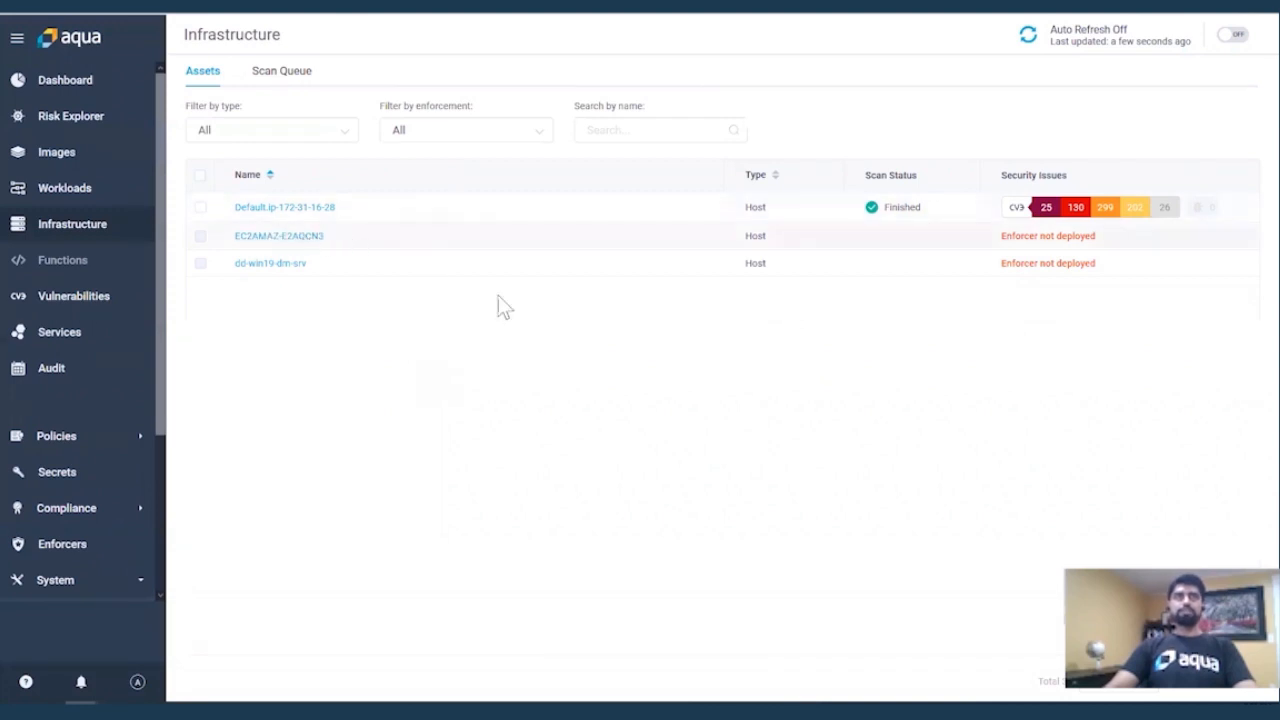
mouse_move(440, 377)
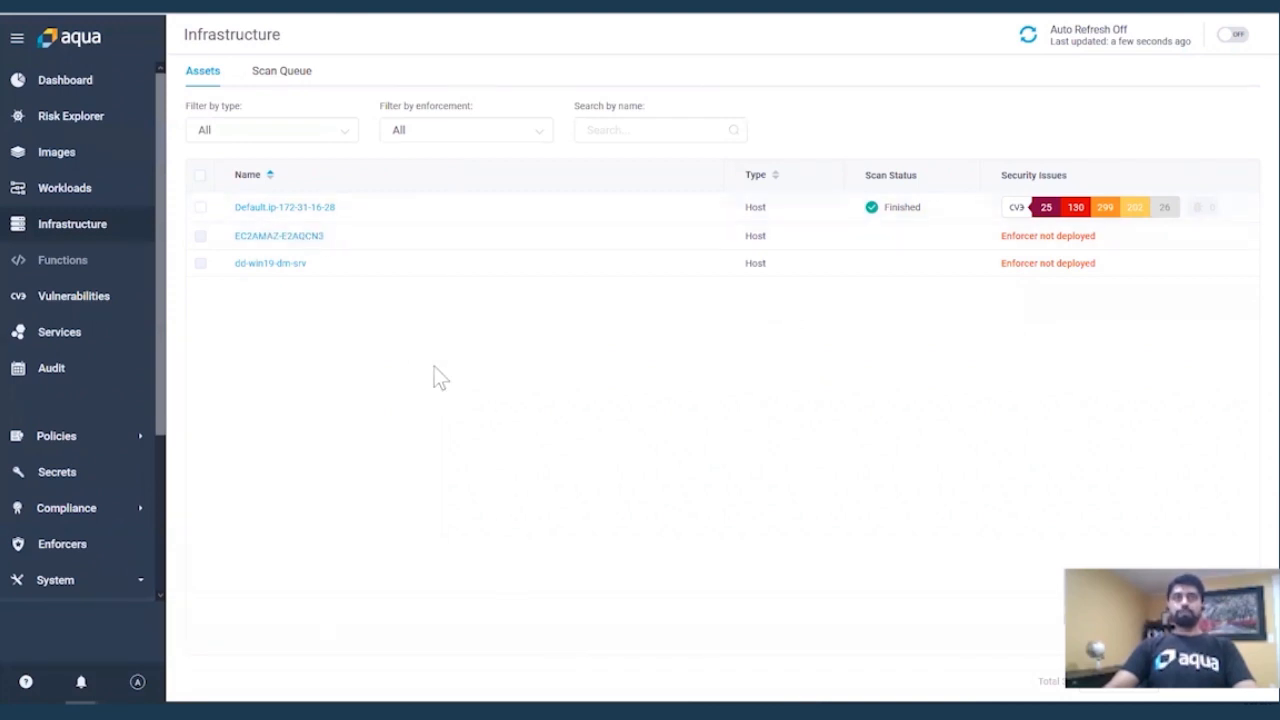
mouse_move(373, 347)
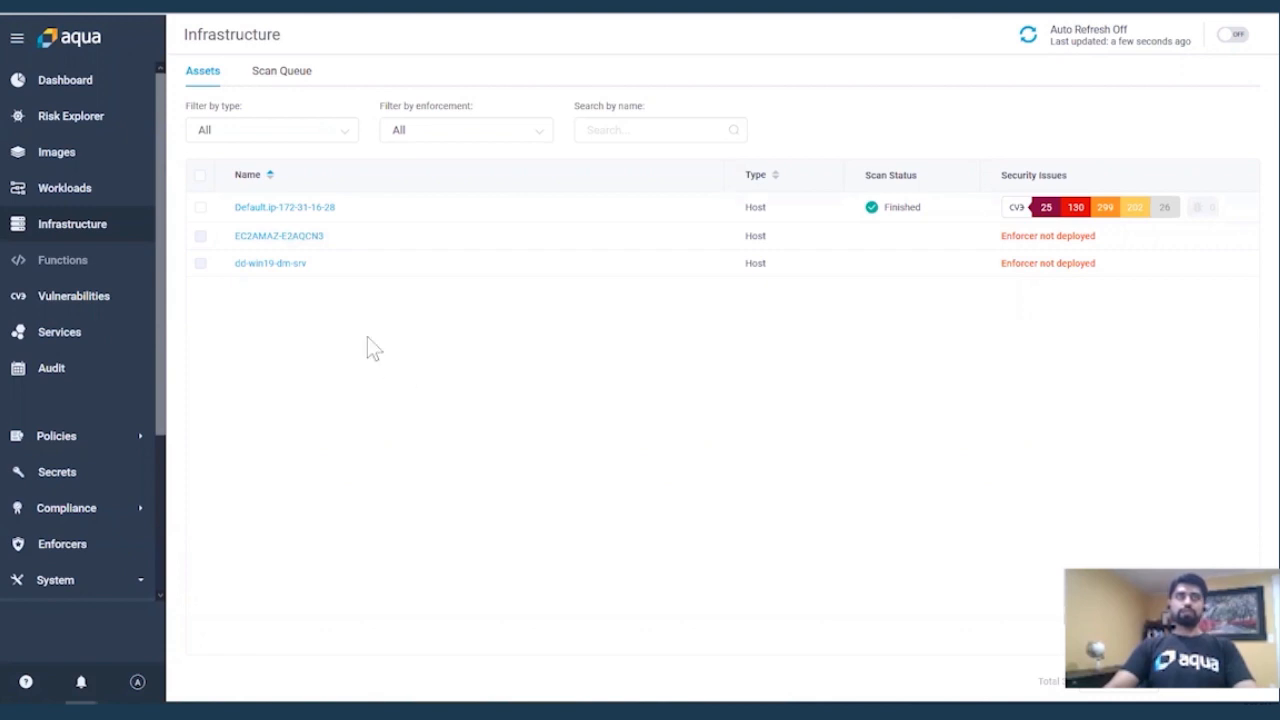
mouse_move(310, 393)
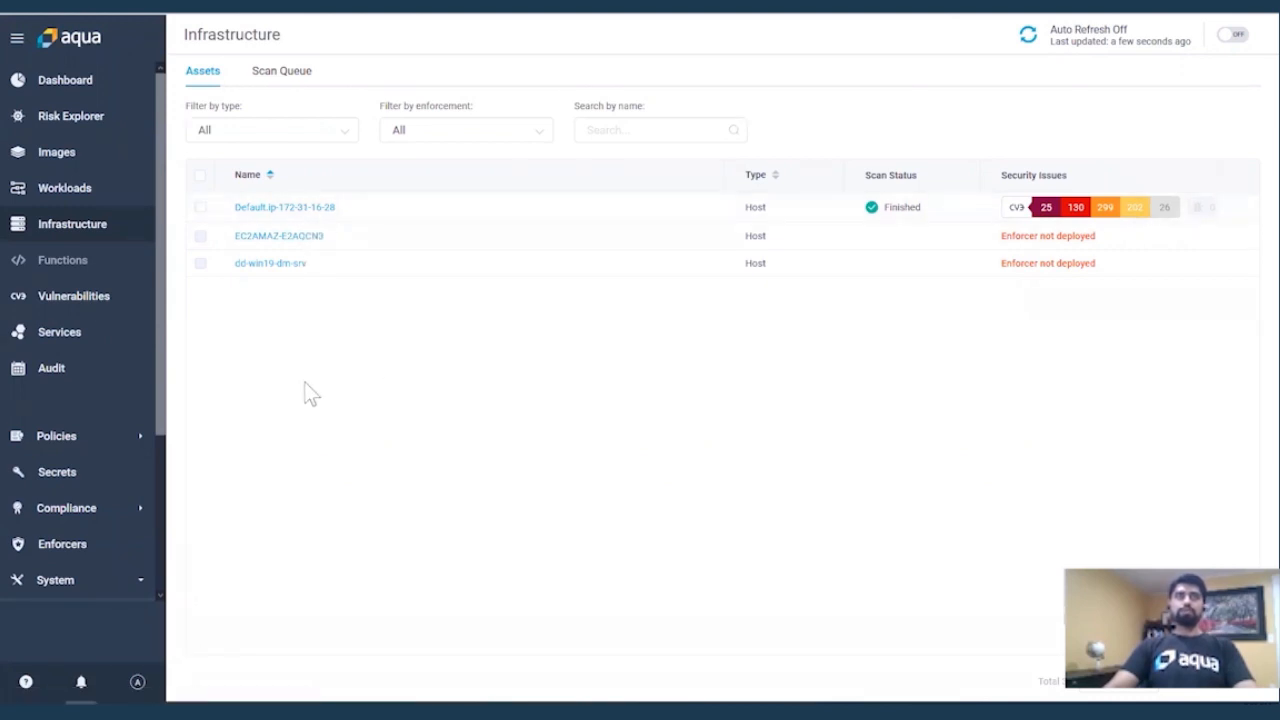
mouse_move(308, 413)
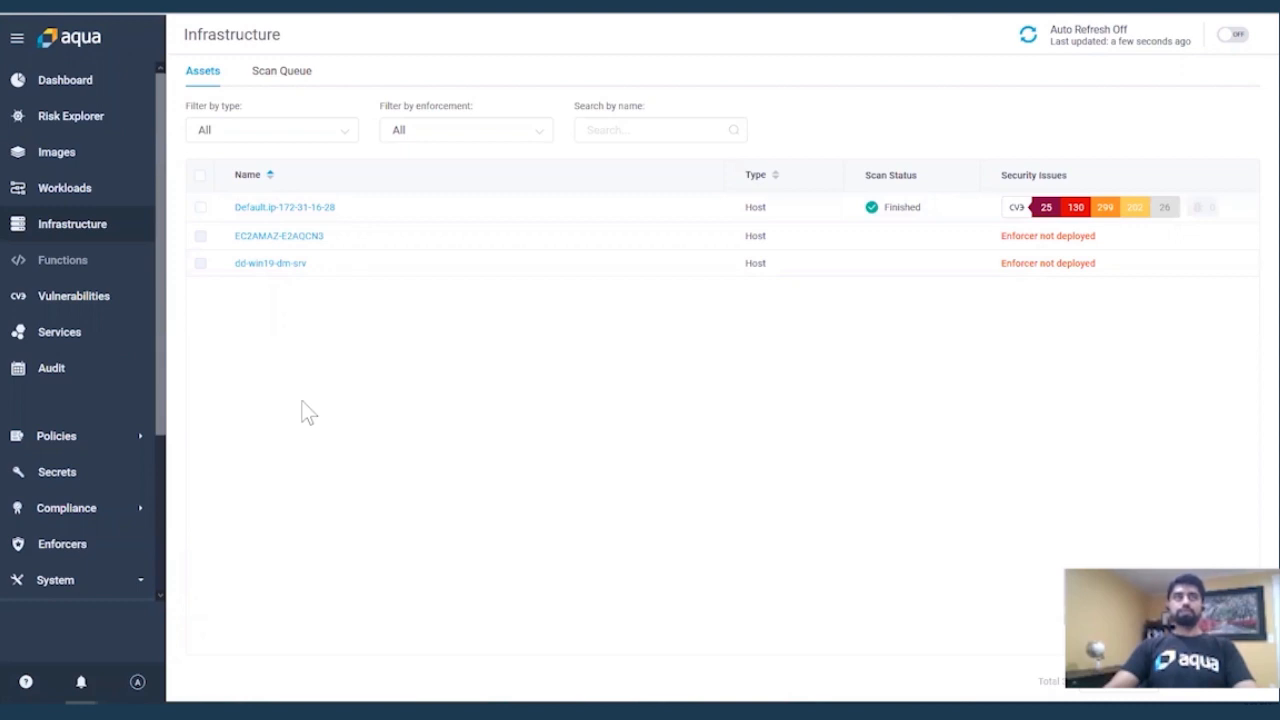
mouse_move(218, 244)
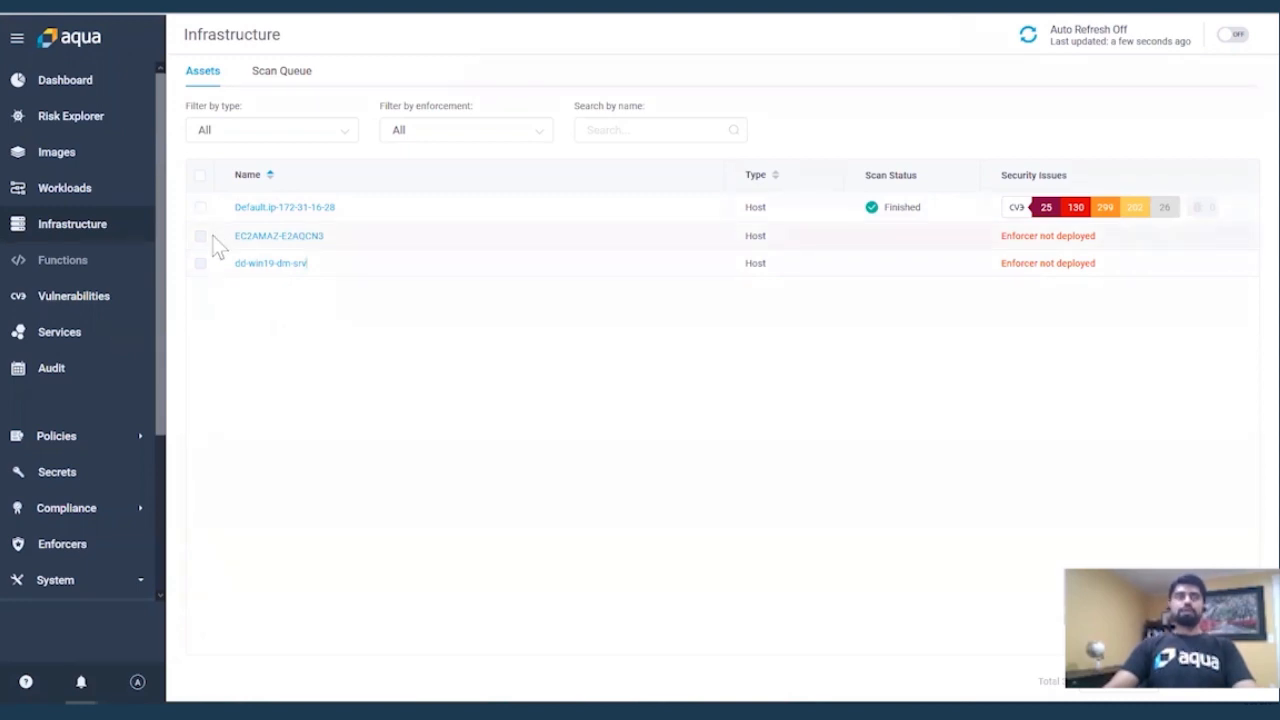
mouse_move(145, 162)
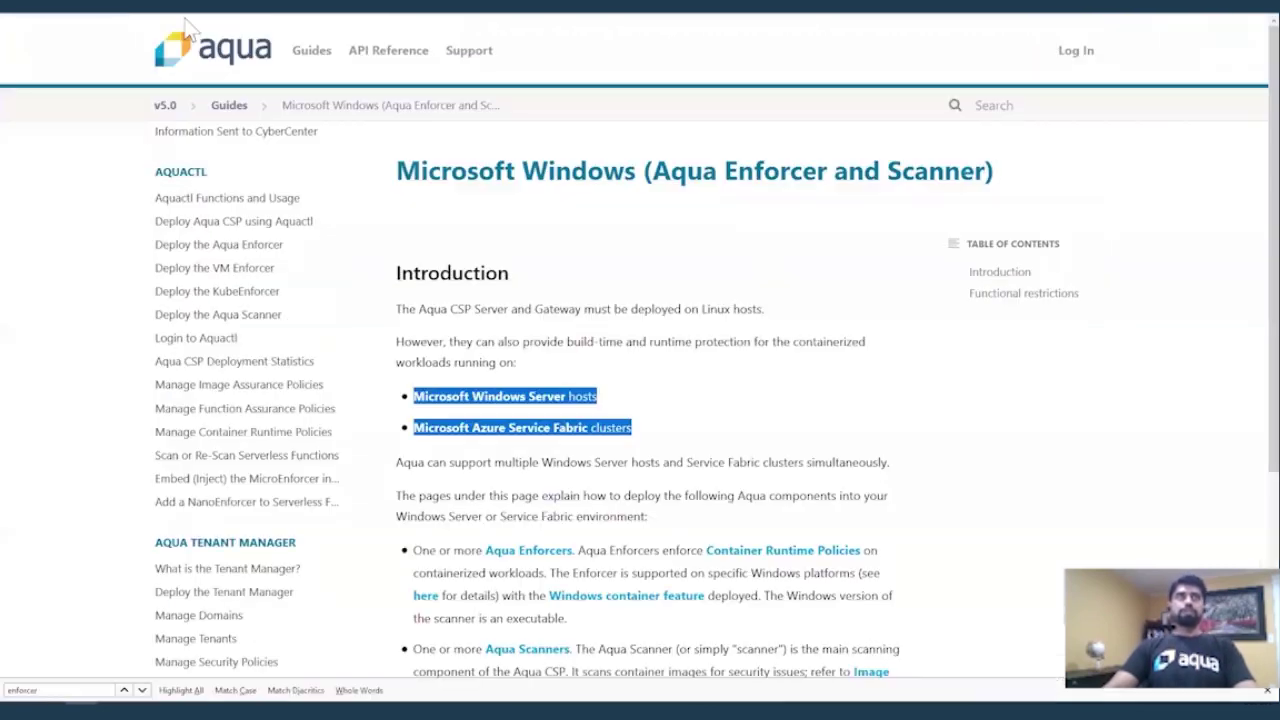
mouse_move(707, 257)
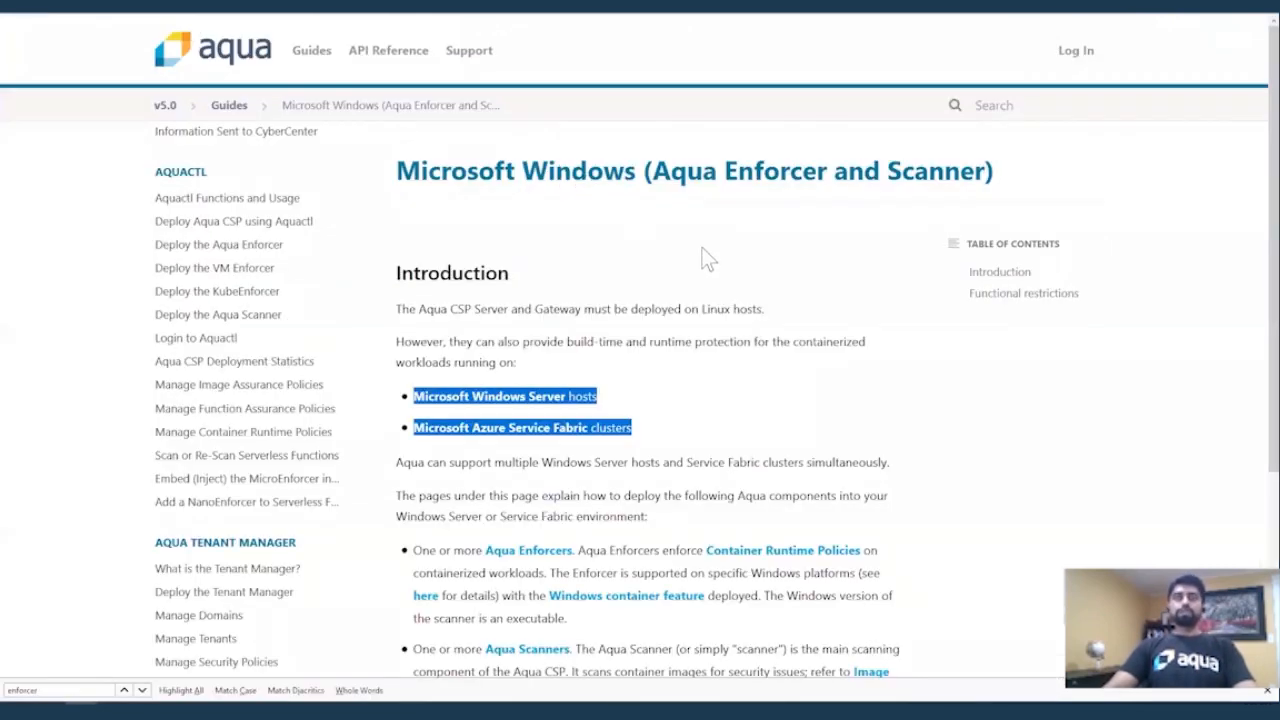
mouse_move(473, 204)
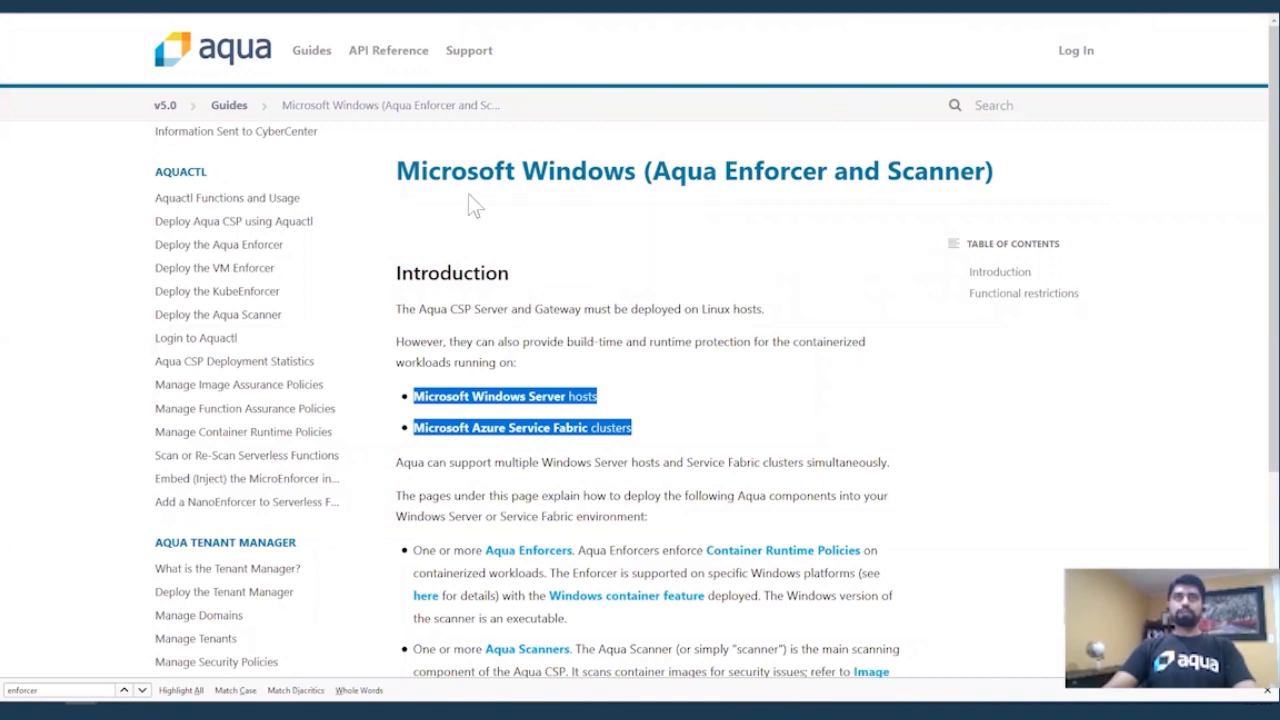
mouse_move(758, 210)
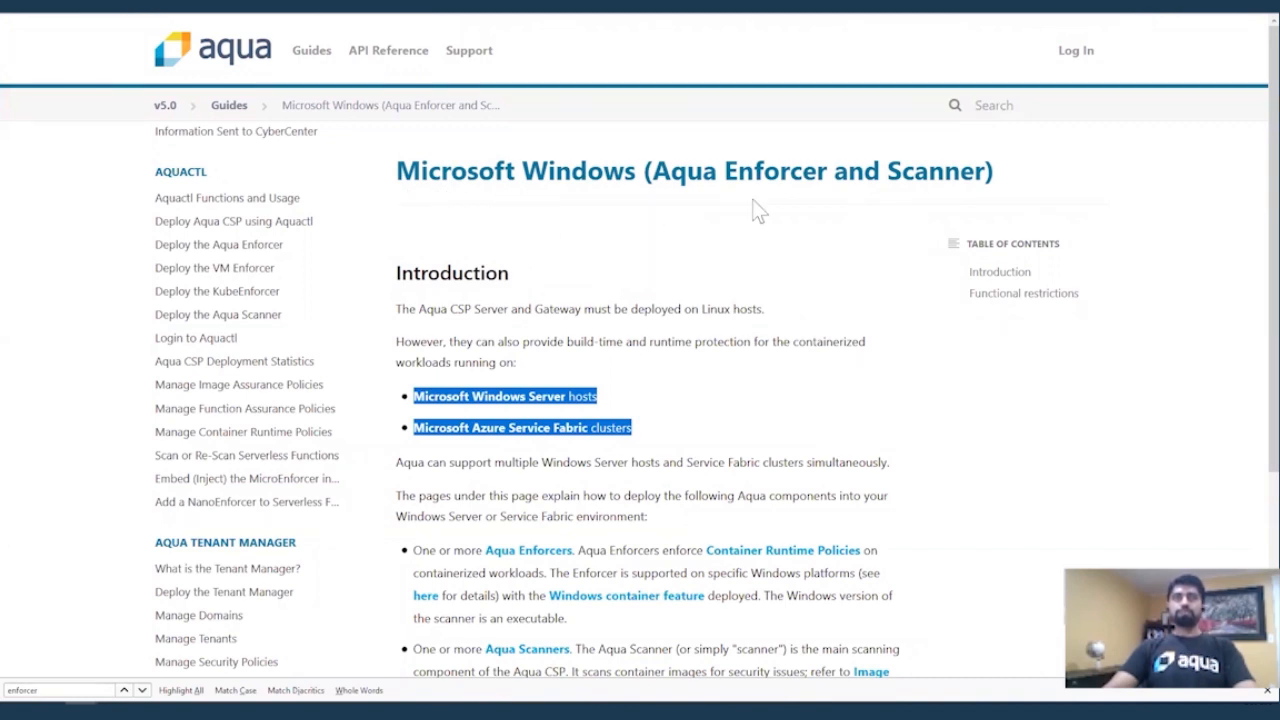
mouse_move(790, 200)
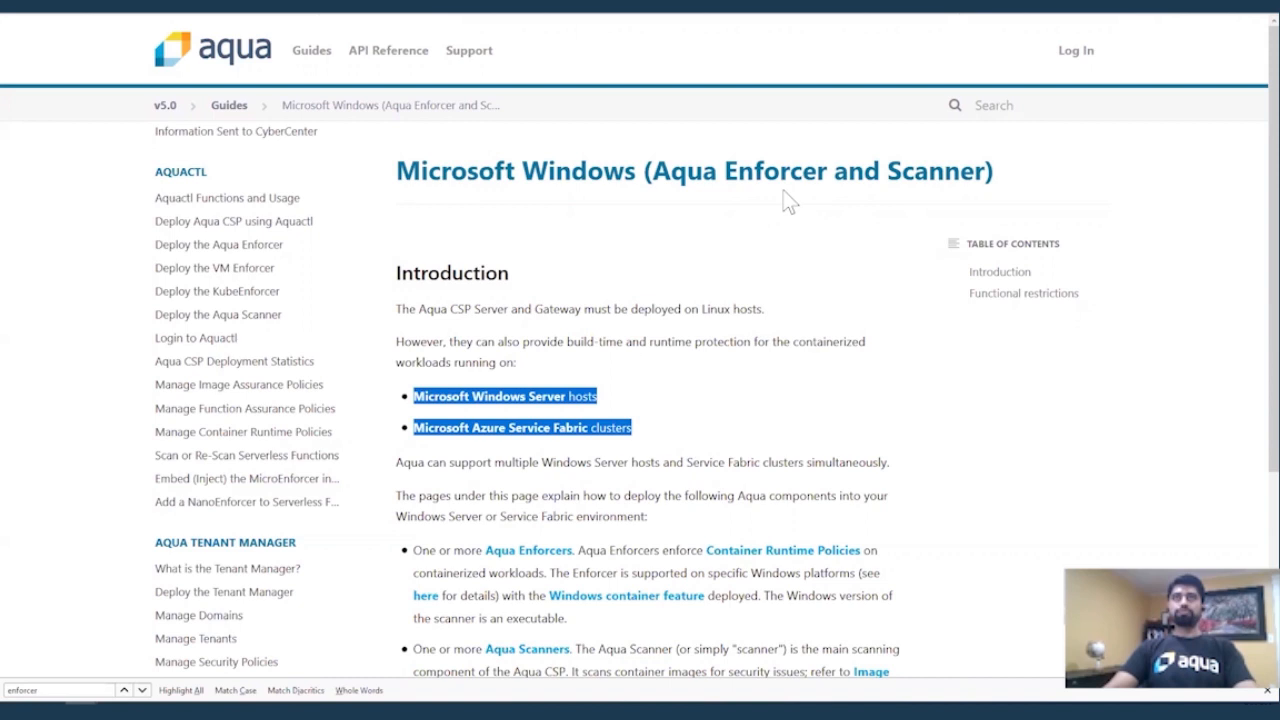
Open the Microsoft Windows (Aqua Enforcer and Scanner) guide in the Aqua docs.
left_click(718, 388)
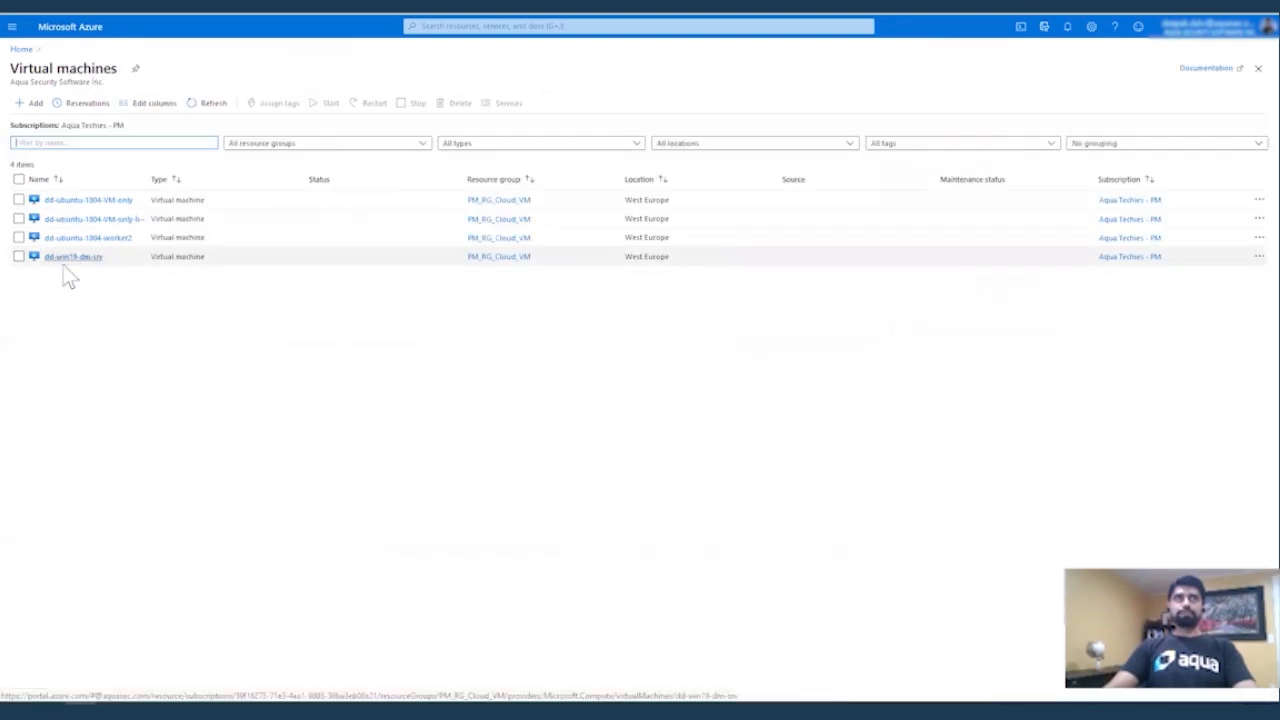
Show Azure's Virtual machines list, including the Windows VM dd-win19-dm-srv.
left_click(72, 256)
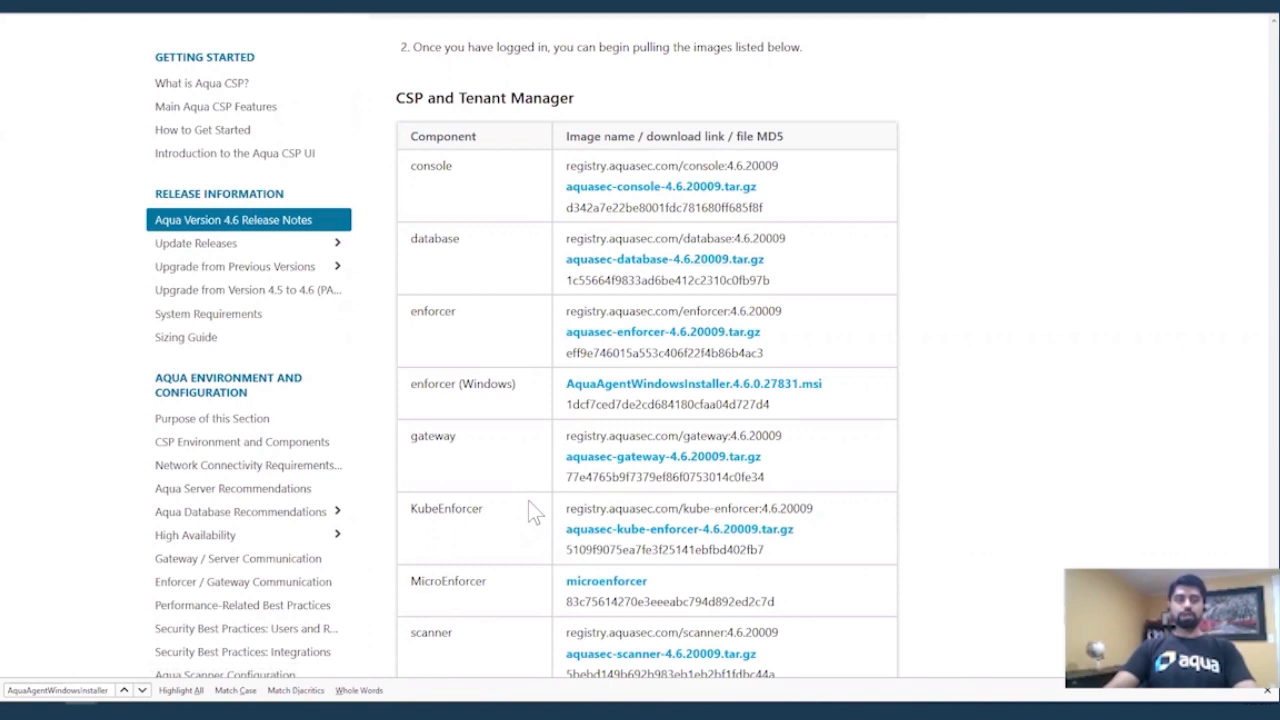
mouse_move(490, 380)
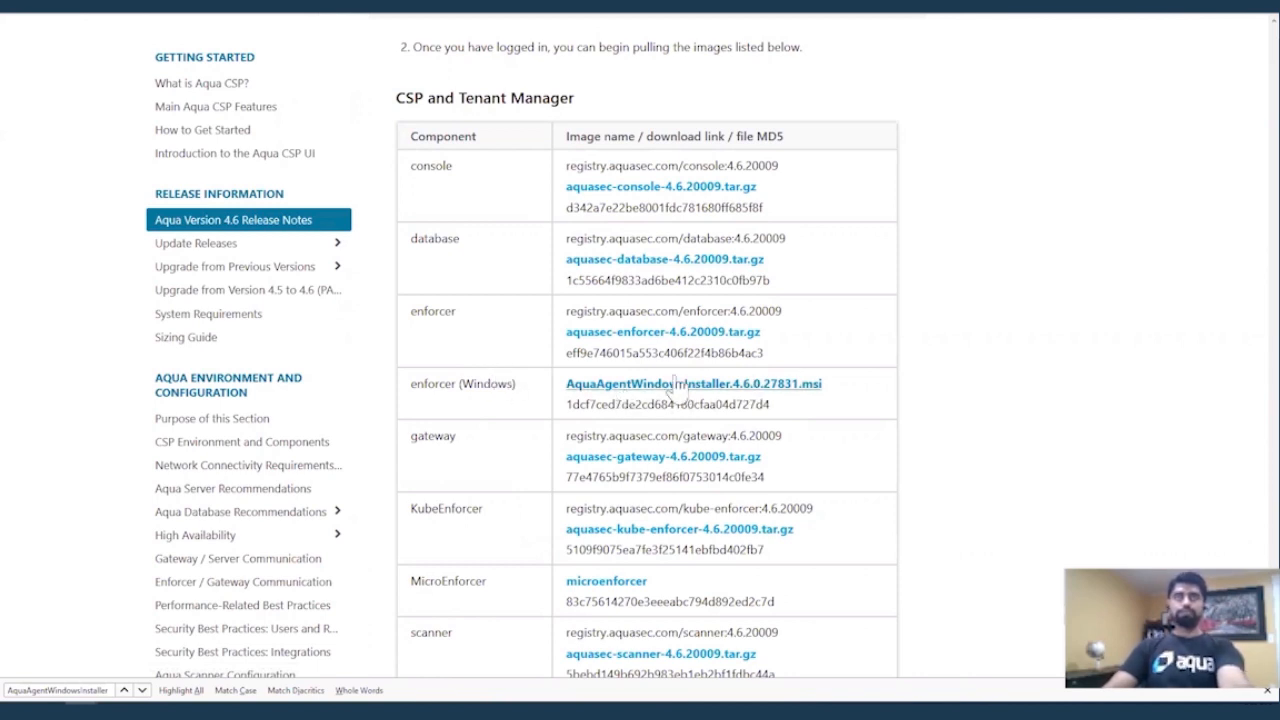
mouse_move(825, 430)
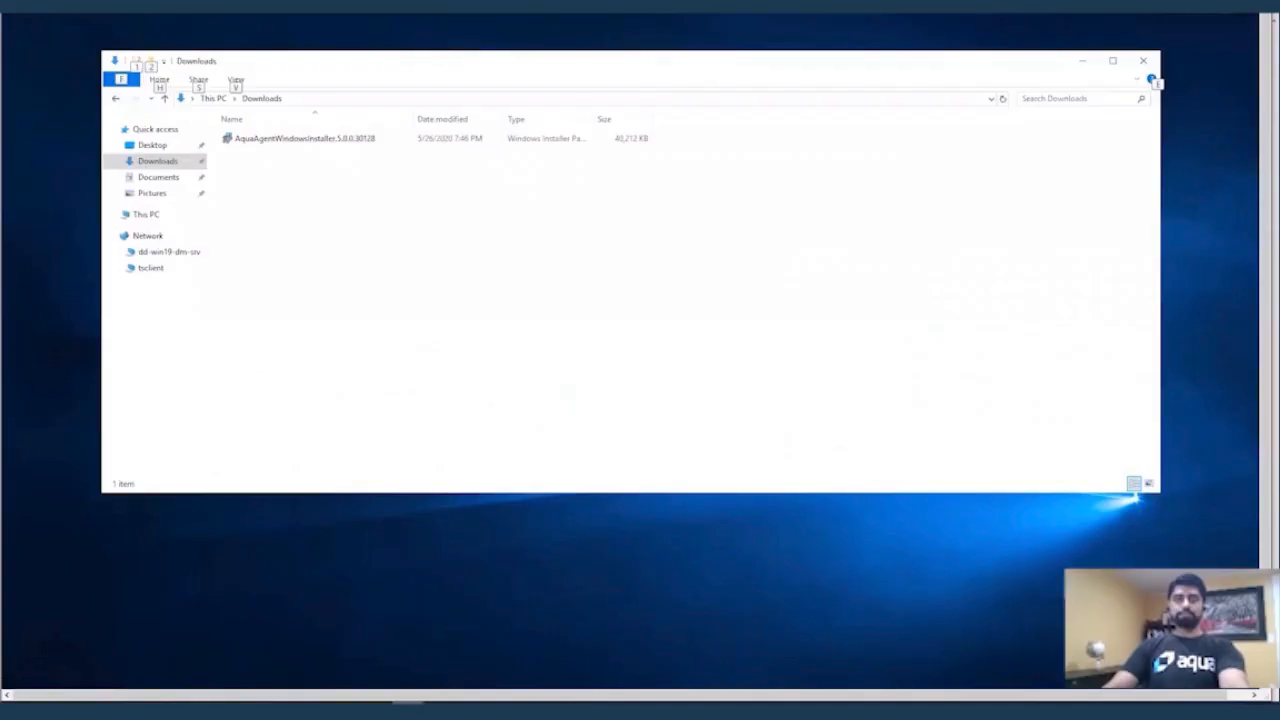
mouse_move(390, 349)
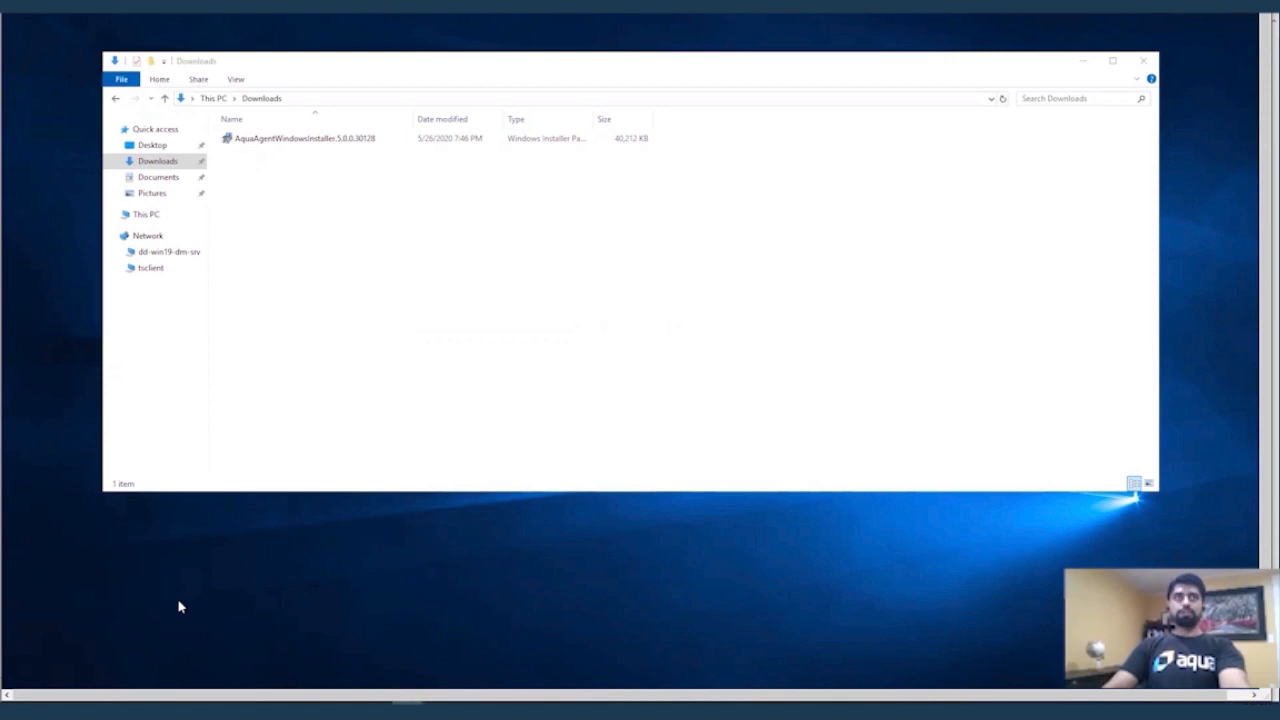
mouse_move(405, 695)
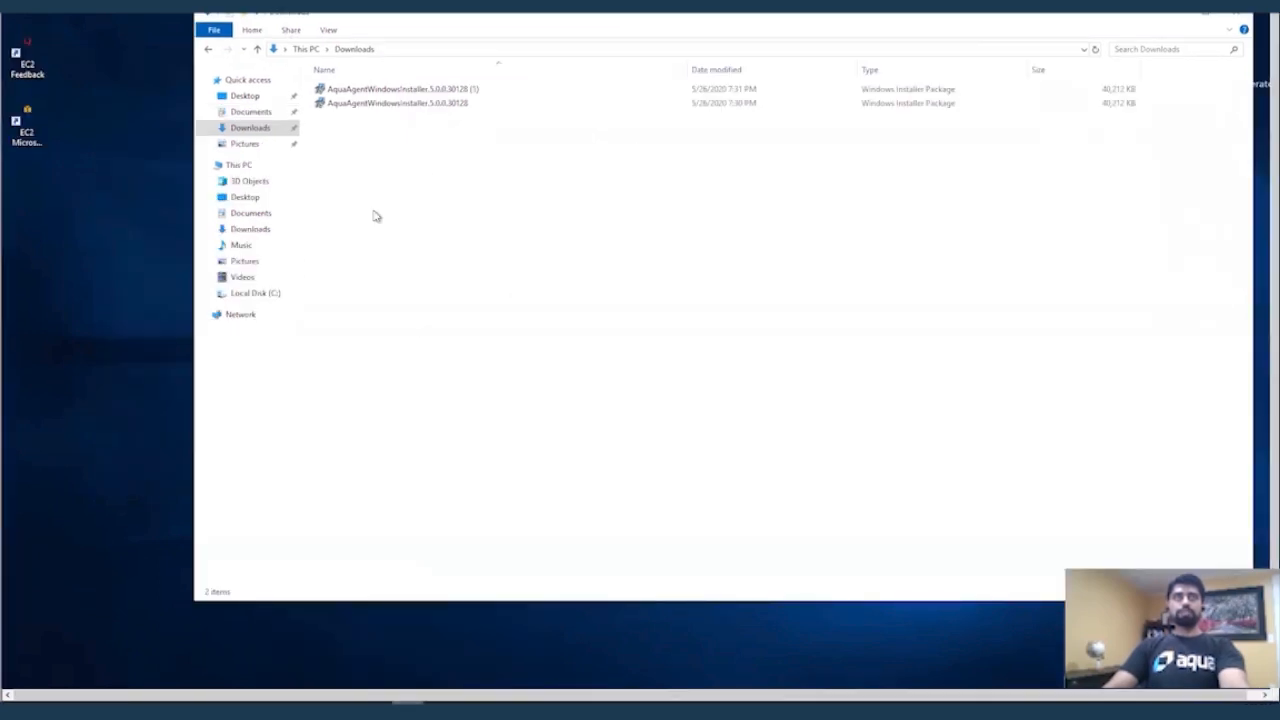
mouse_move(368, 205)
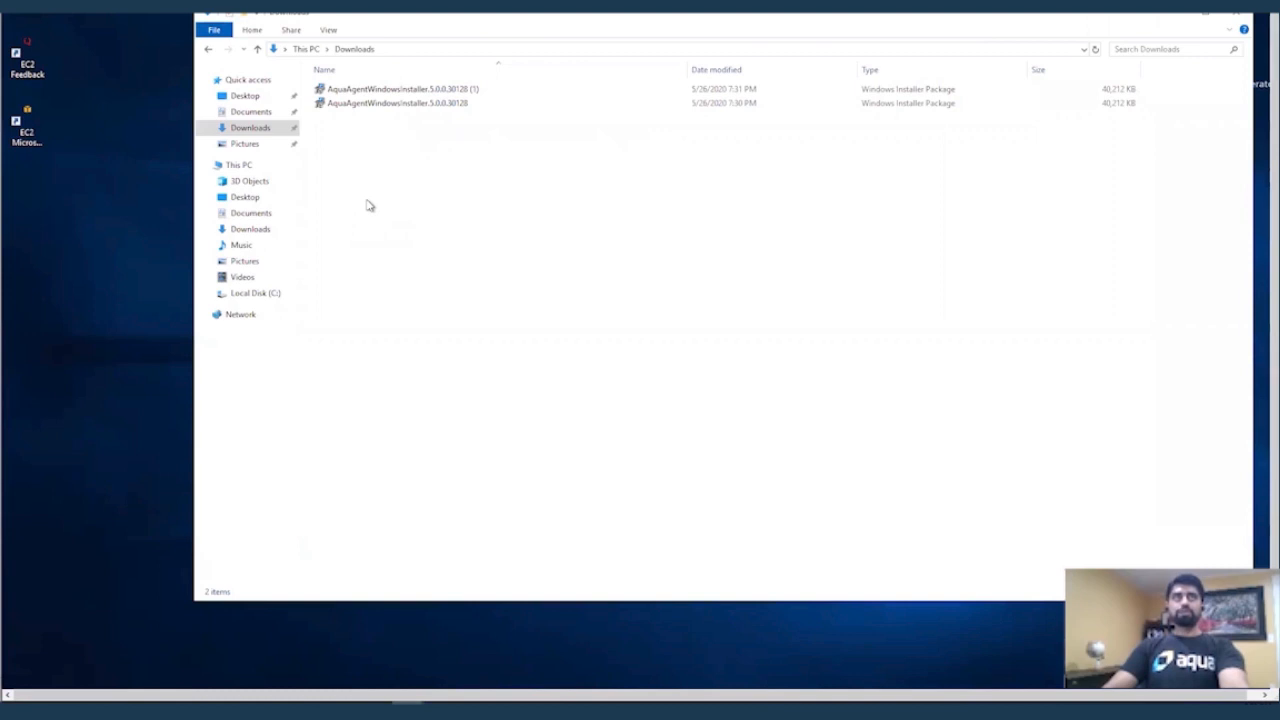
mouse_move(393, 519)
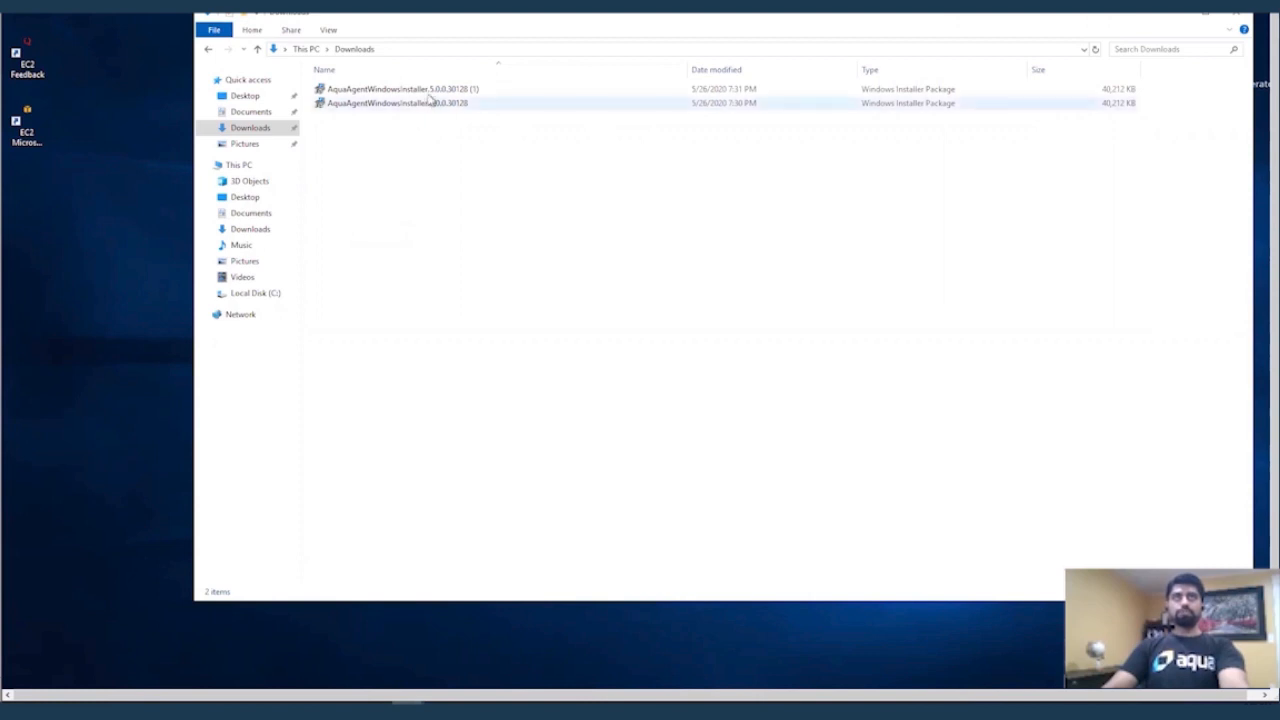
mouse_move(400, 89)
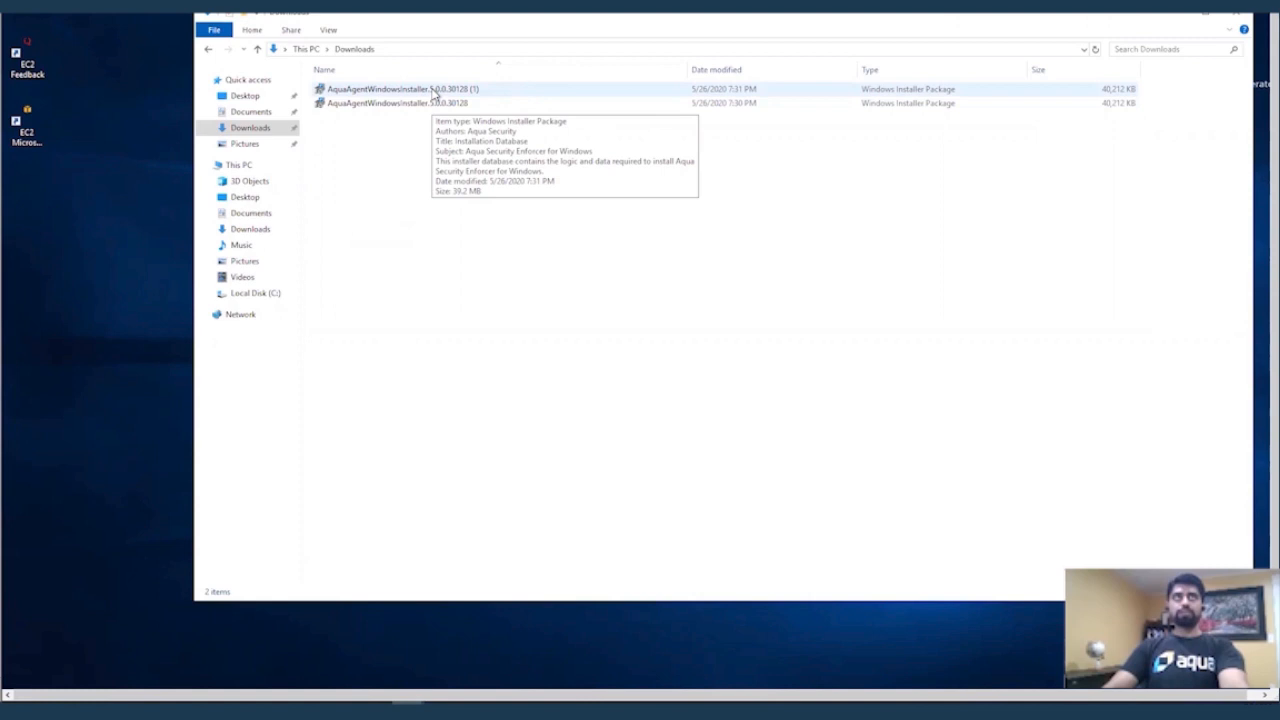
Launch the Enforcer for Windows .msi, pass the welcome screen, and accept the license terms.
double_click(400, 89)
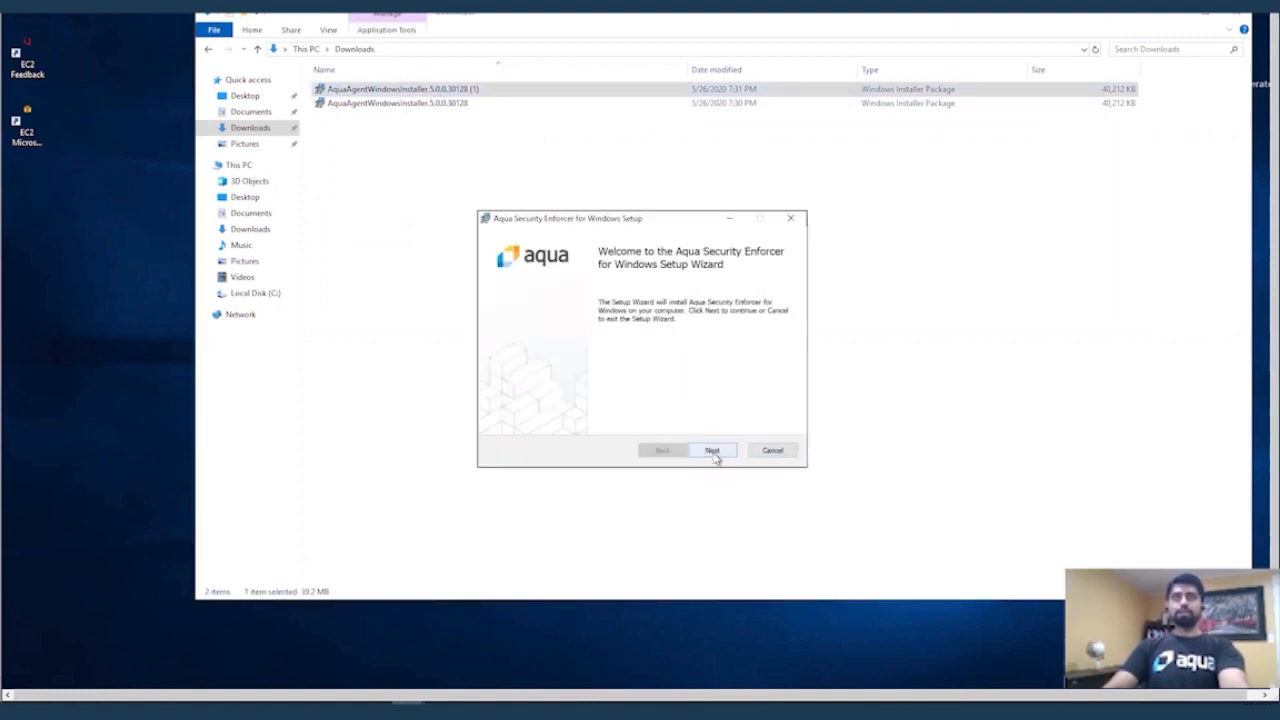
left_click(712, 450)
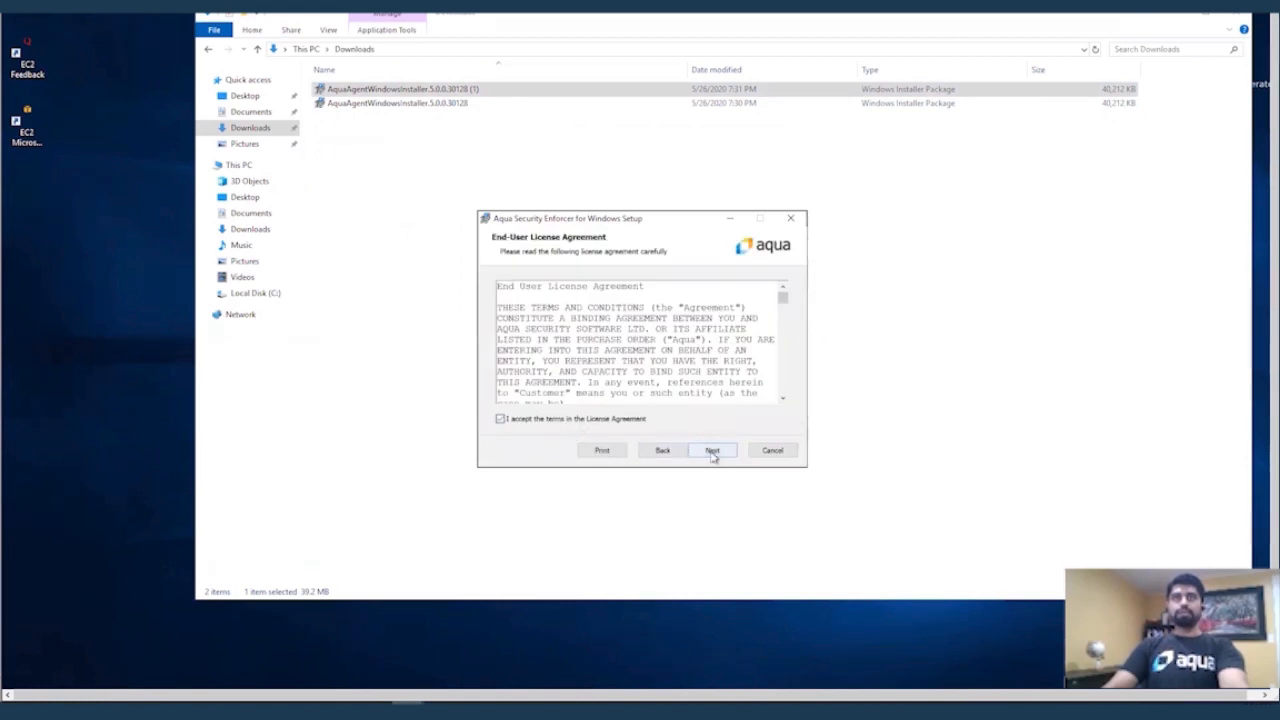
left_click(712, 450)
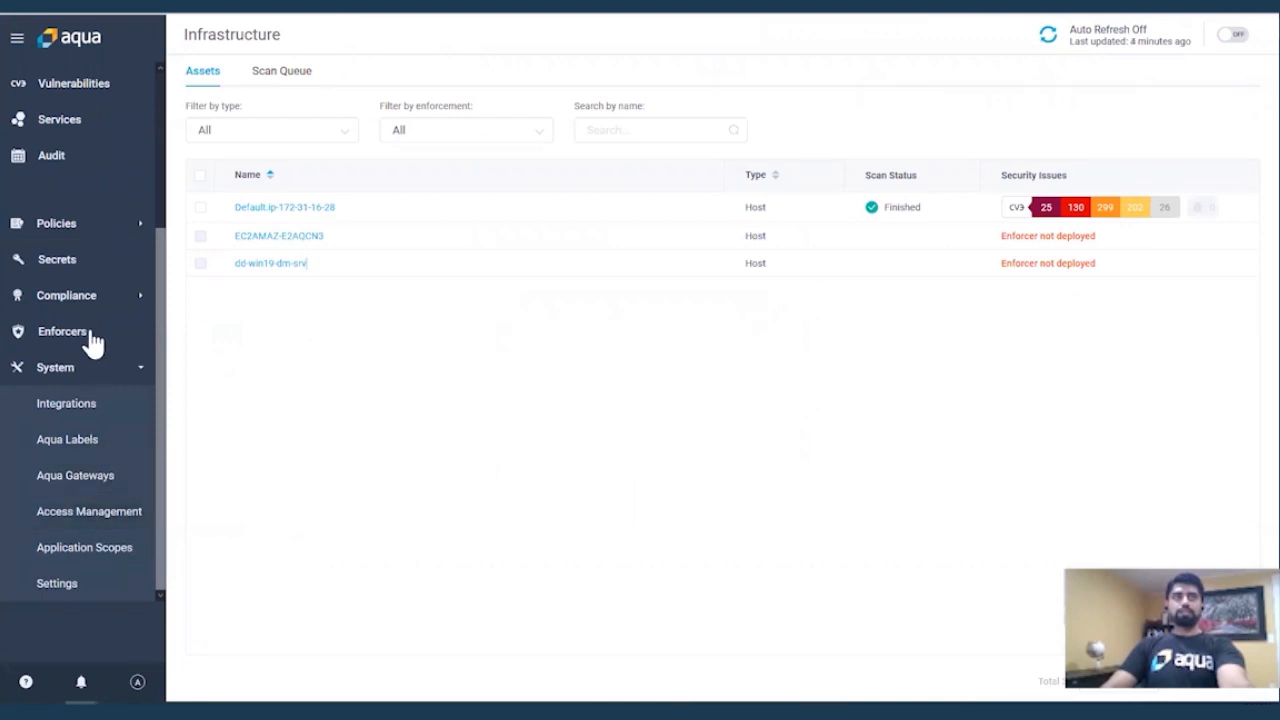
View System > Aqua Gateways to check the connected gateway's SSH address.
left_click(62, 331)
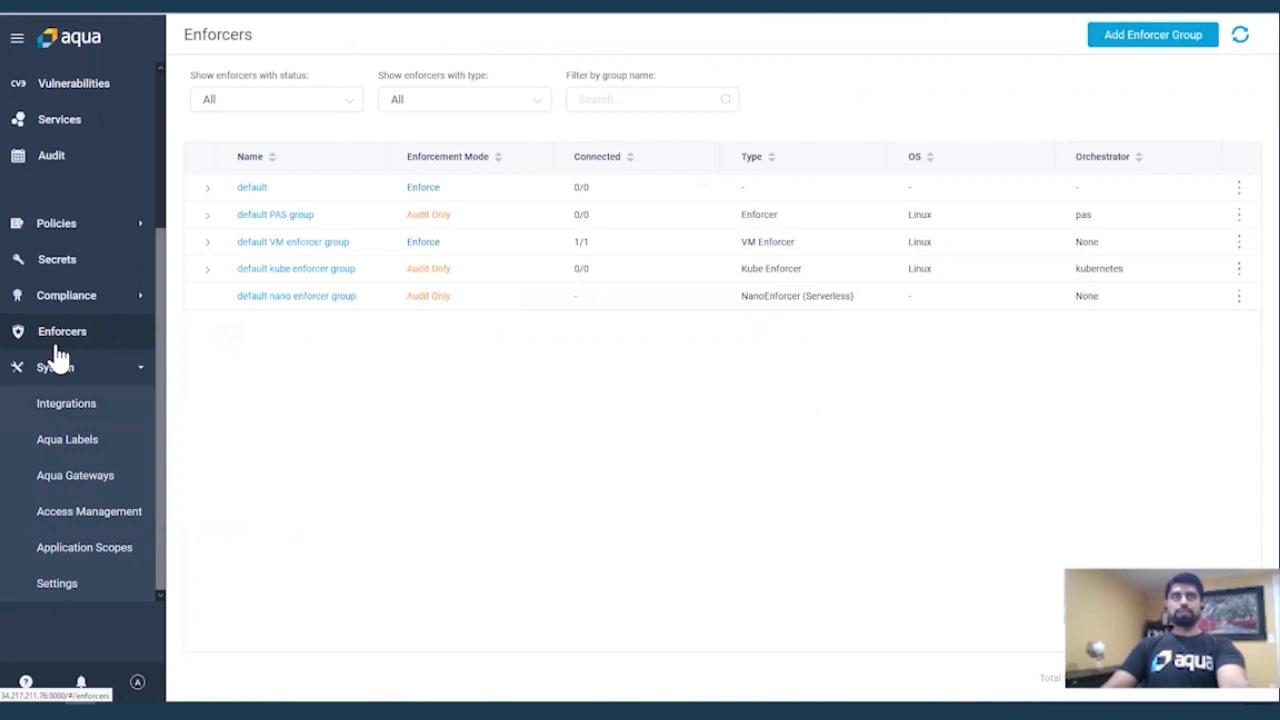
left_click(75, 475)
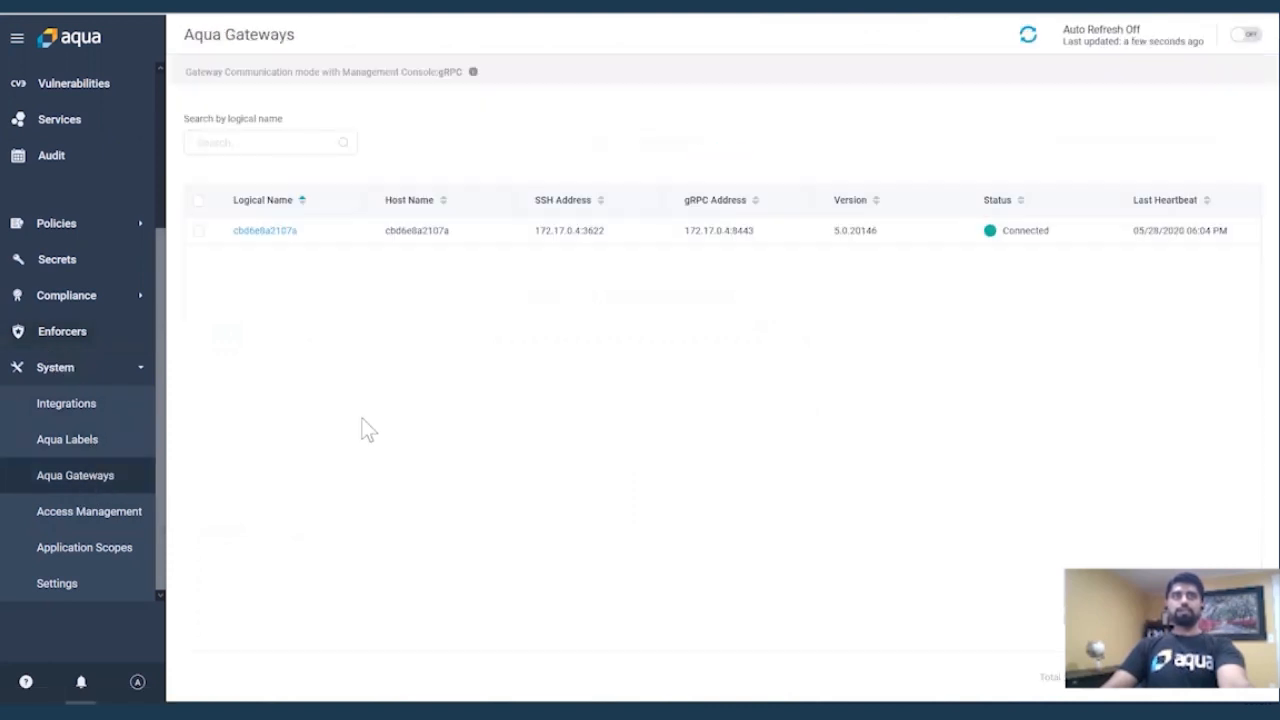
mouse_move(235, 480)
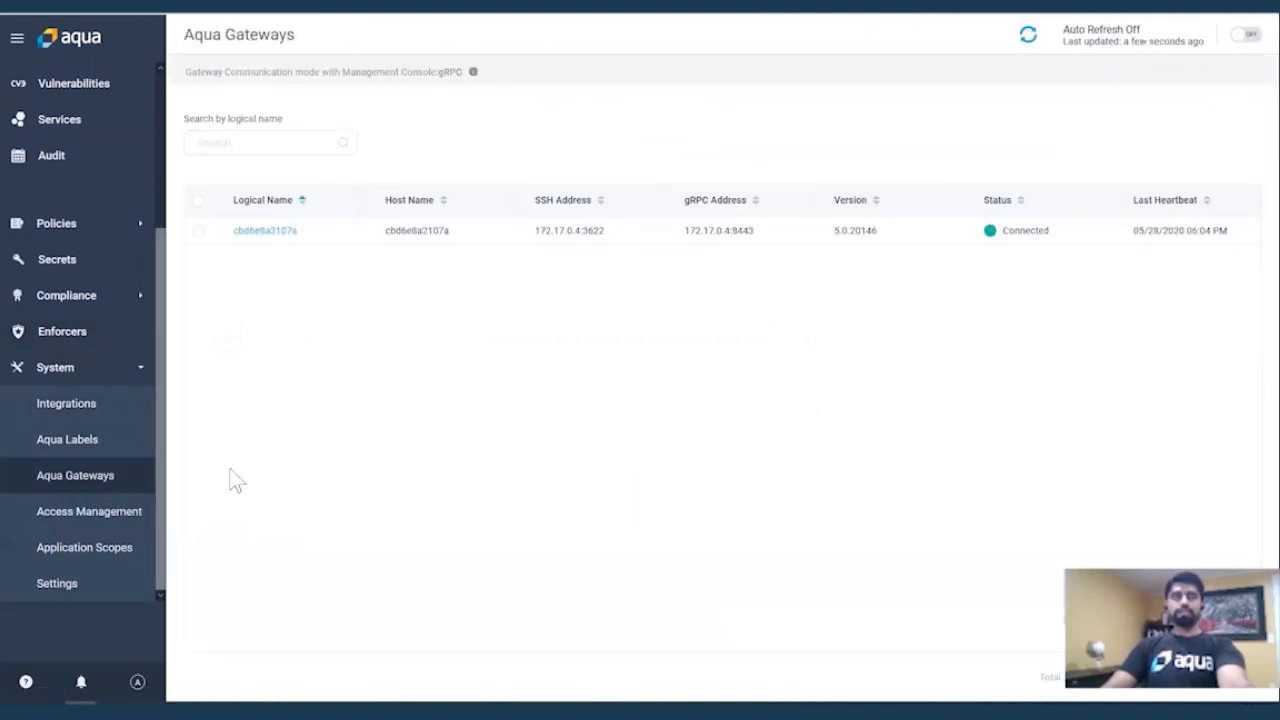
mouse_move(265, 277)
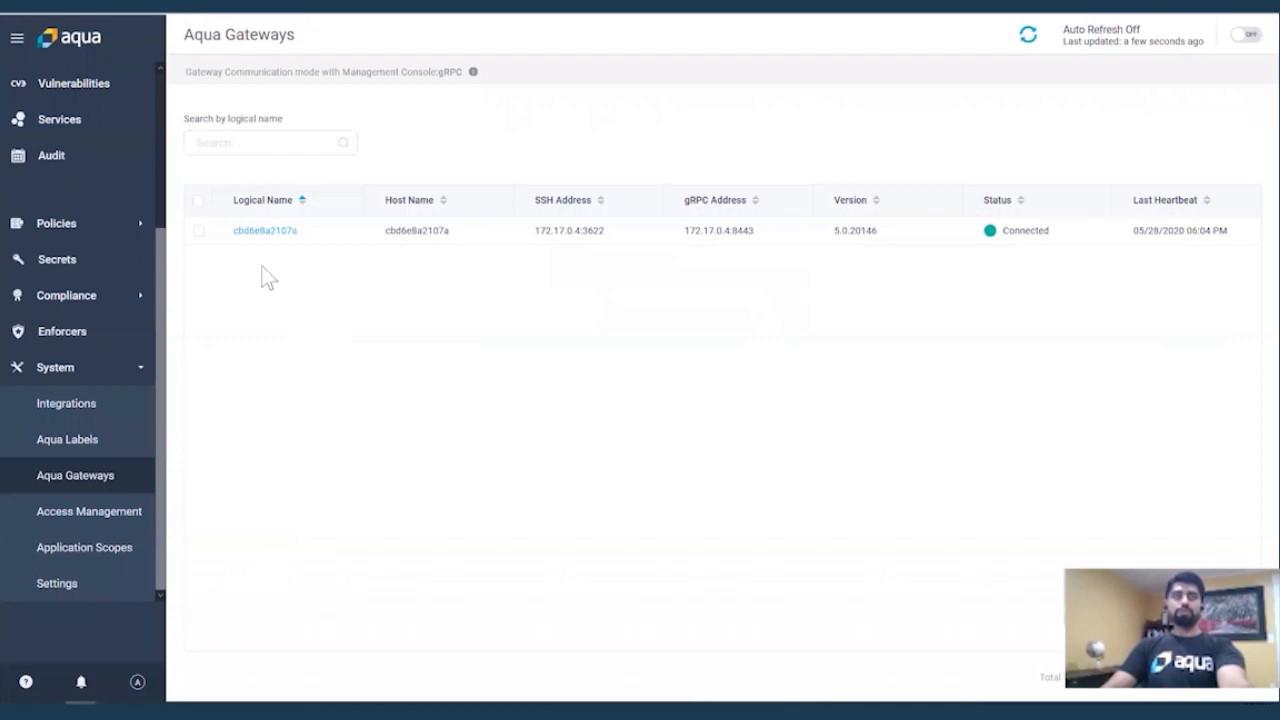
mouse_move(278, 293)
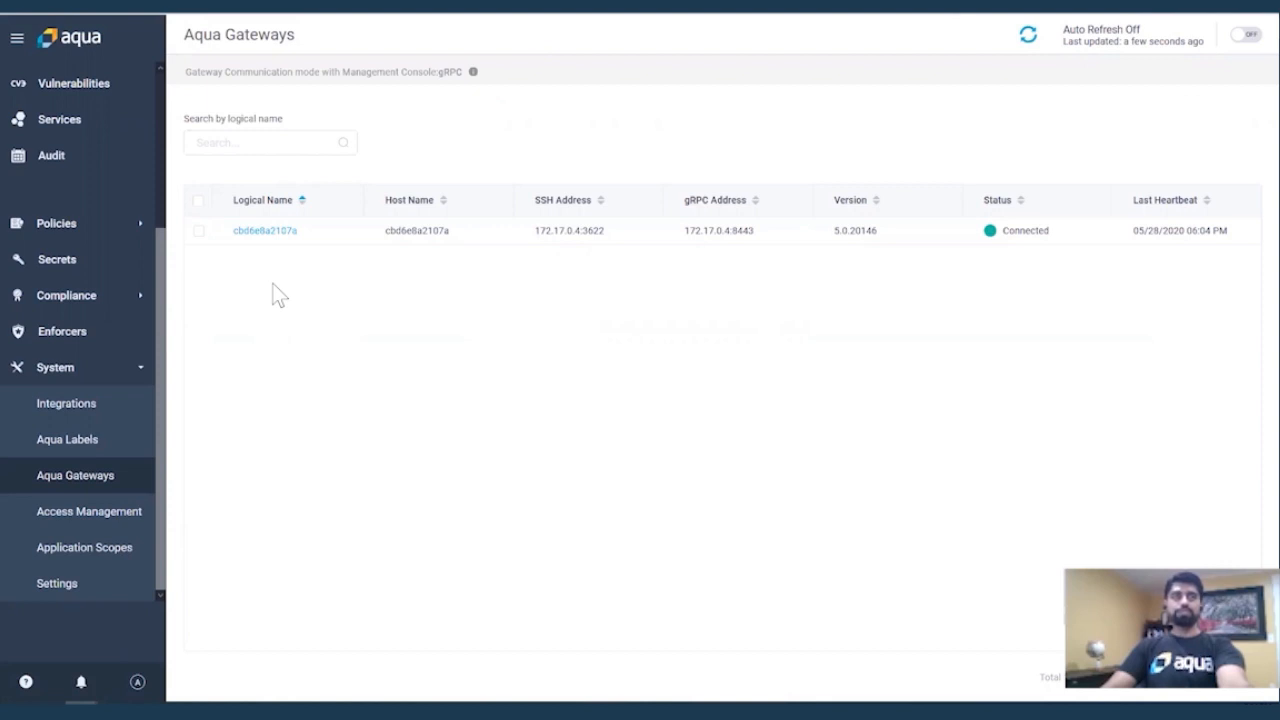
mouse_move(434, 410)
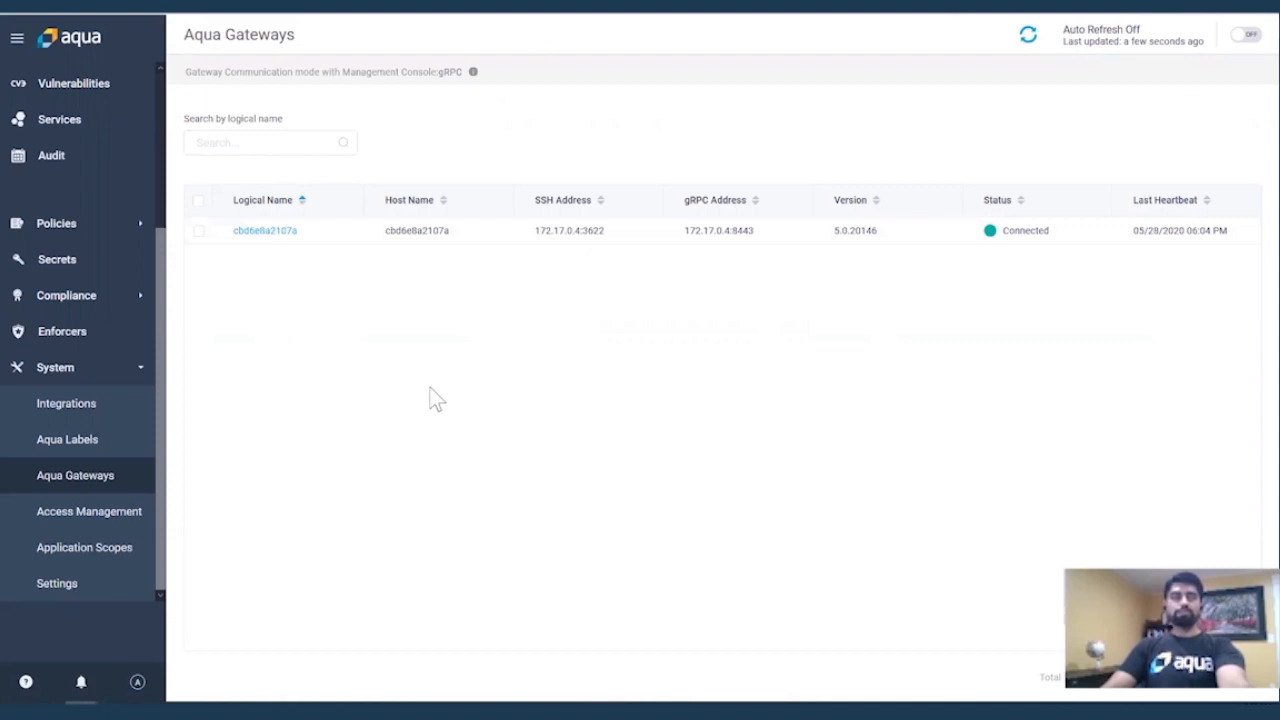
mouse_move(263, 400)
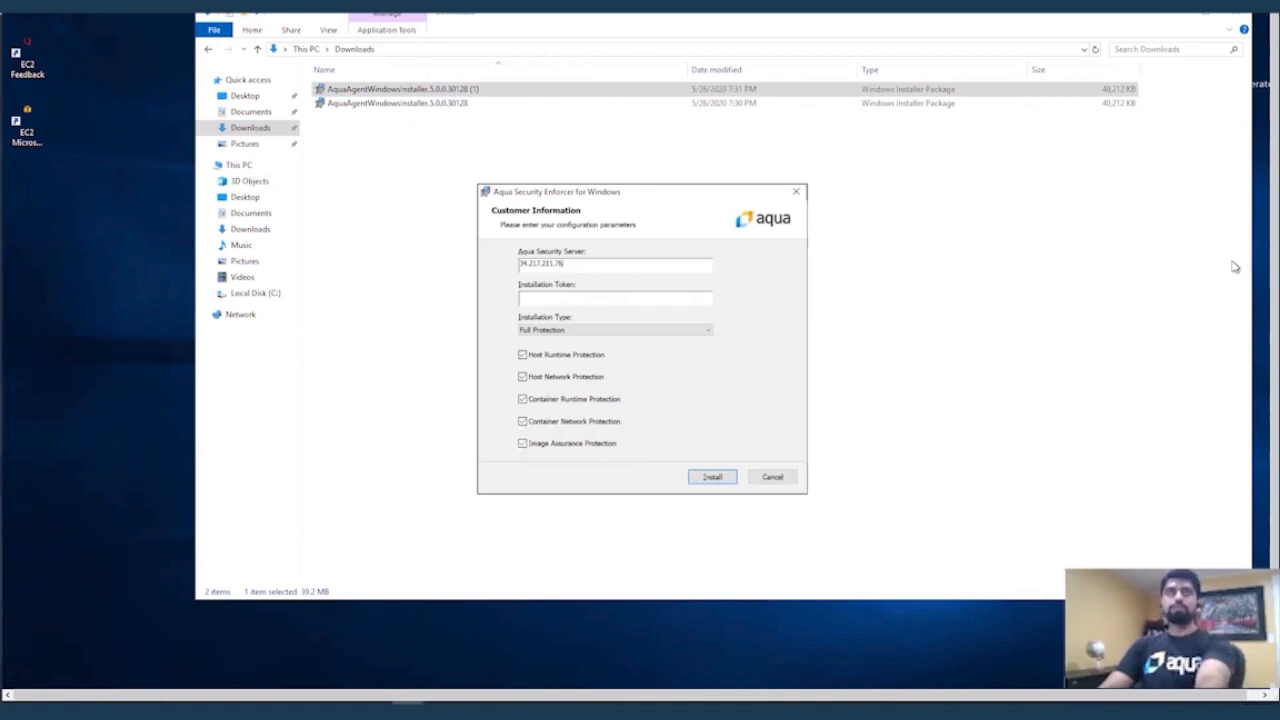
mouse_move(623, 283)
type(":3622")
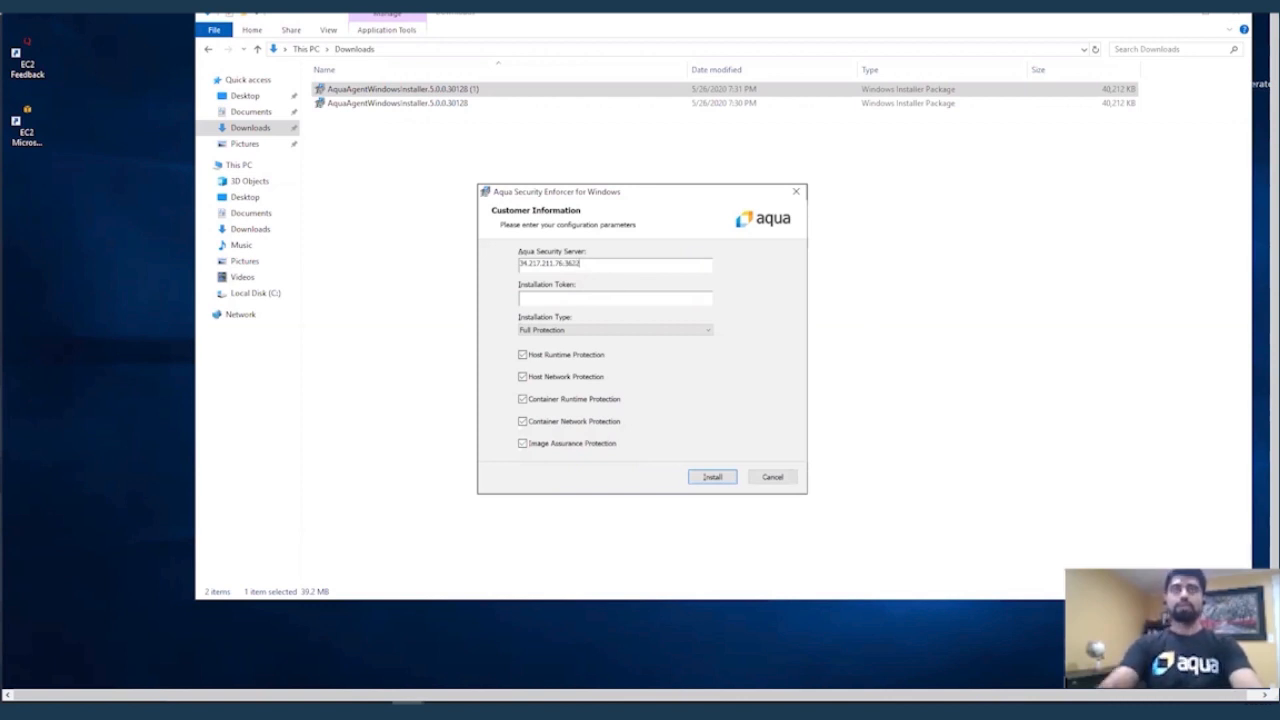
Enter Aqua Security Server 34.217.211.76:3622, then move to the Installation Token field.
left_click(614, 298)
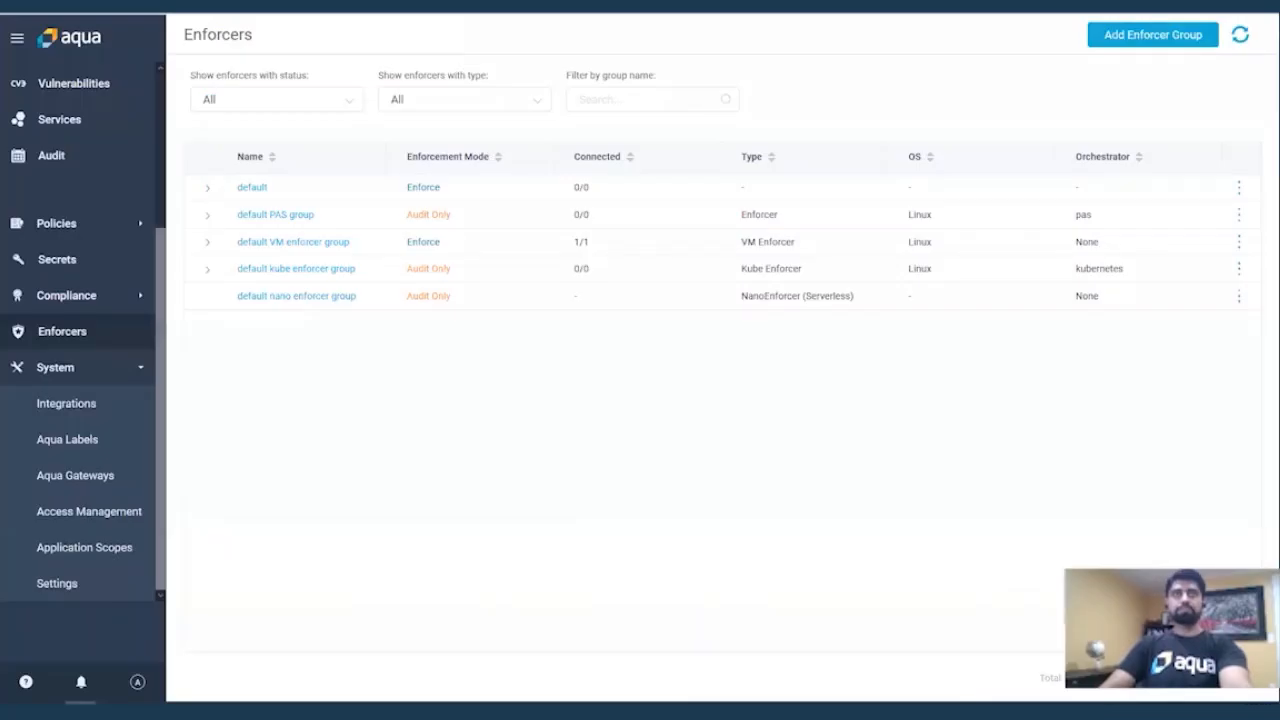
mouse_move(211, 252)
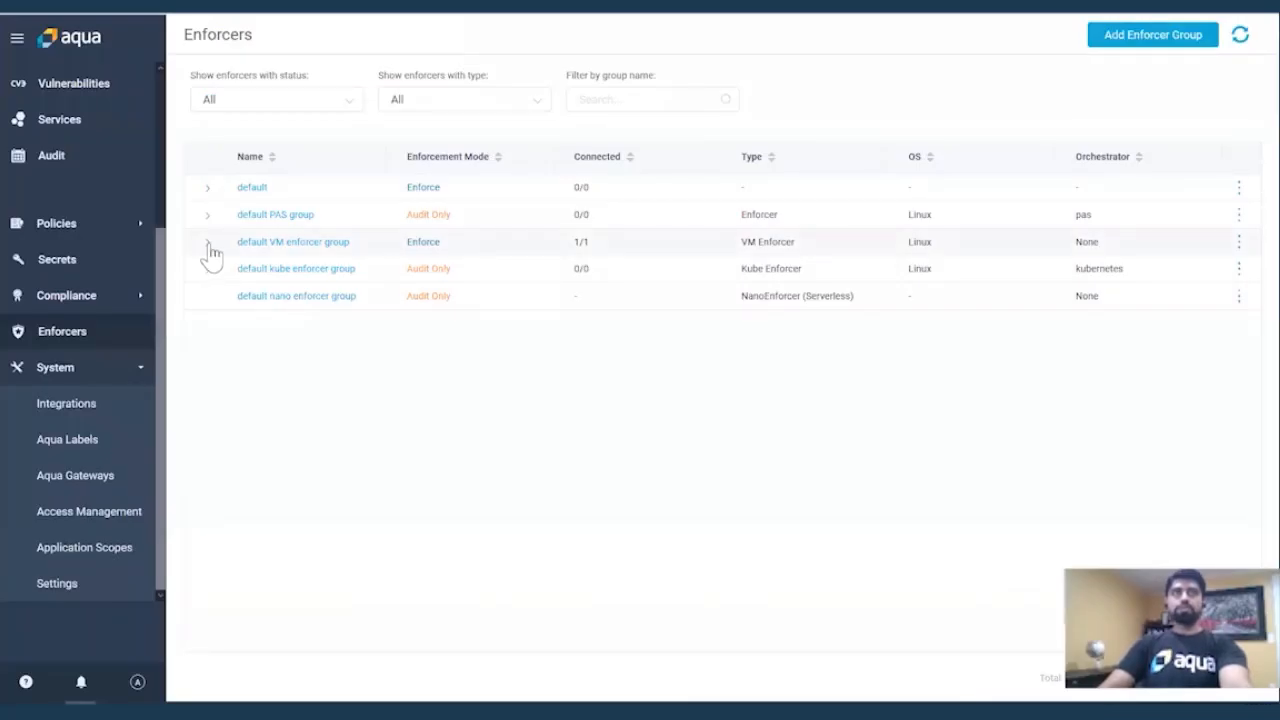
Edit 'default VM enforcer group' to reveal its deployment token and commands.
left_click(207, 241)
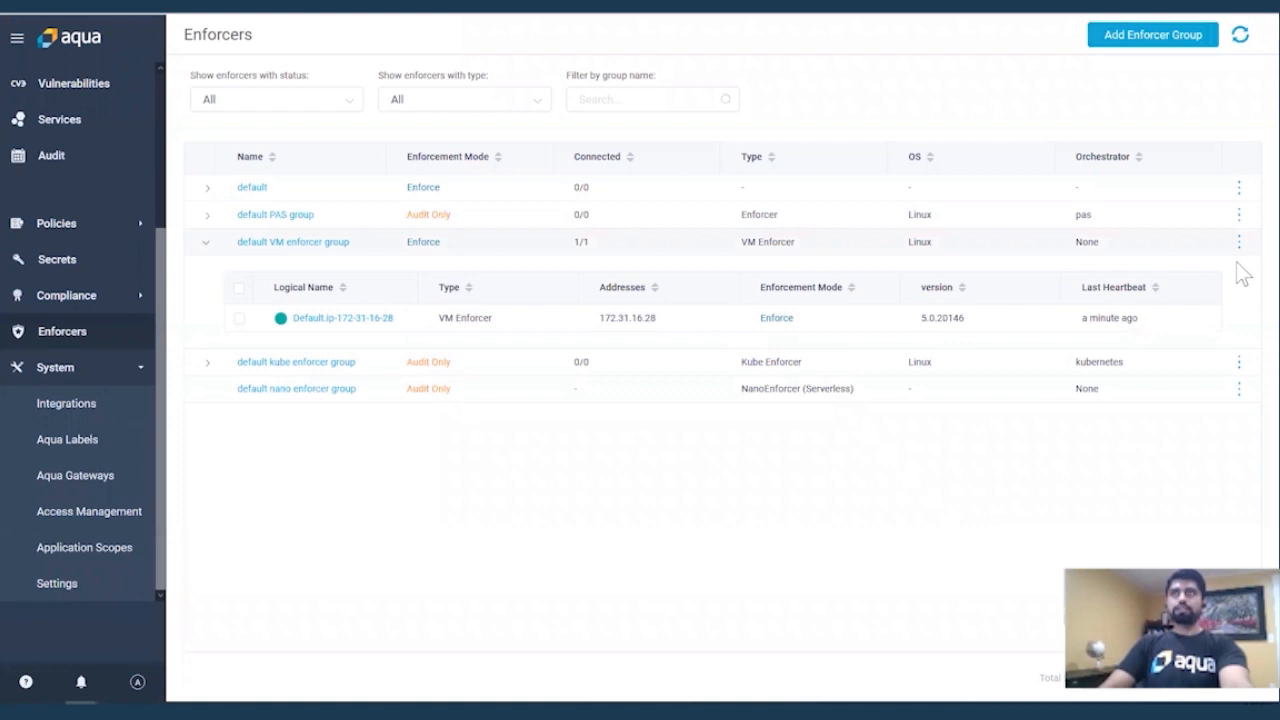
mouse_move(1241, 258)
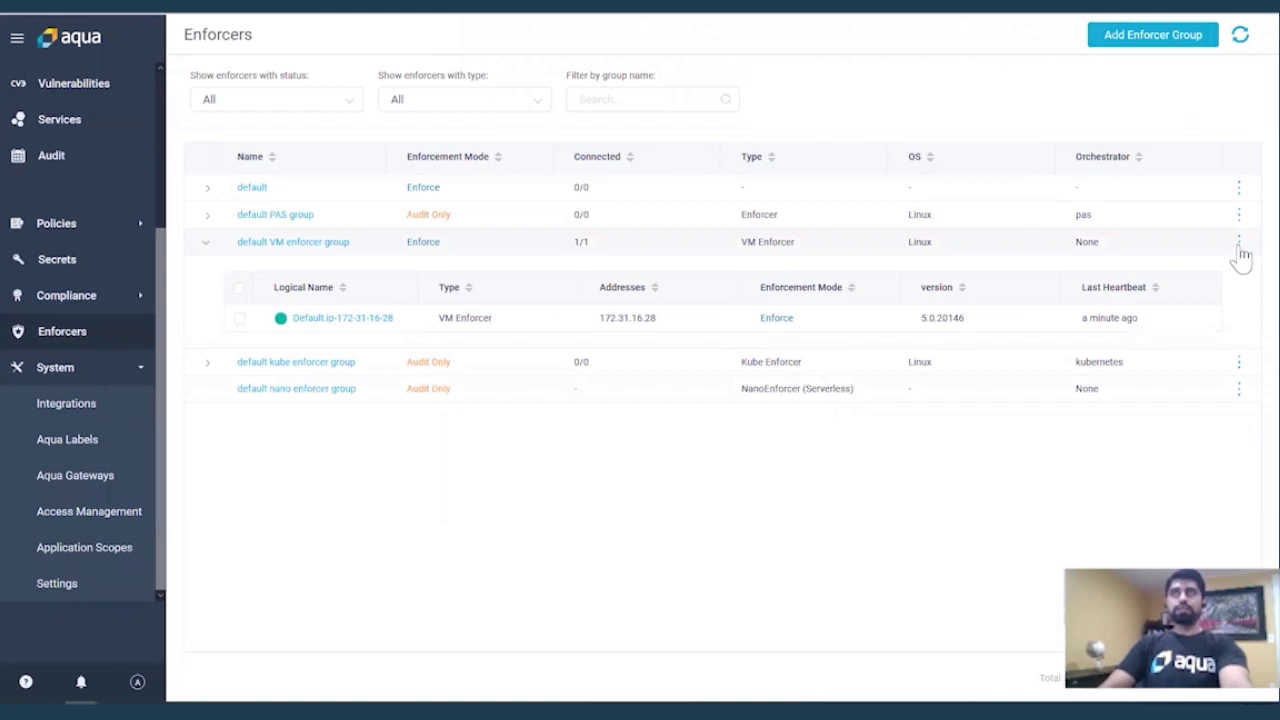
left_click(1240, 243)
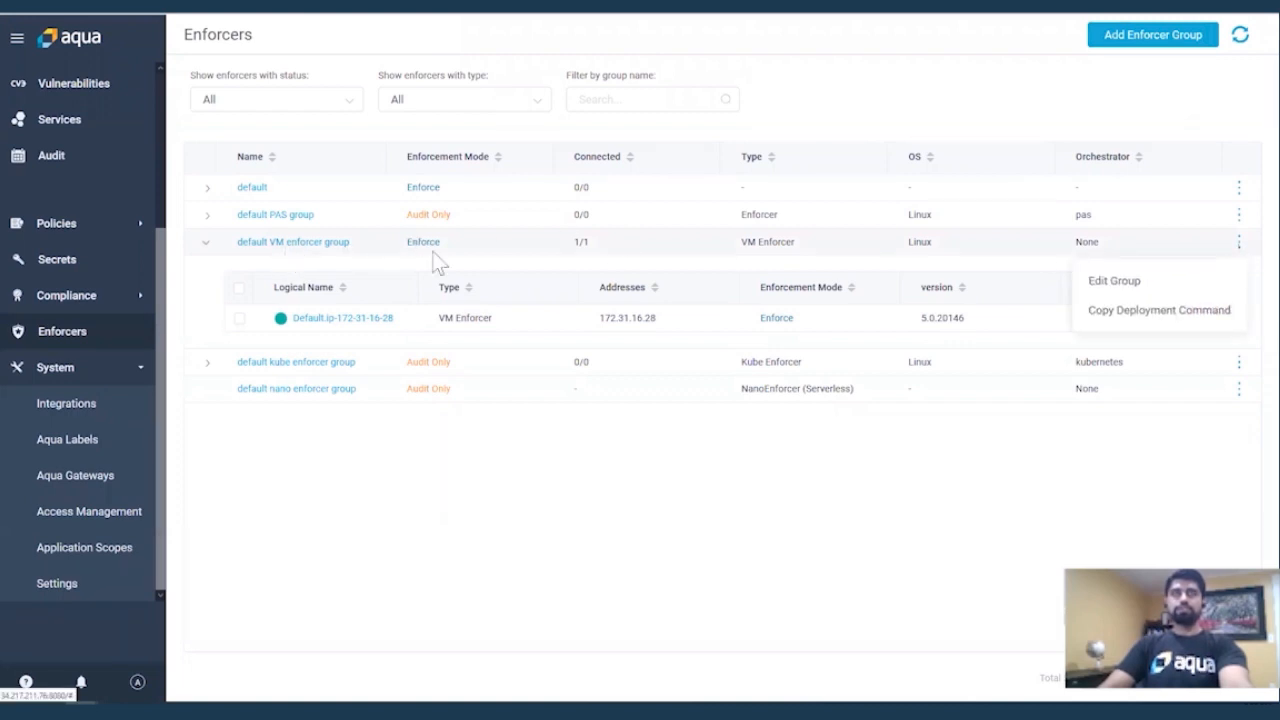
mouse_move(1130, 285)
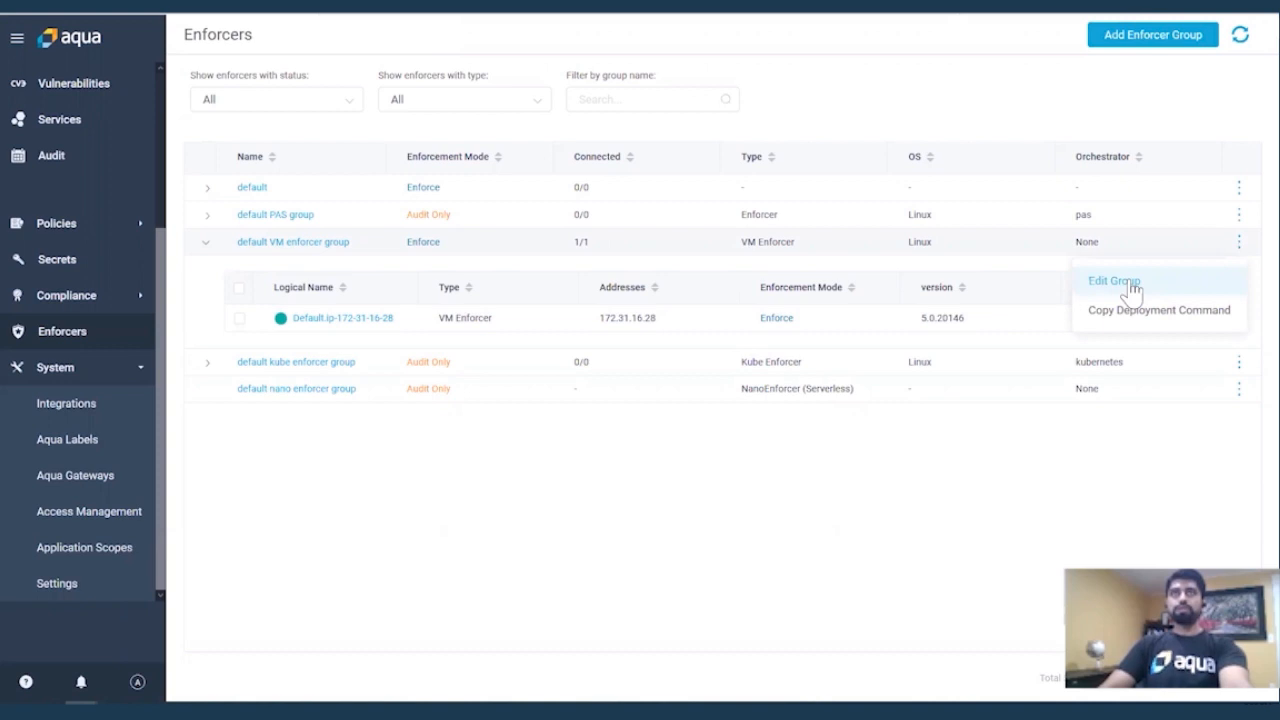
left_click(1113, 281)
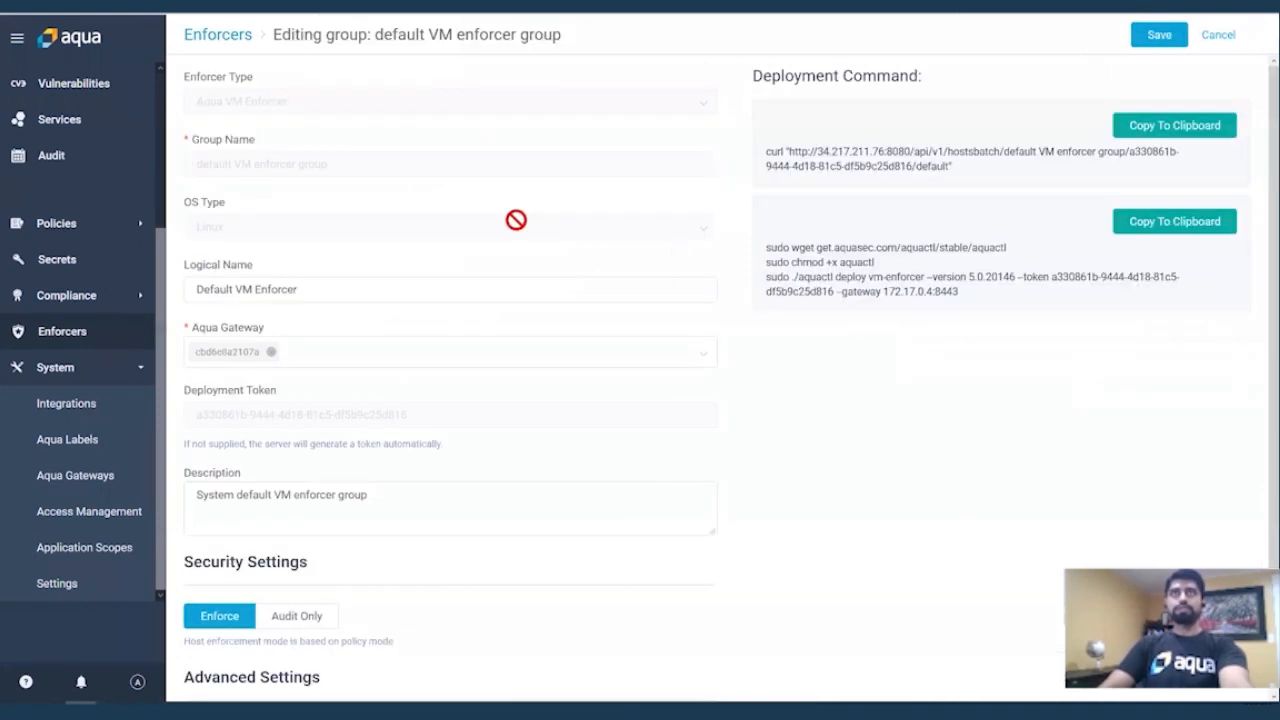
mouse_move(1057, 281)
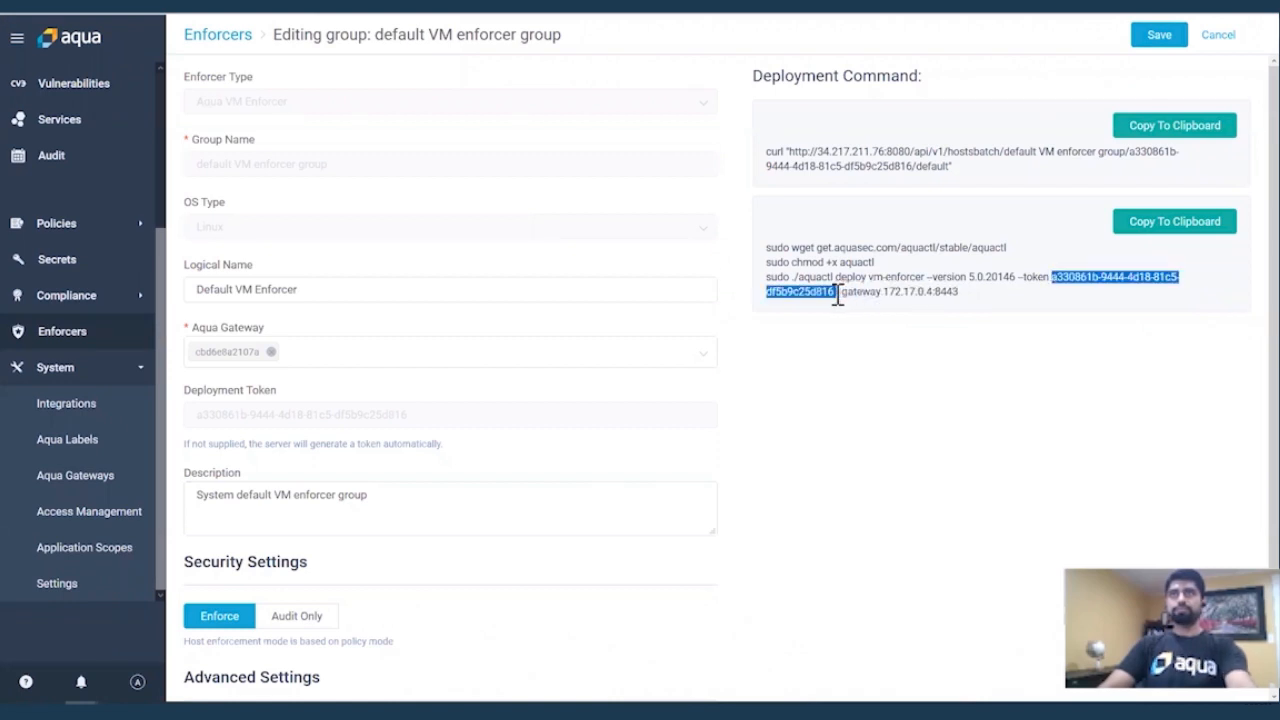
mouse_move(588, 87)
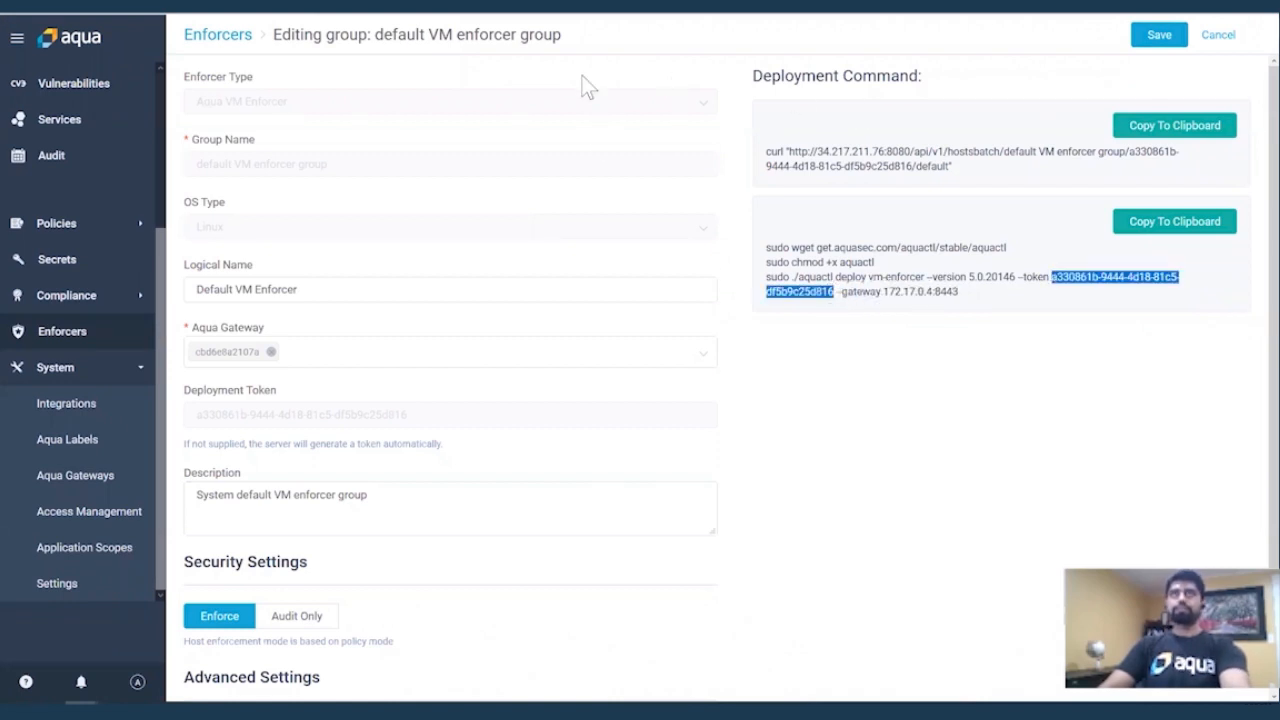
mouse_move(593, 227)
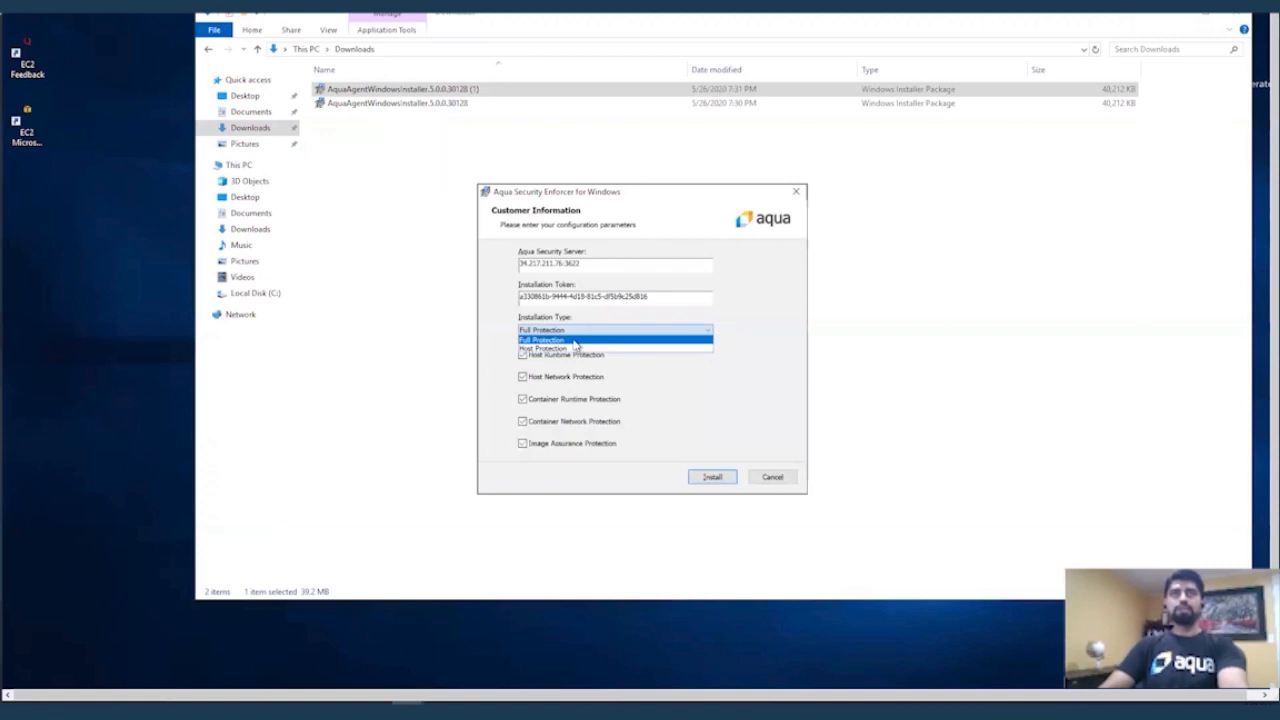
mouse_move(568, 348)
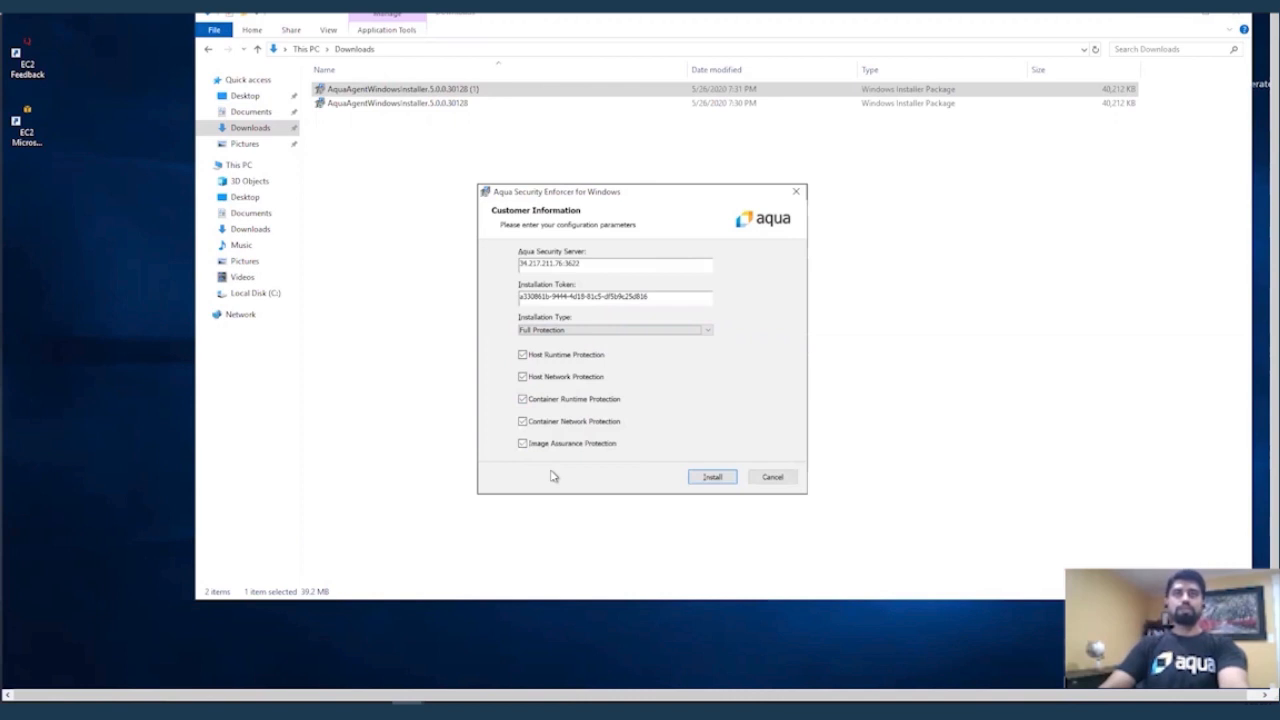
mouse_move(553, 482)
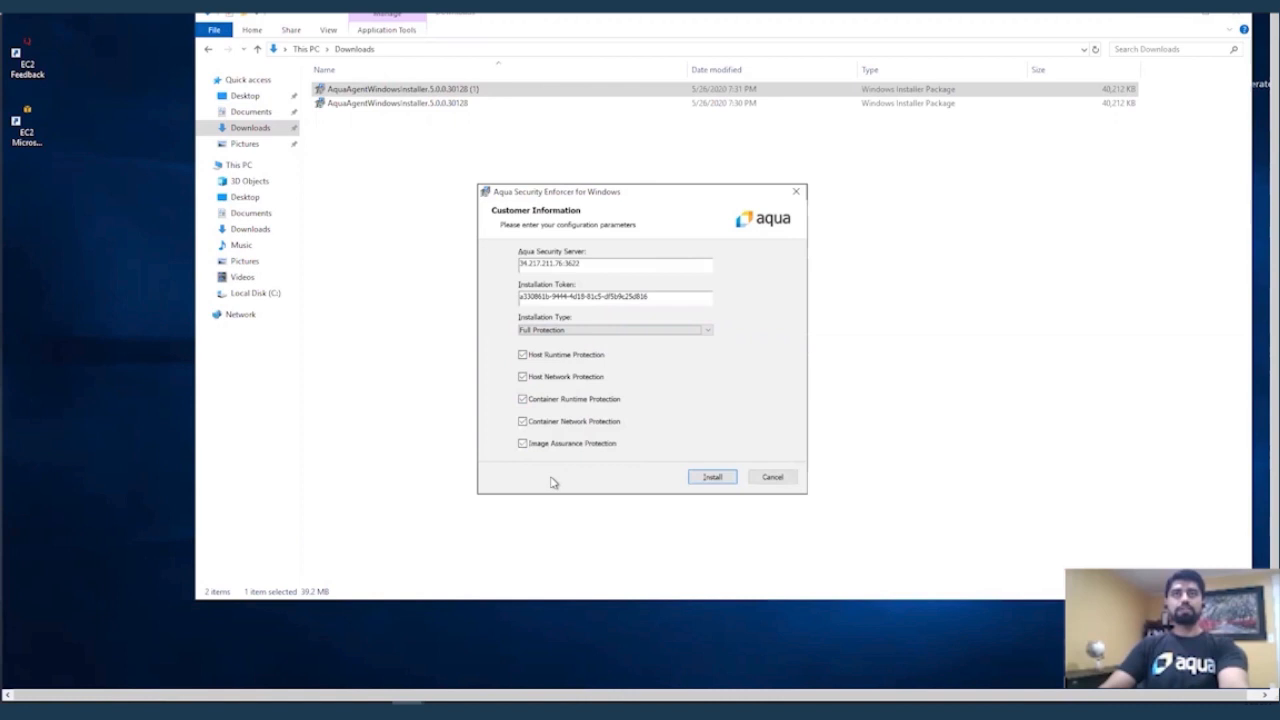
mouse_move(575, 412)
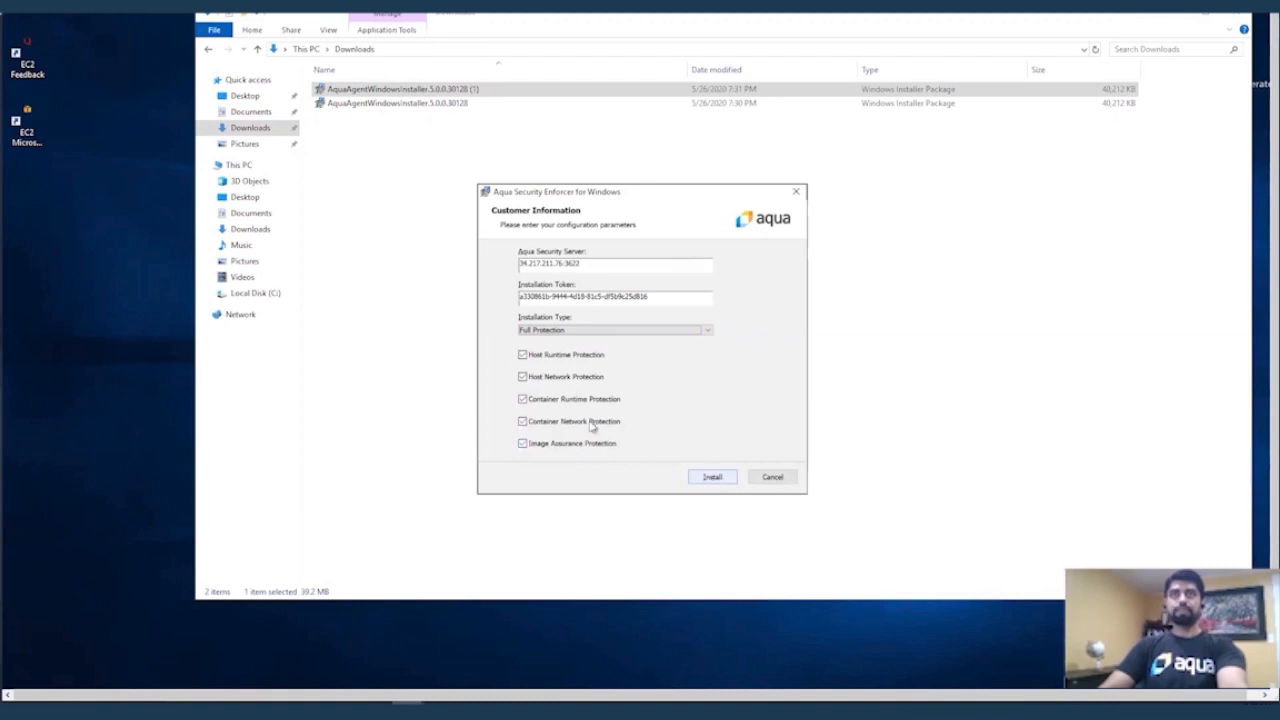
Install the Windows Enforcer as Host Protection only and finish the wizard.
left_click(707, 330)
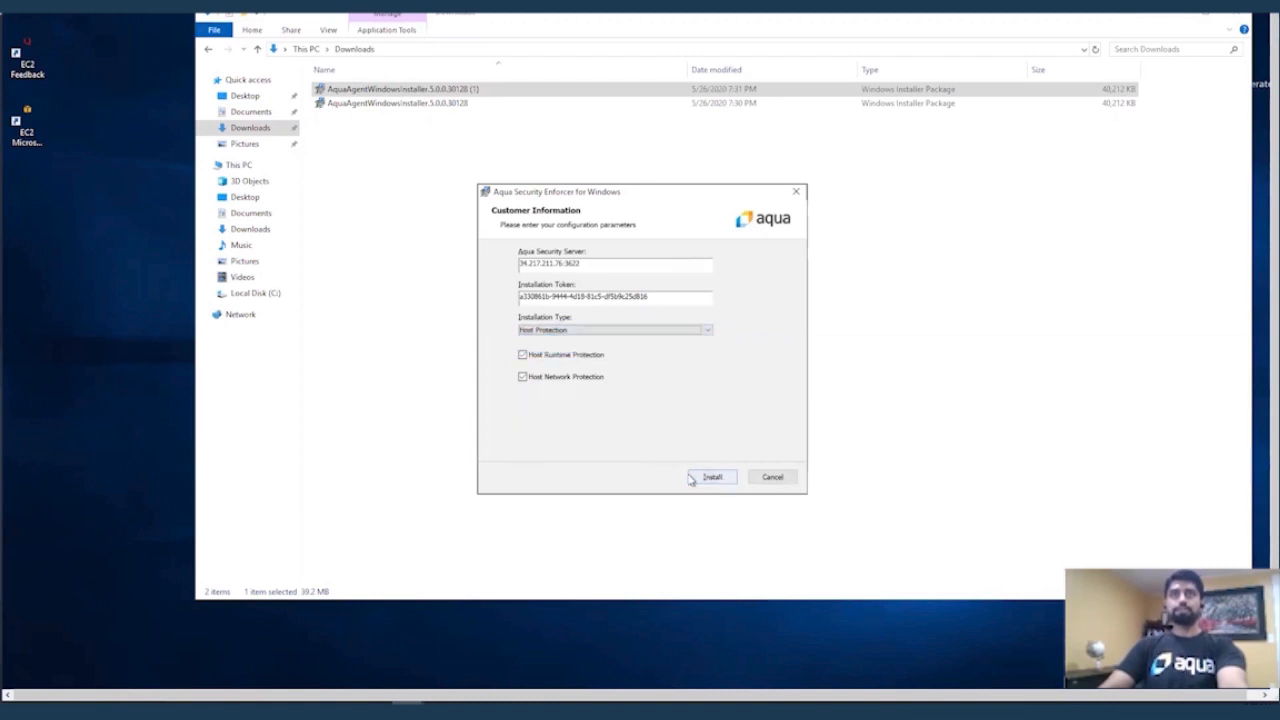
left_click(712, 476)
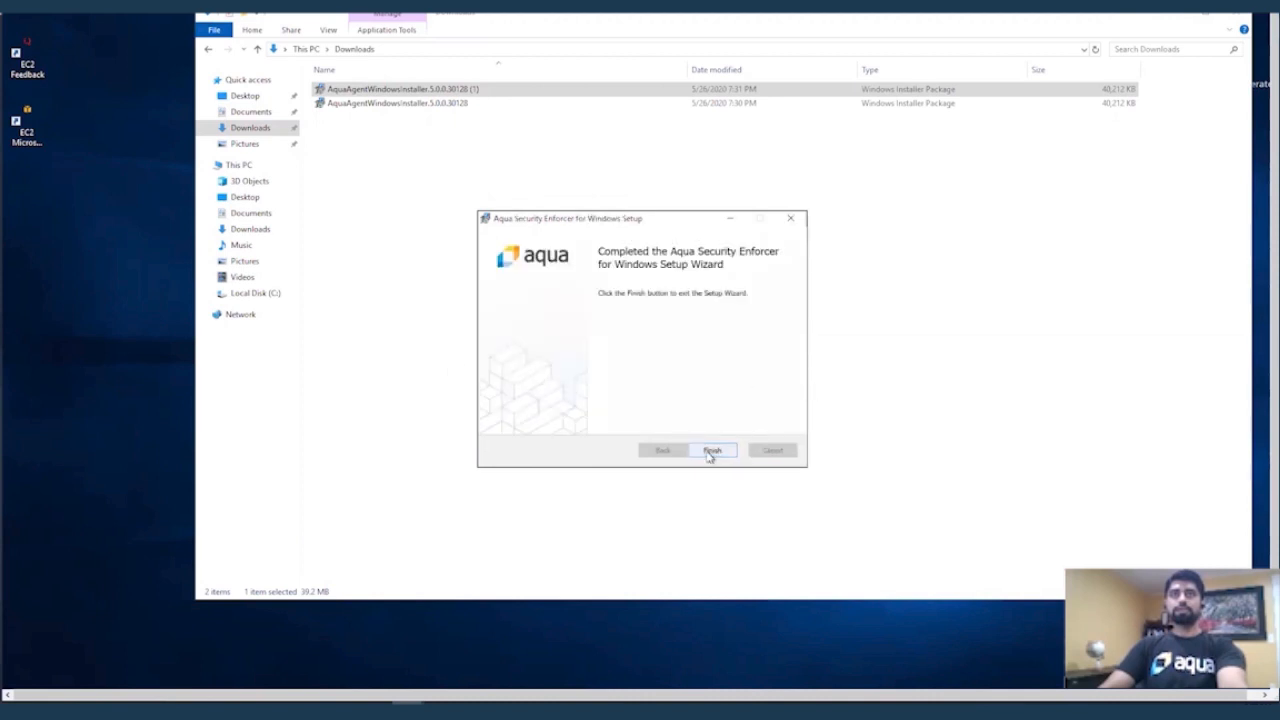
left_click(712, 449)
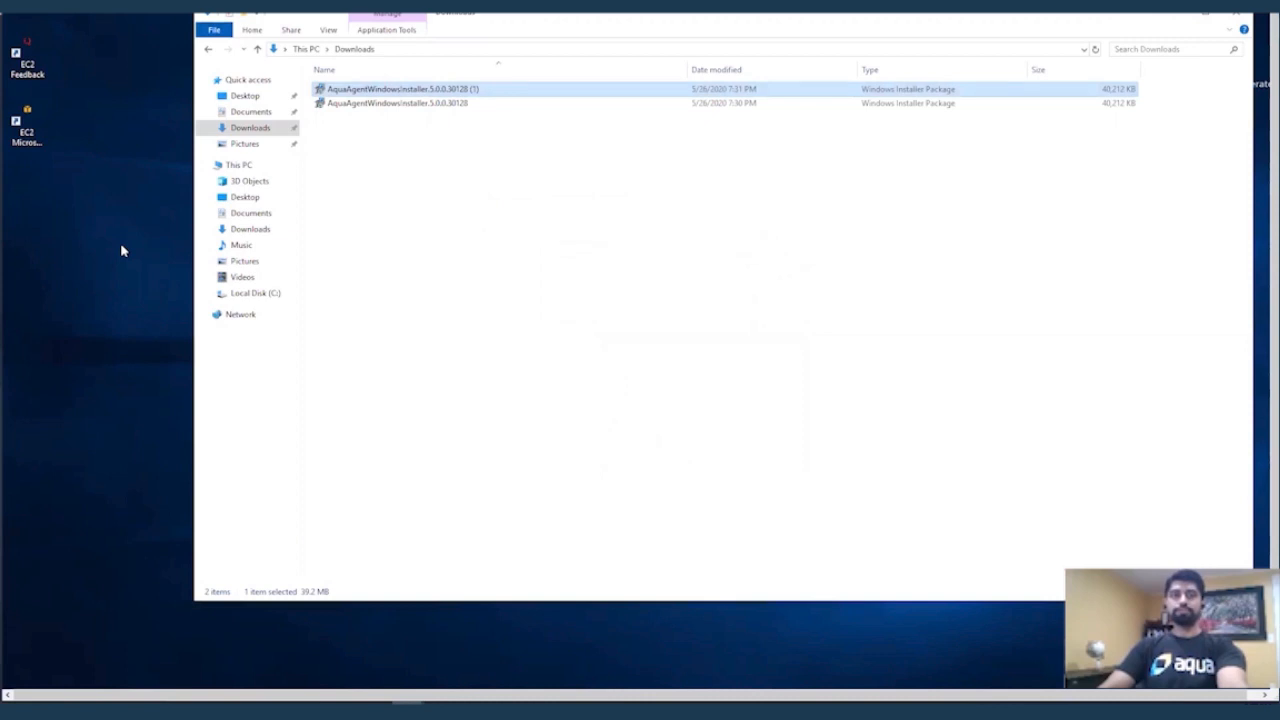
mouse_move(898, 196)
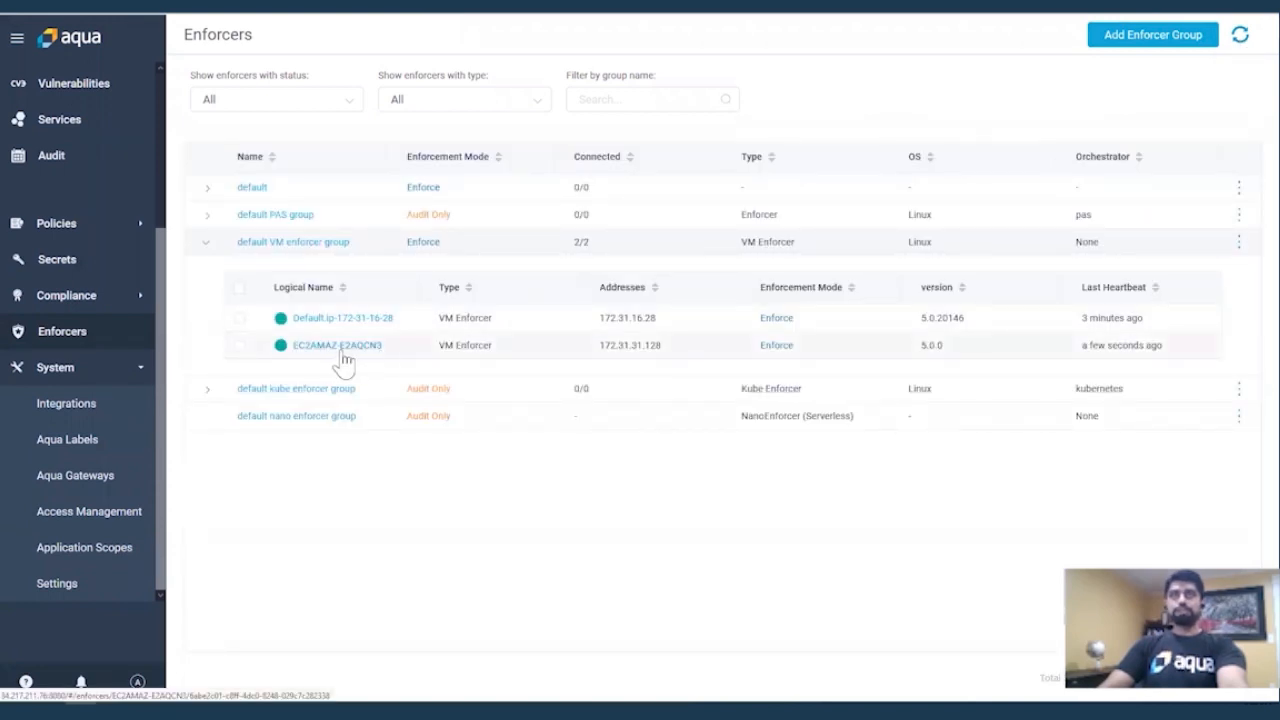
mouse_move(388, 364)
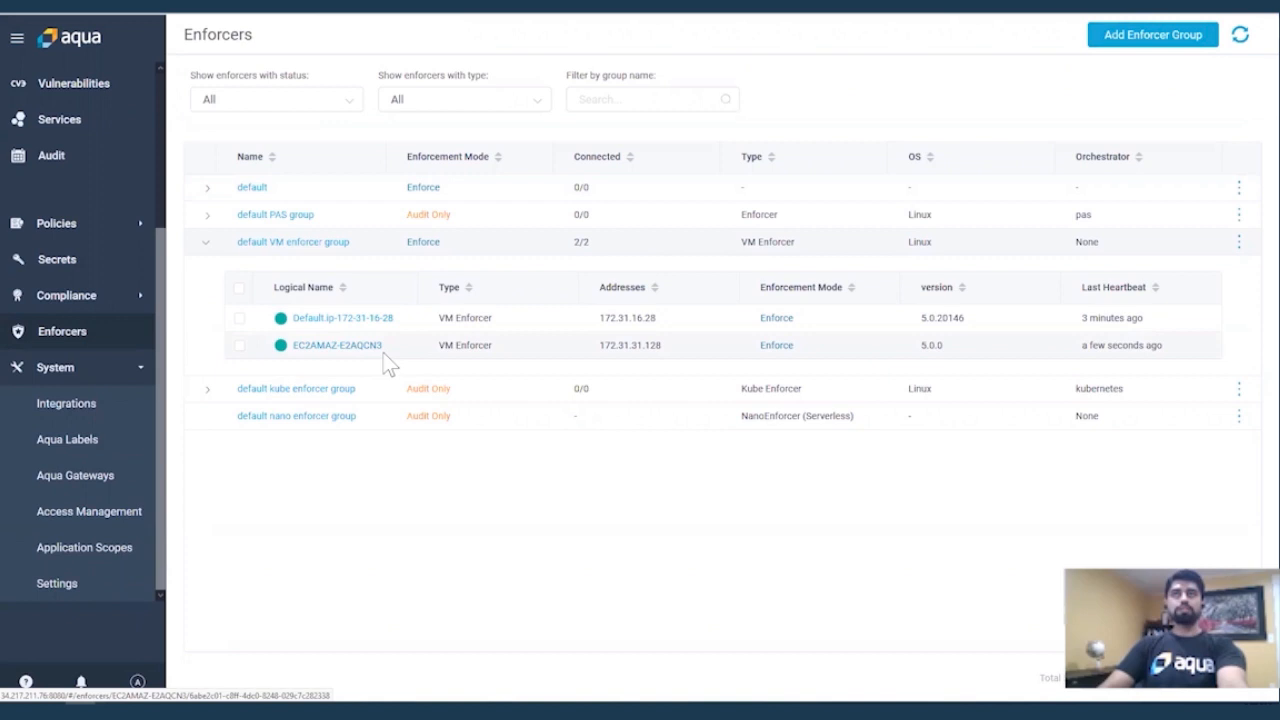
mouse_move(108, 190)
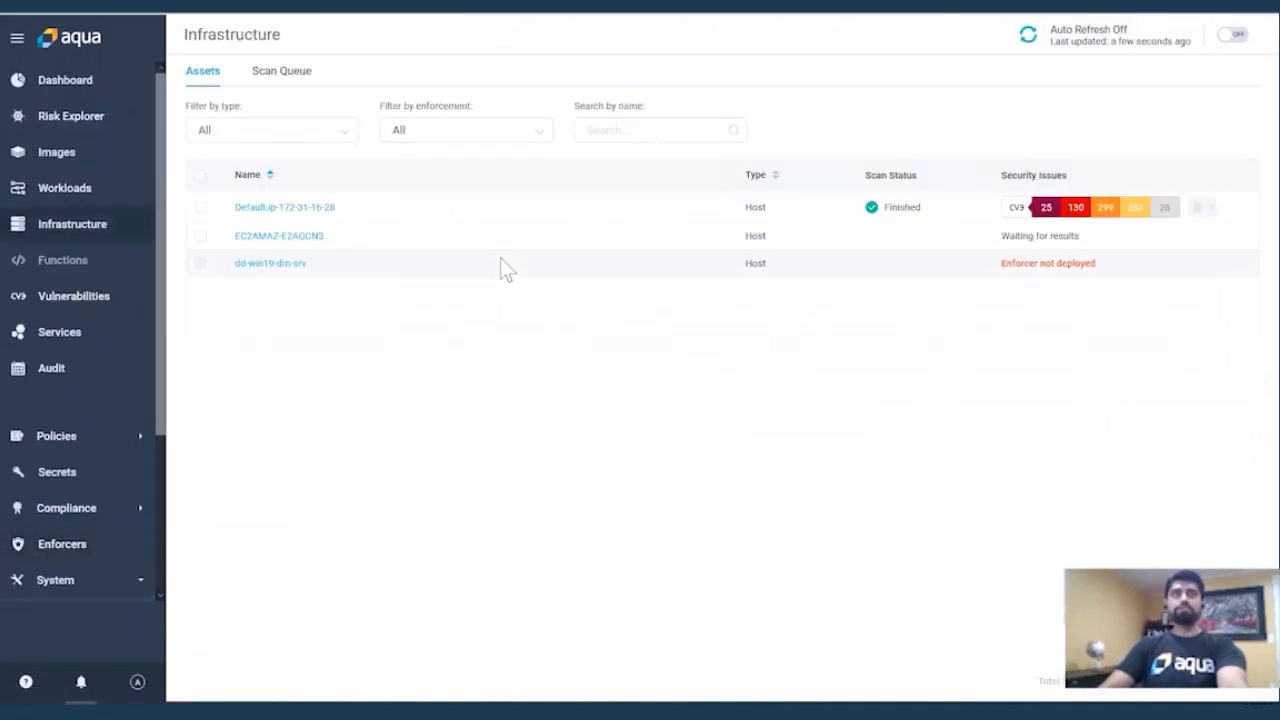
mouse_move(225, 247)
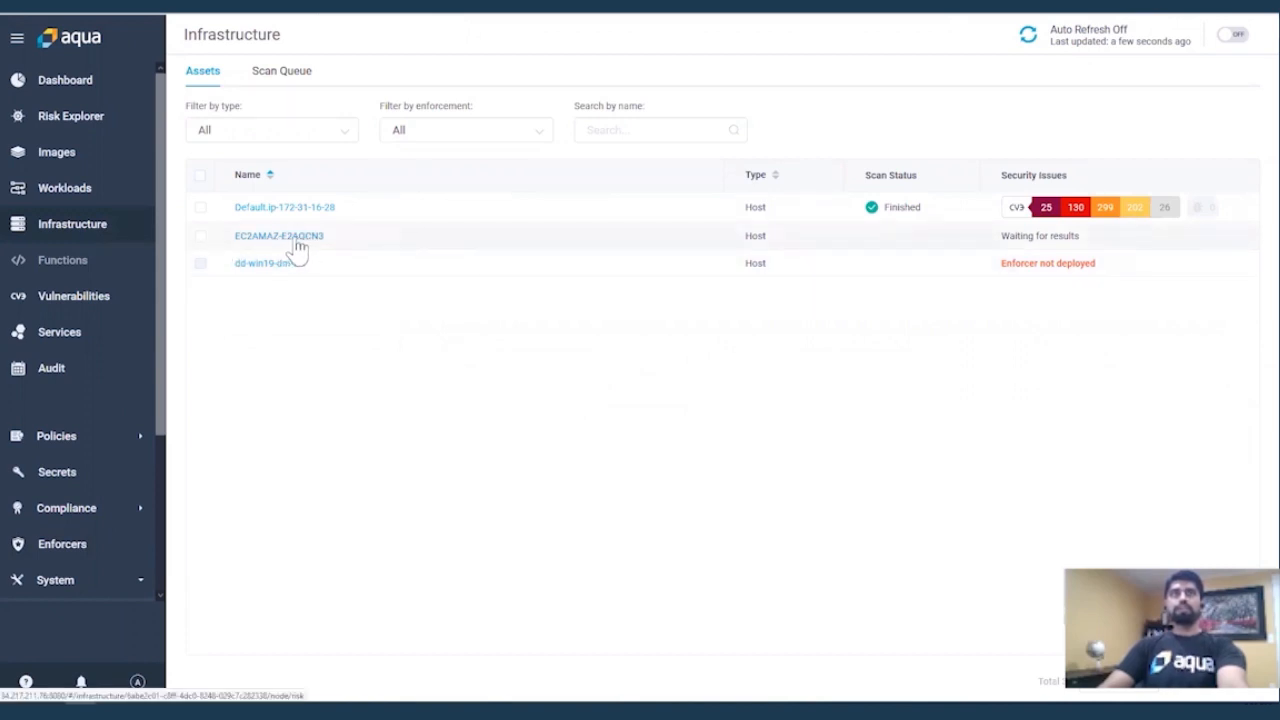
mouse_move(315, 255)
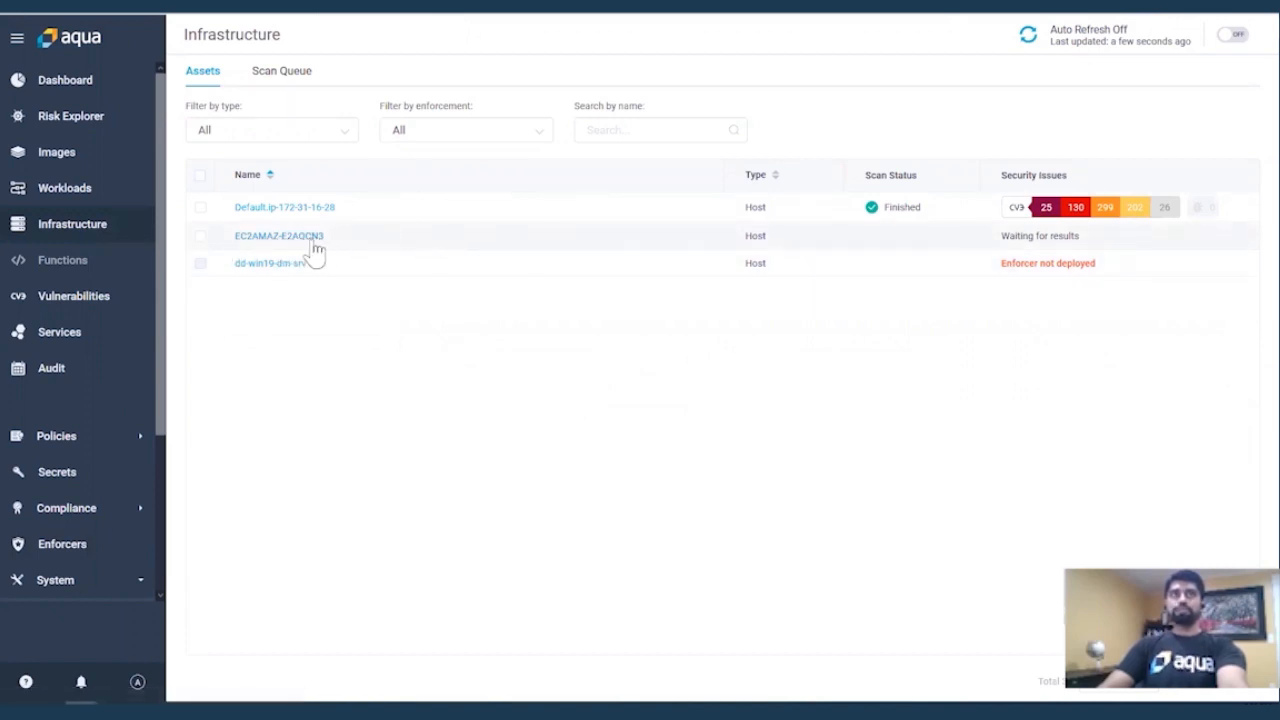
Open host EC2AMAZ-E2AQCN3's details: Windows Server 2019, connected, host protection enabled.
left_click(279, 236)
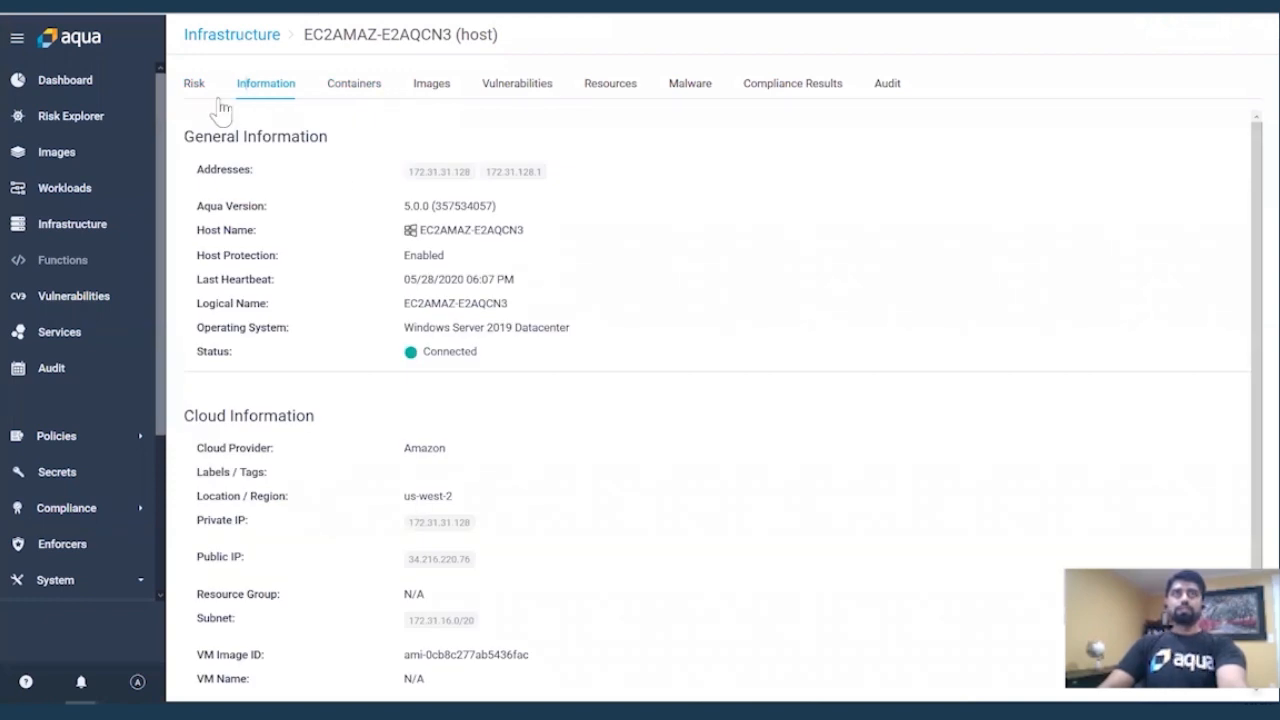
mouse_move(371, 210)
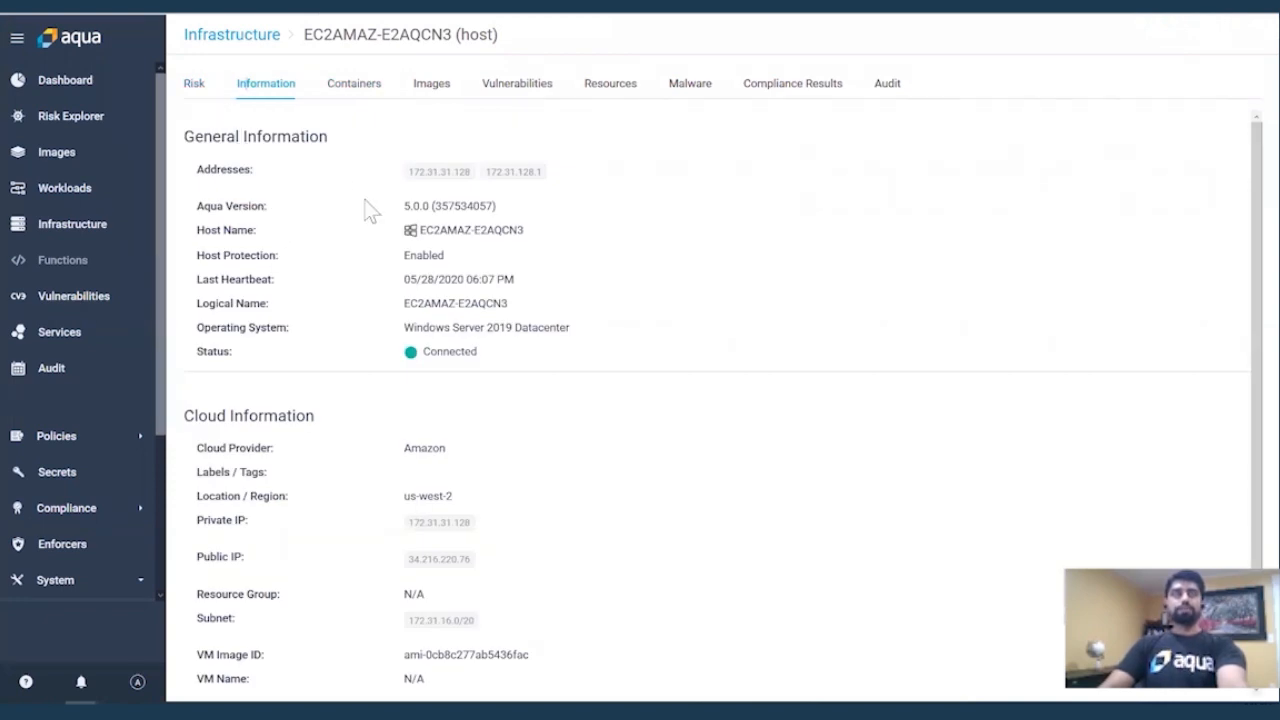
mouse_move(365, 318)
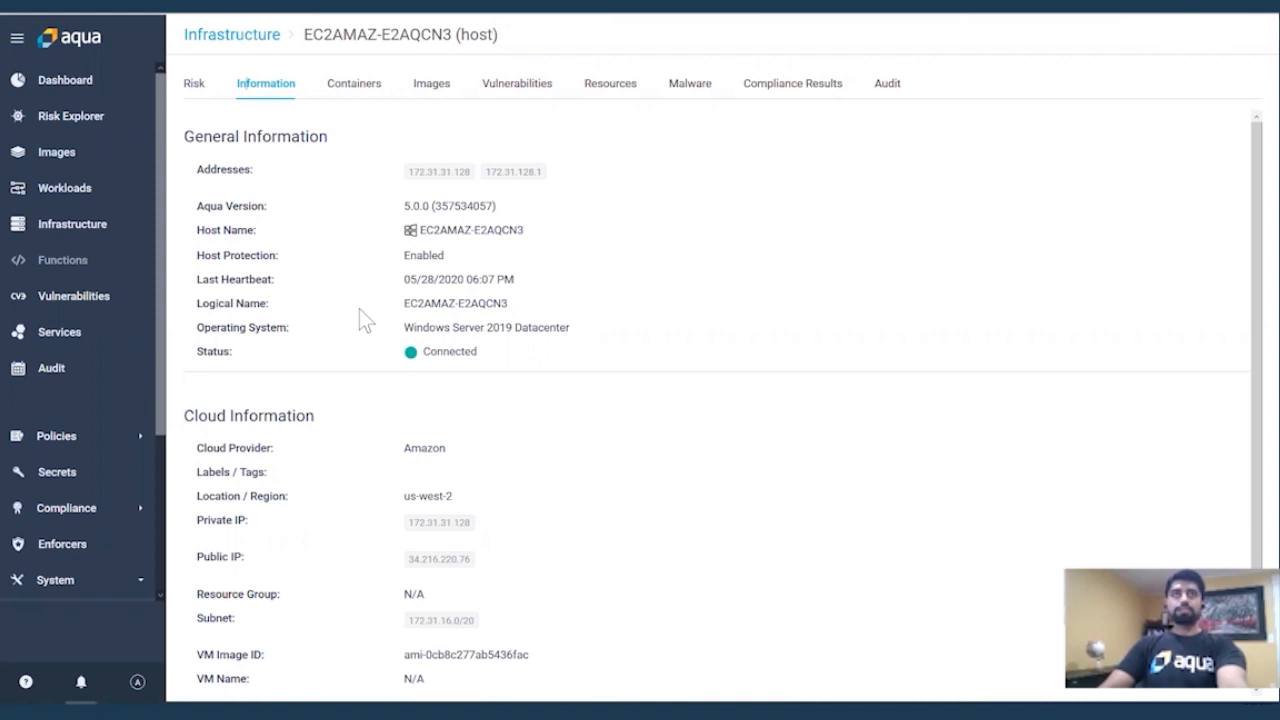
mouse_move(445, 155)
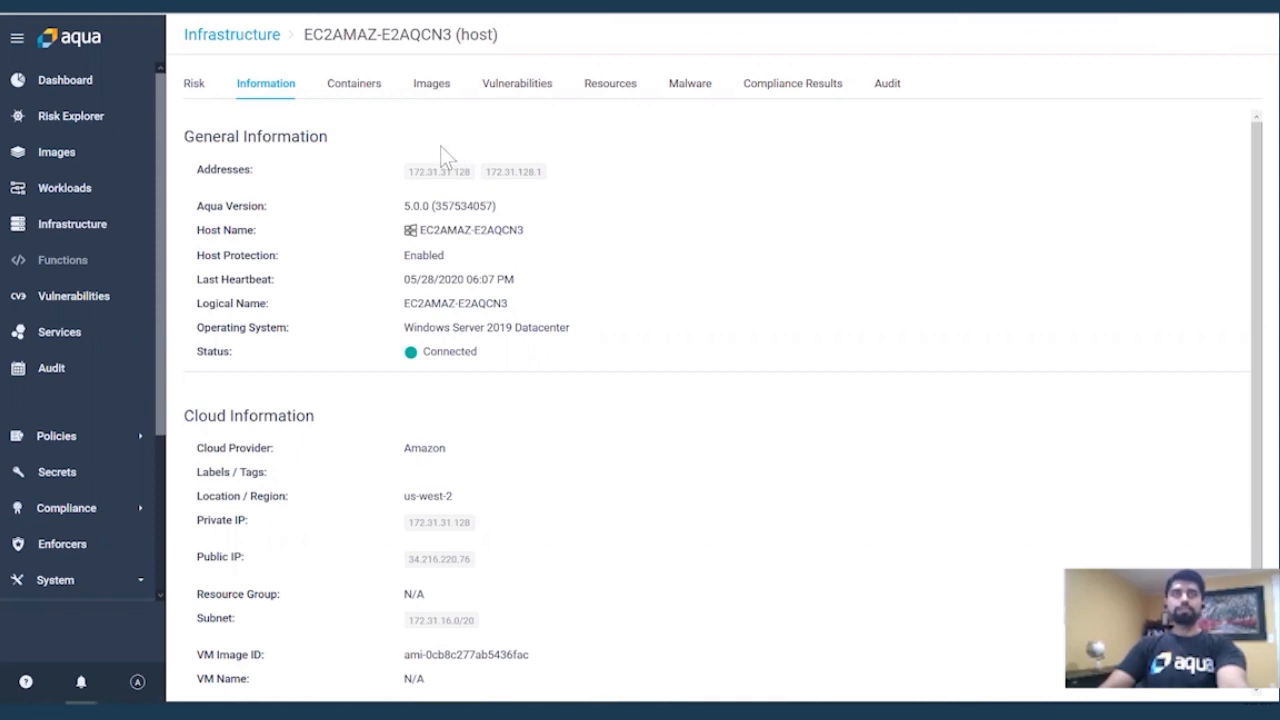
mouse_move(390, 158)
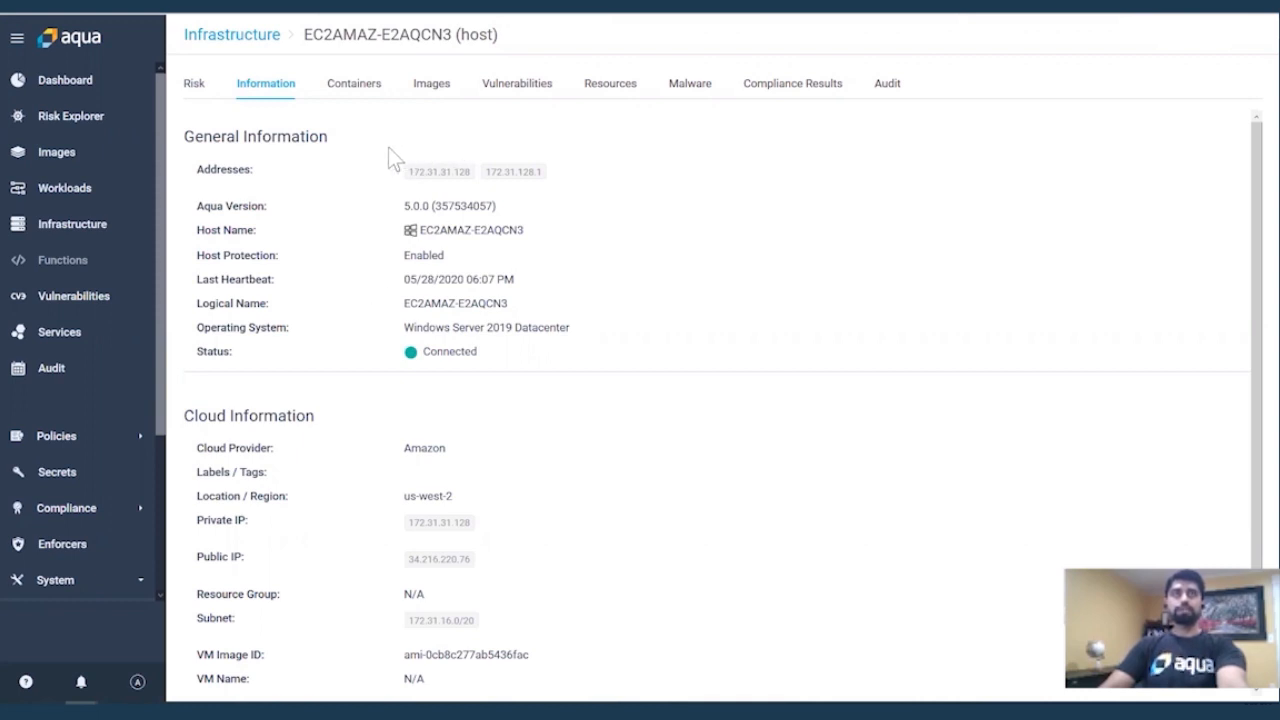
mouse_move(436, 322)
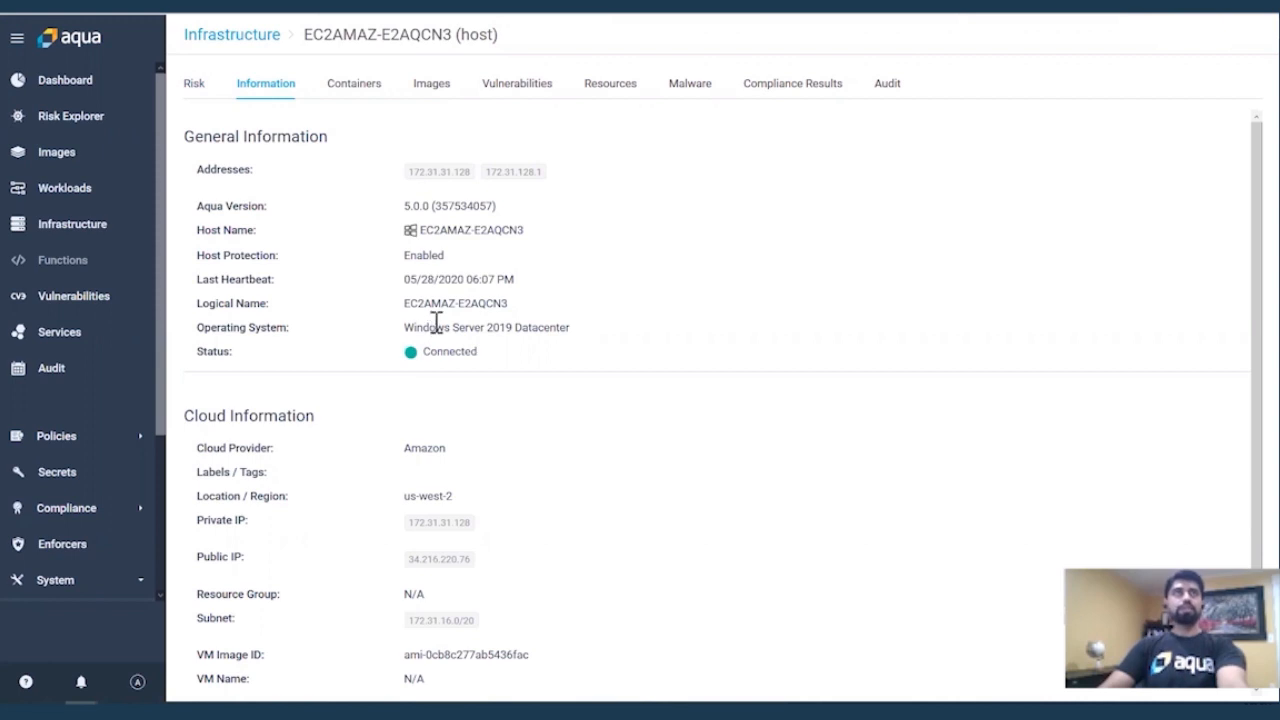
mouse_move(337, 231)
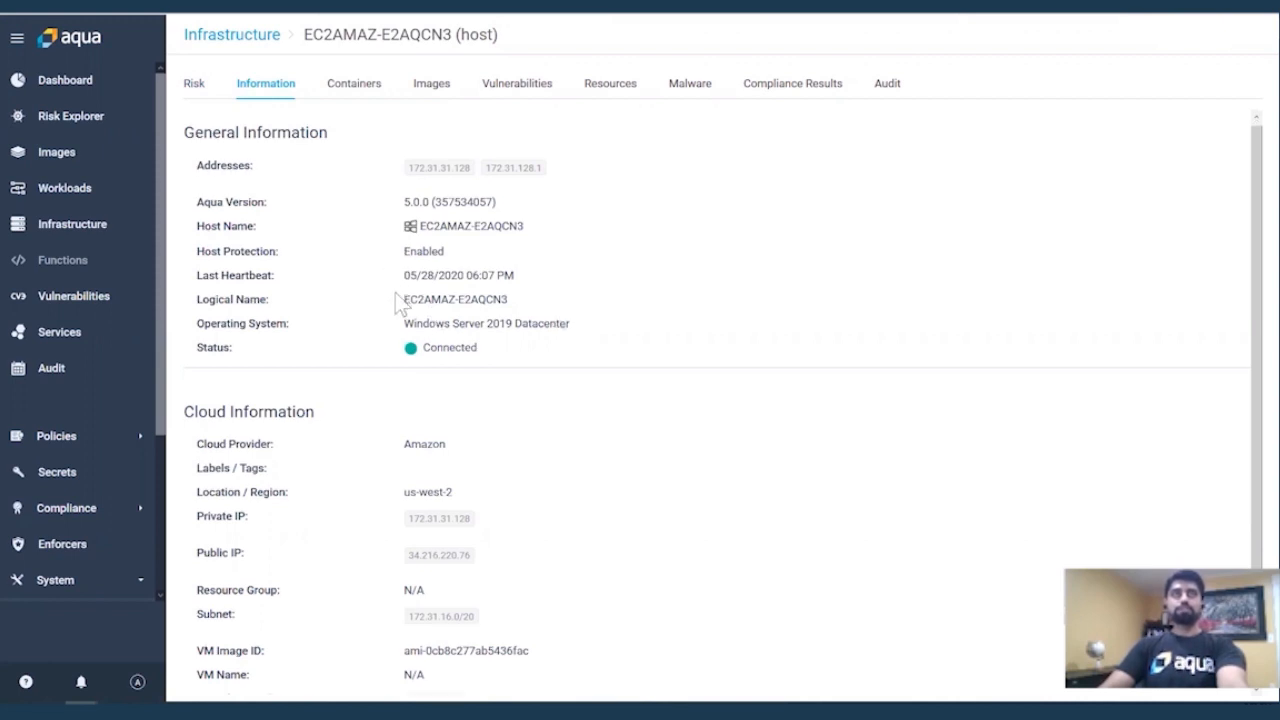
scroll("down", 3)
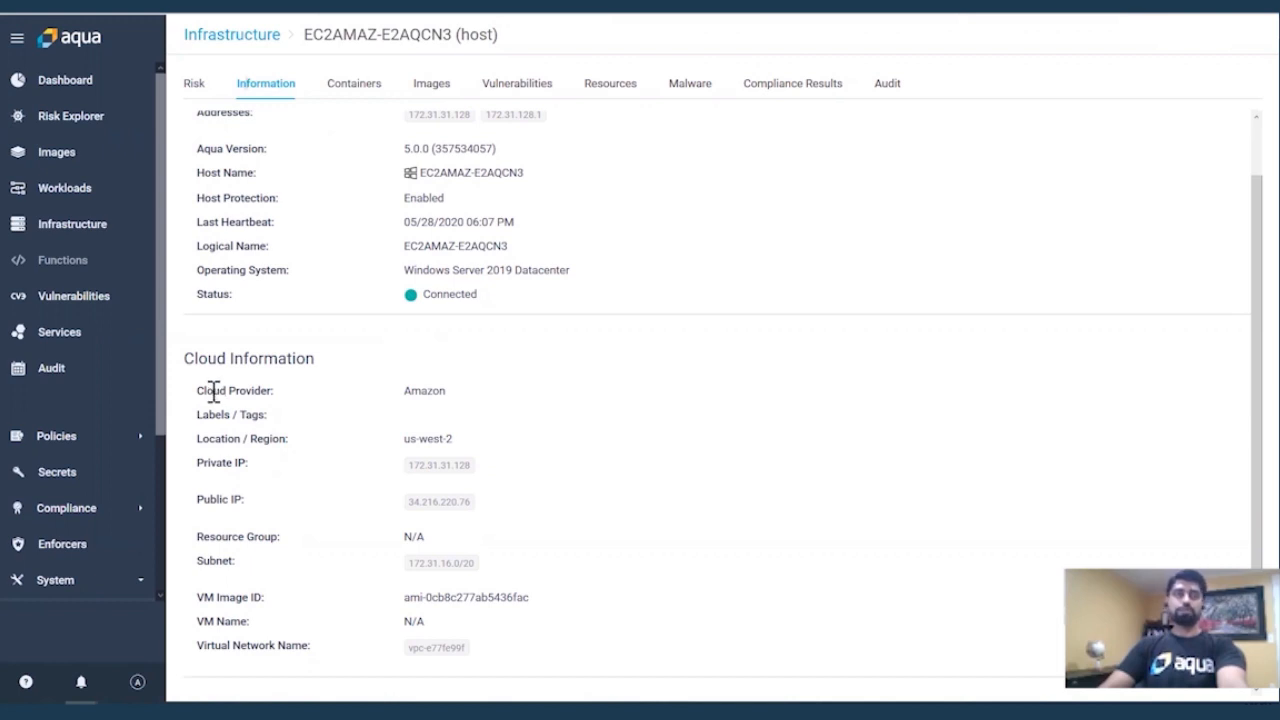
mouse_move(390, 408)
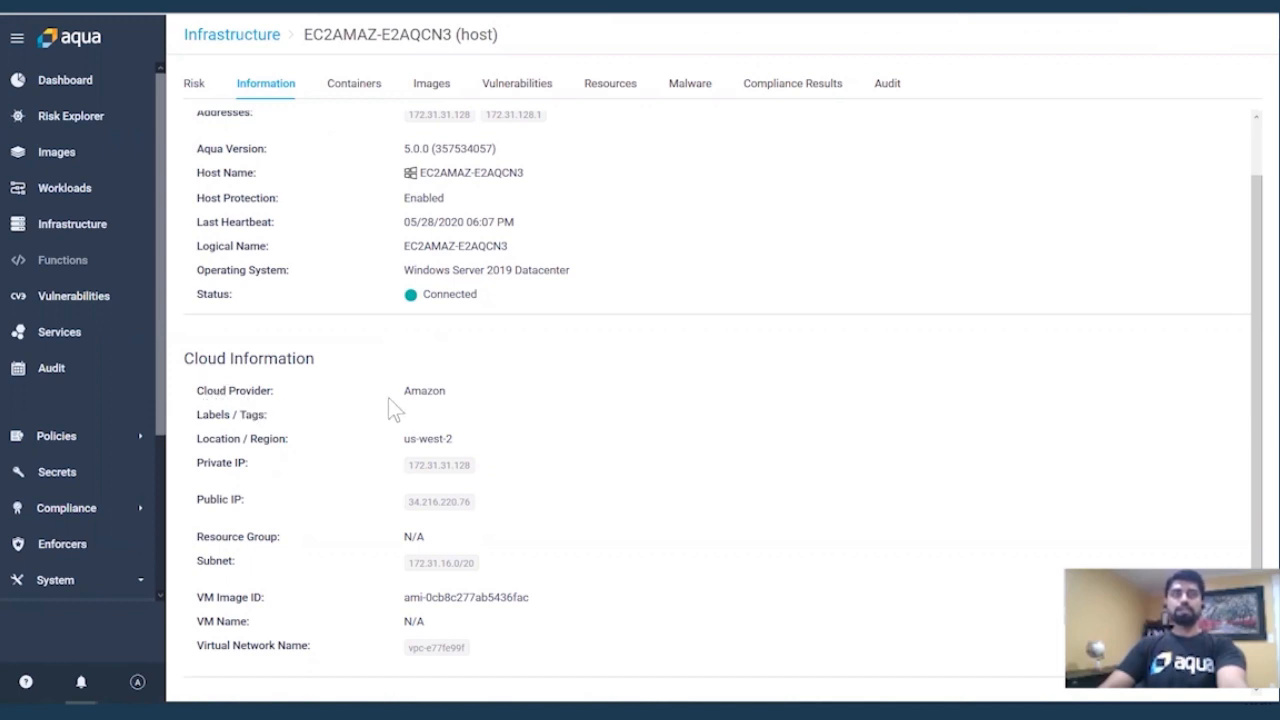
mouse_move(519, 525)
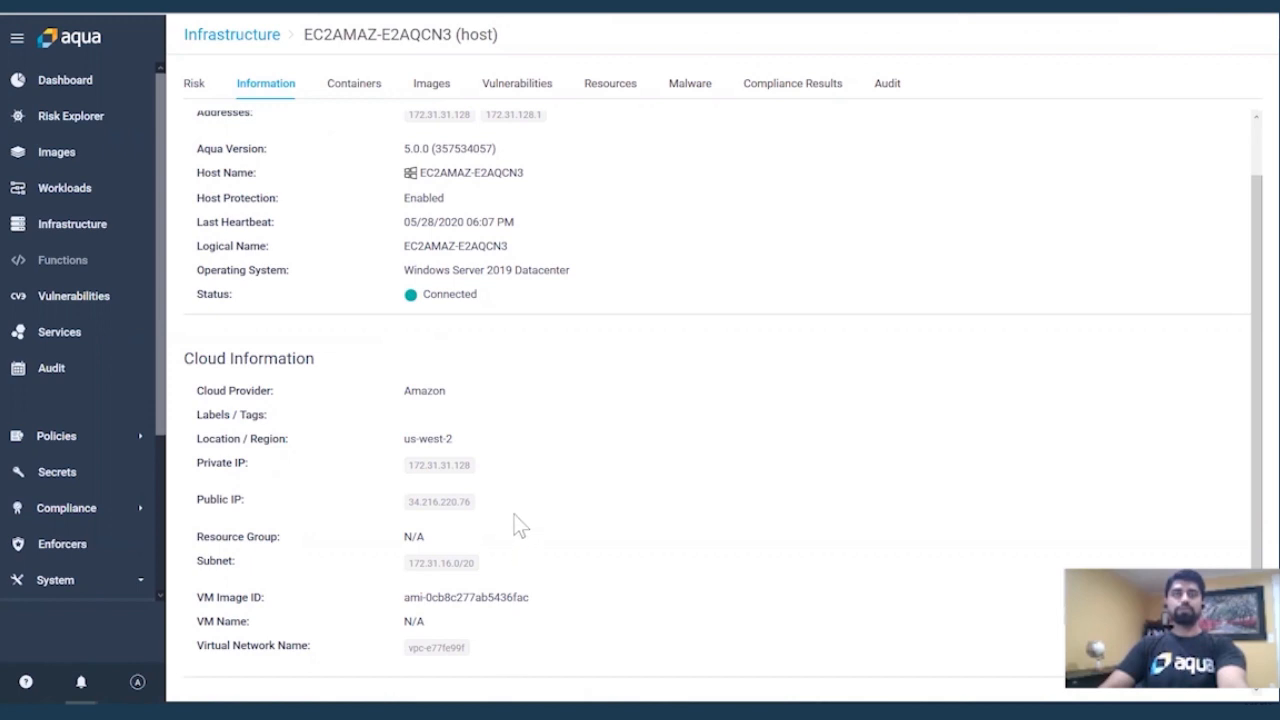
mouse_move(398, 398)
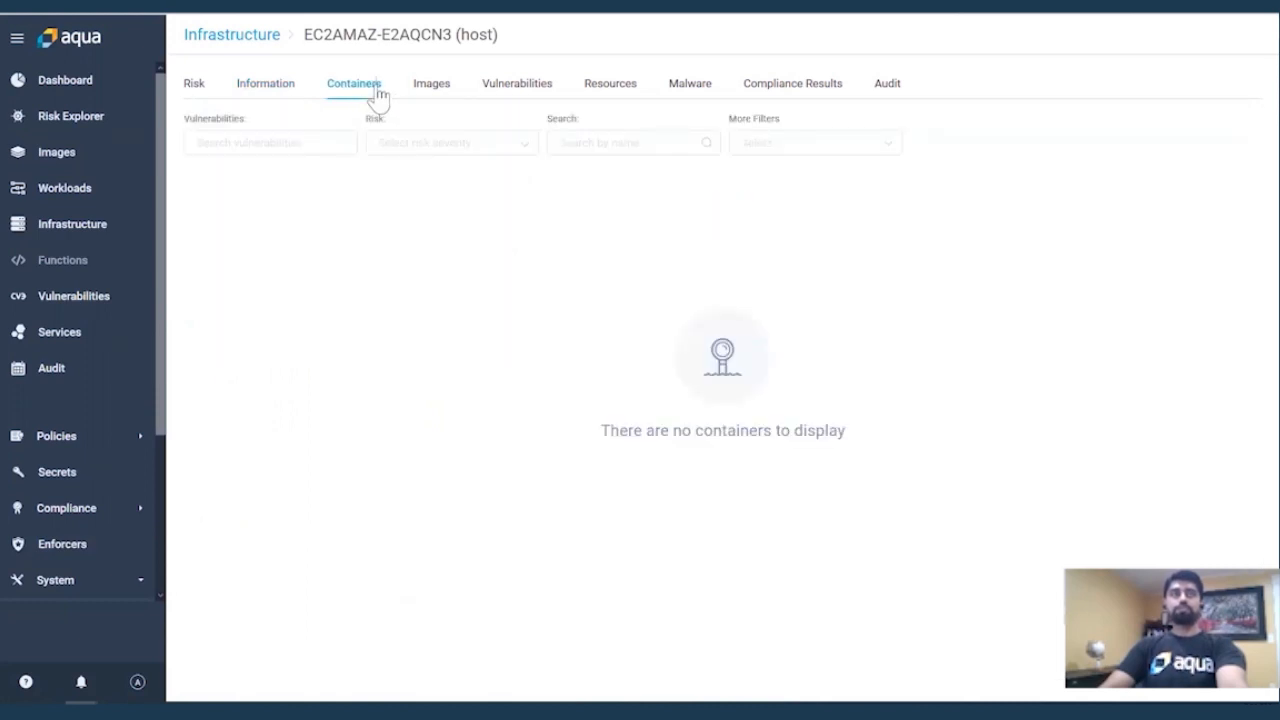
mouse_move(471, 98)
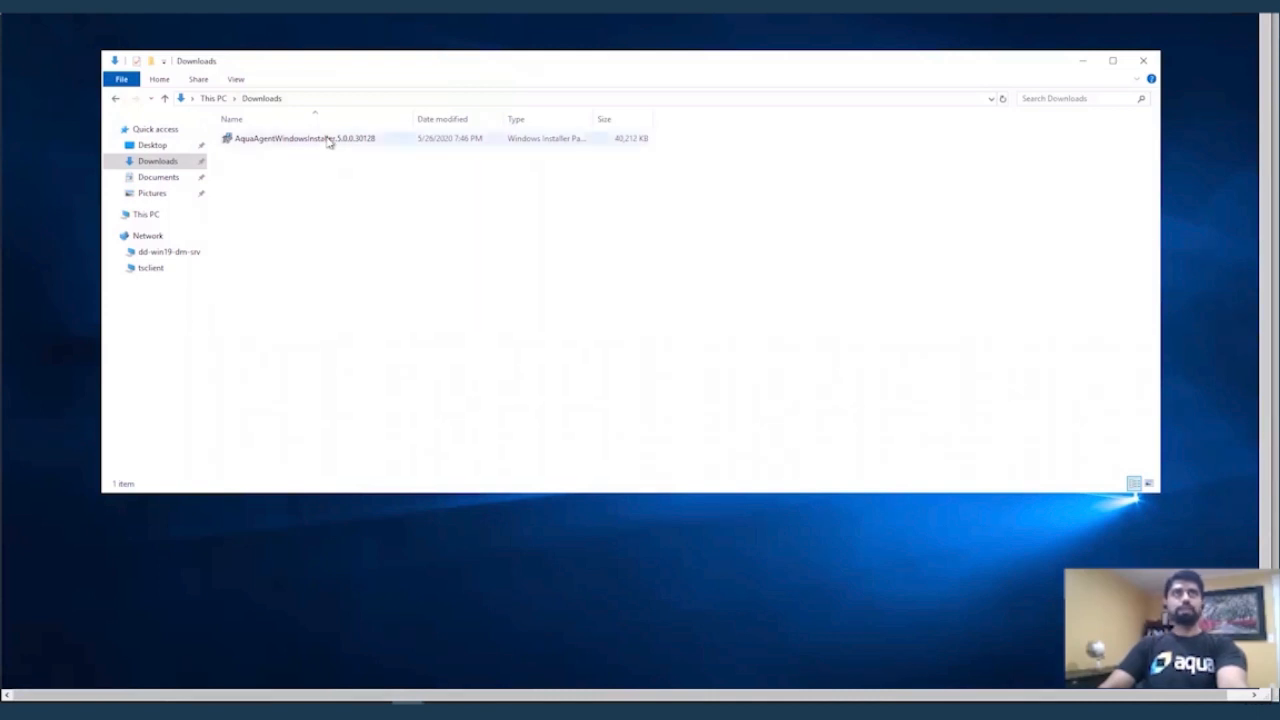
Launch the Windows enforcer installer and enter server address 34.217.211.76:3622.
double_click(305, 138)
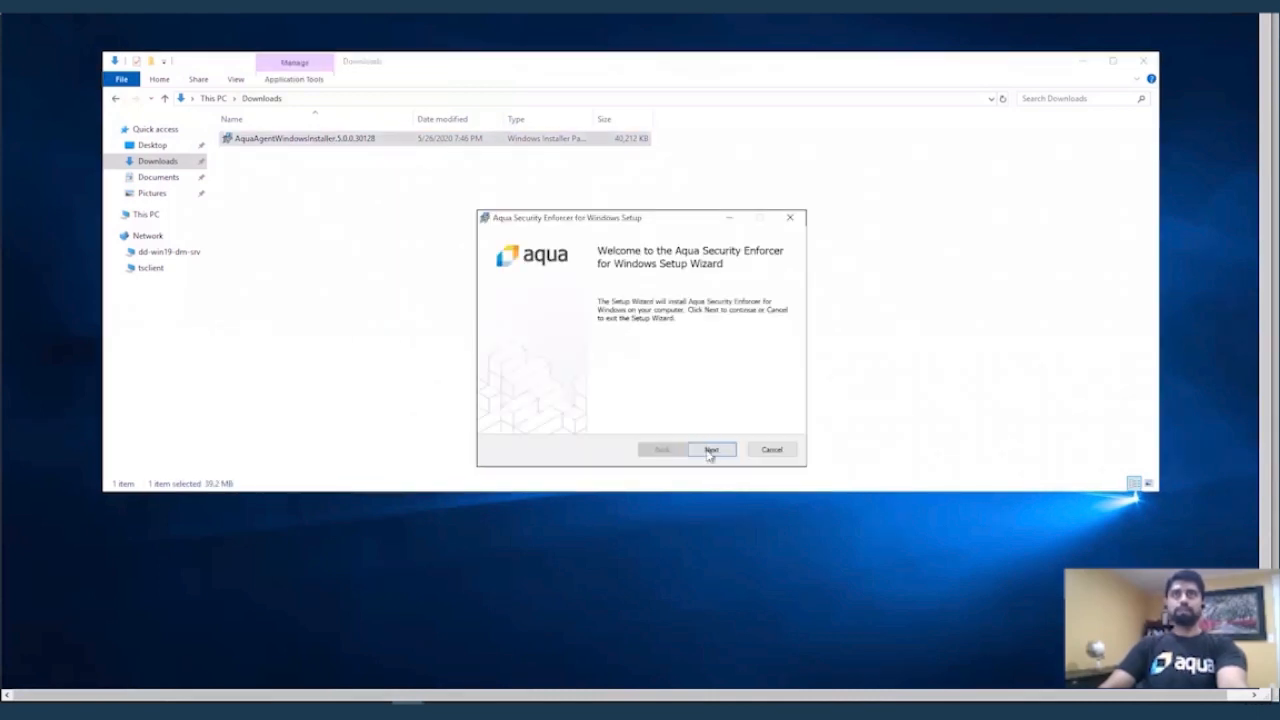
left_click(711, 449)
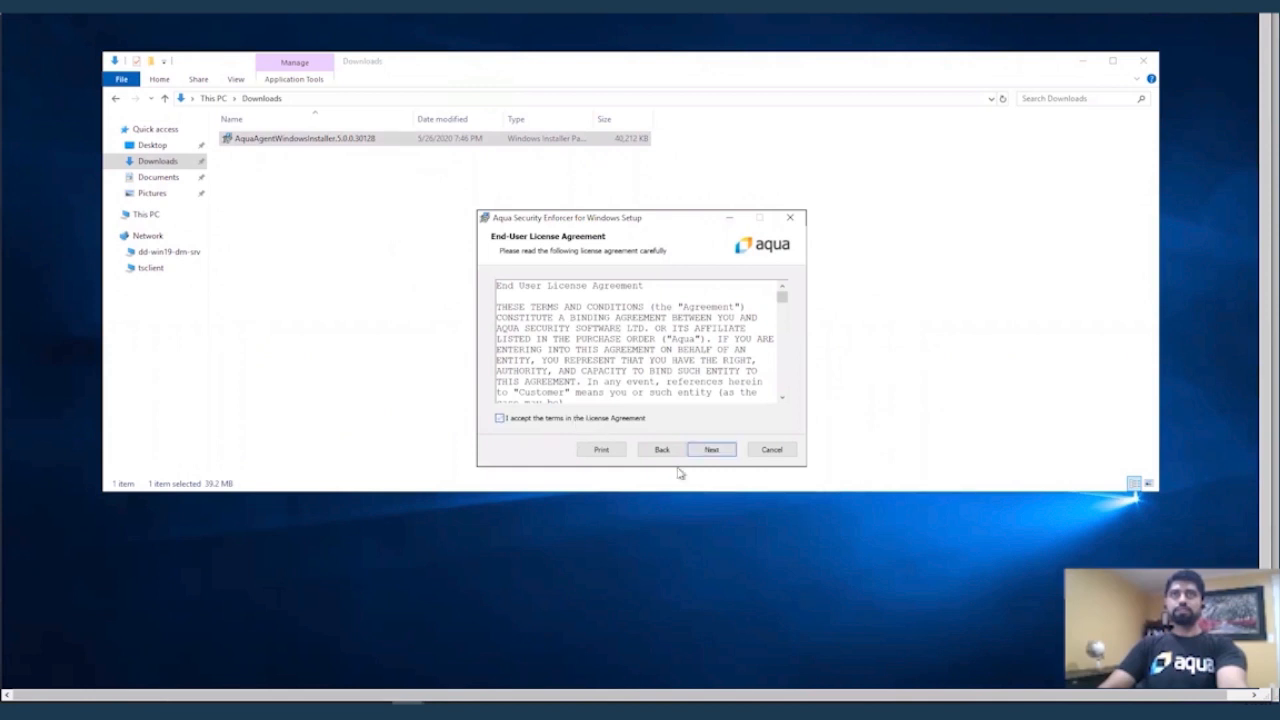
left_click(711, 449)
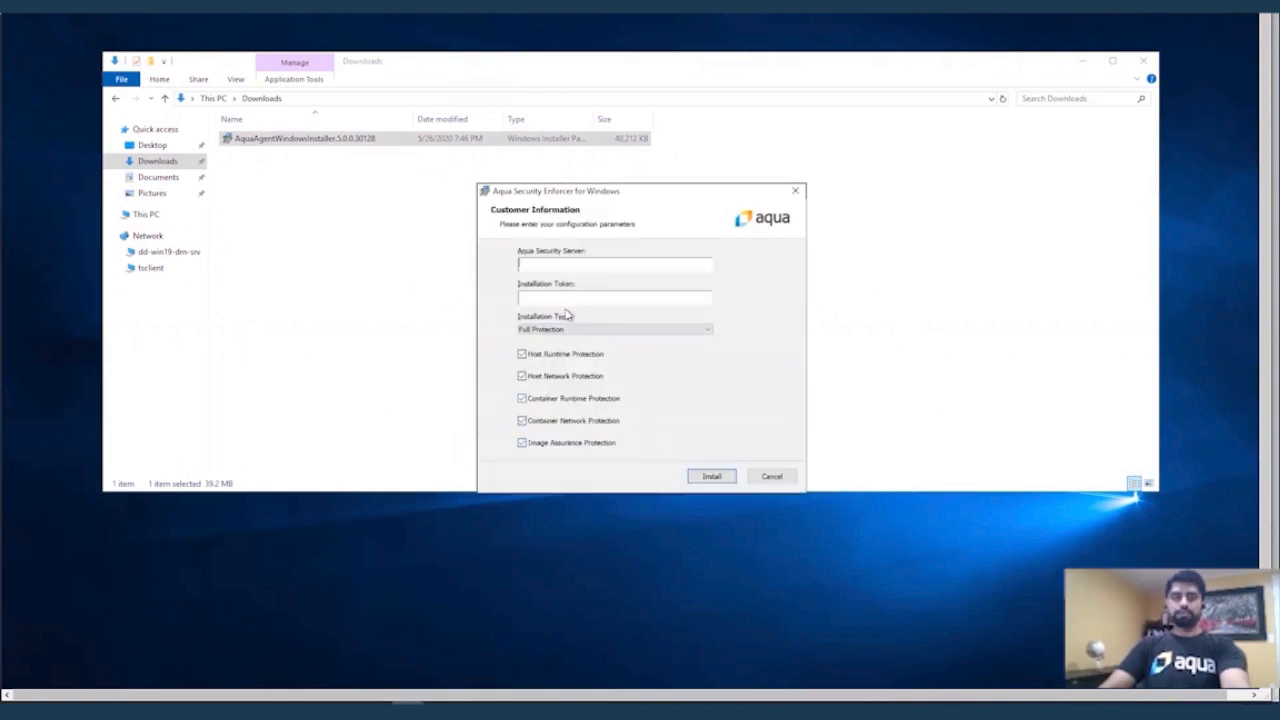
type("34.217.211.76:3622")
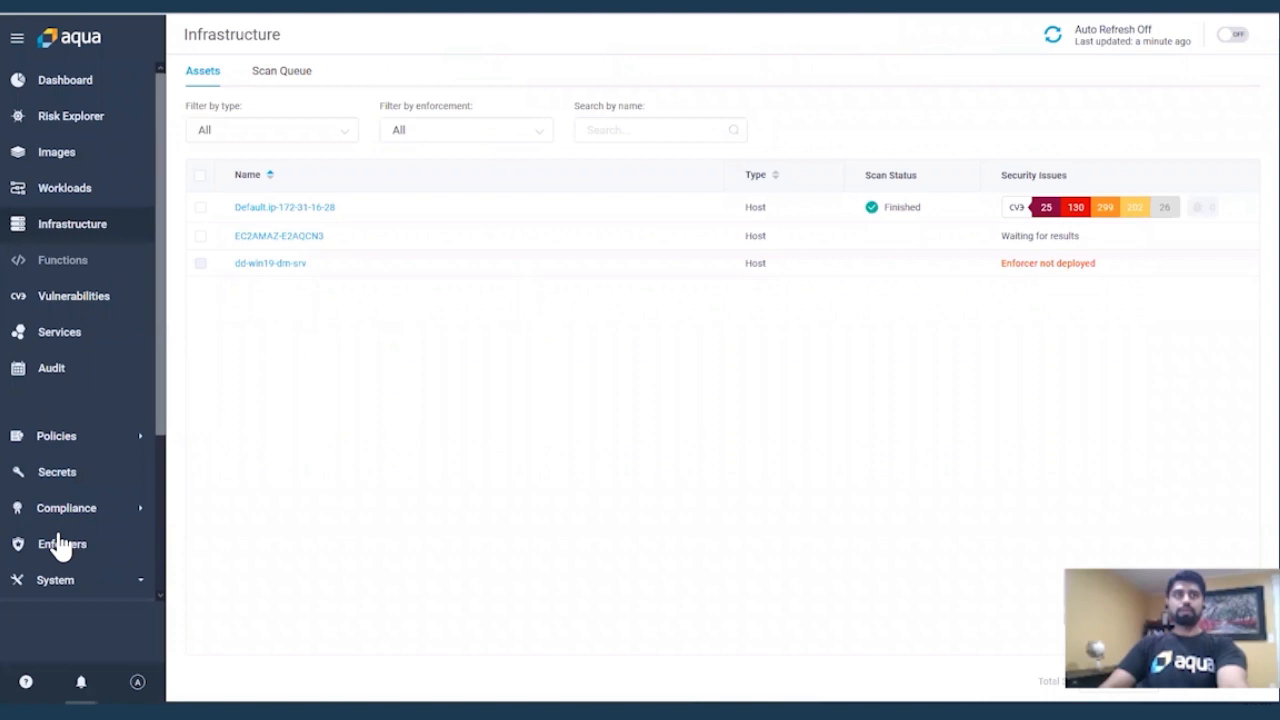
Expand the default VM enforcer group on the Enforcers page and open its row menu.
left_click(61, 543)
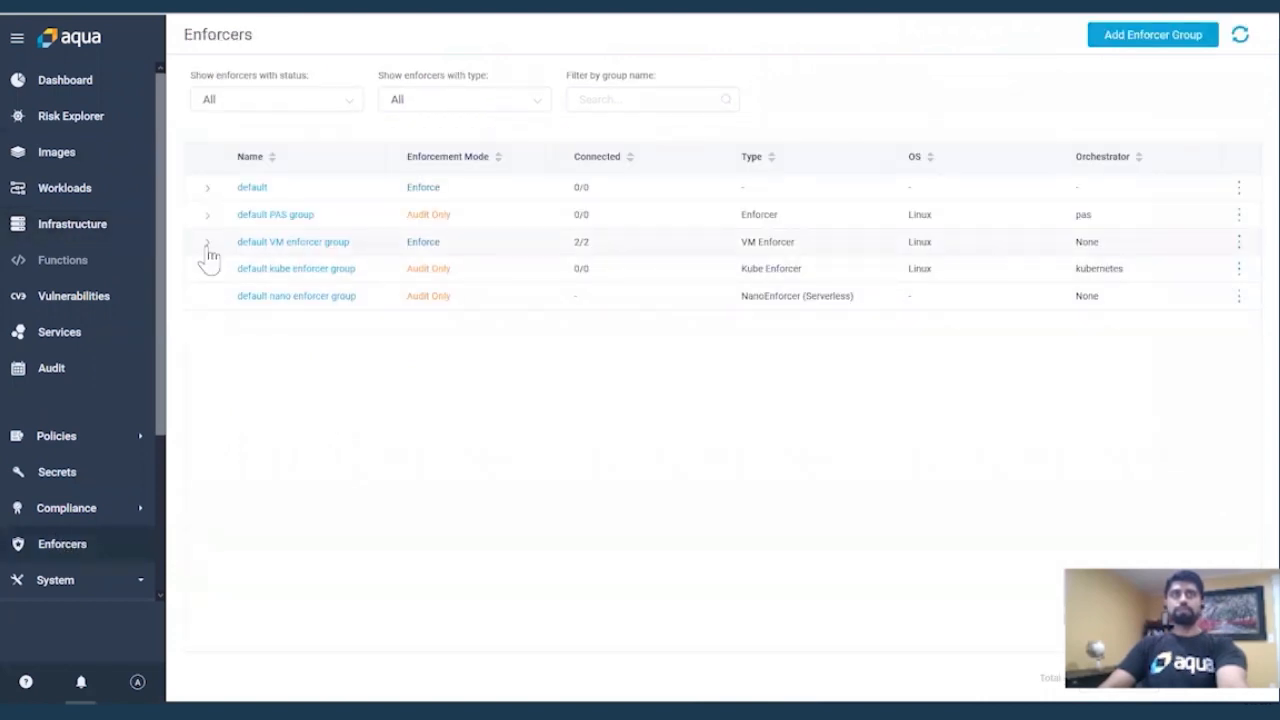
left_click(207, 241)
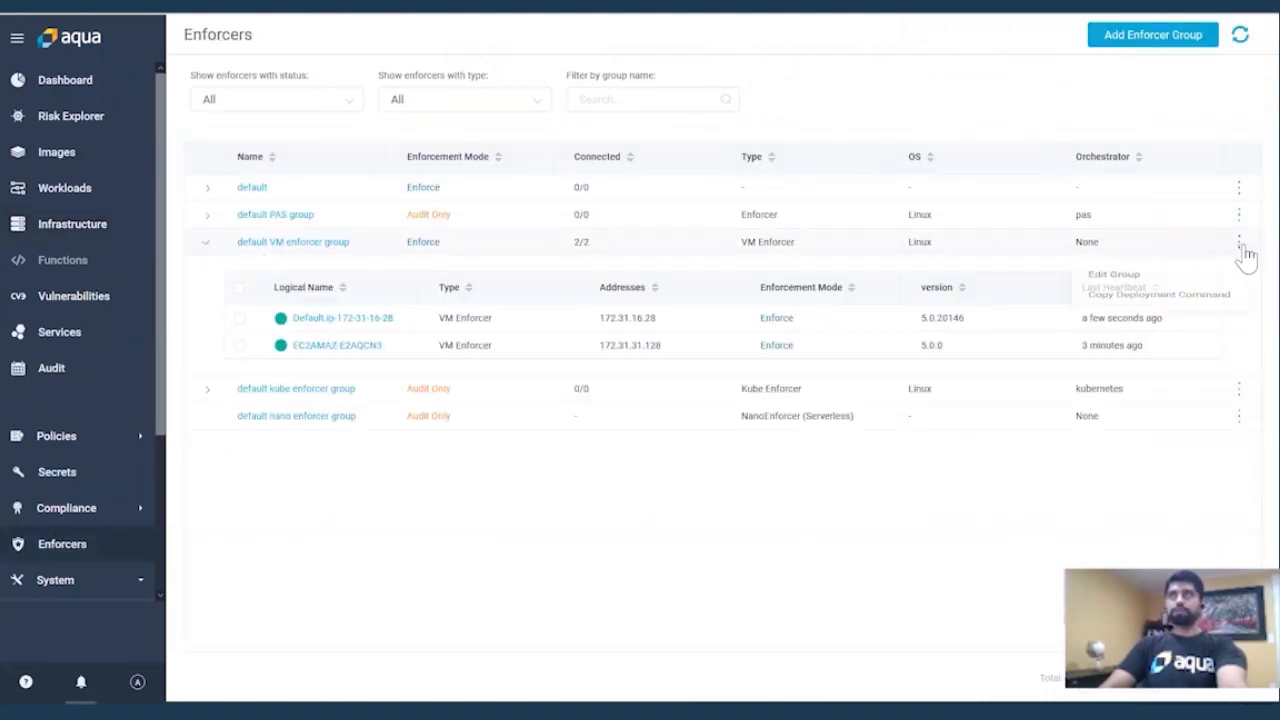
left_click(1113, 274)
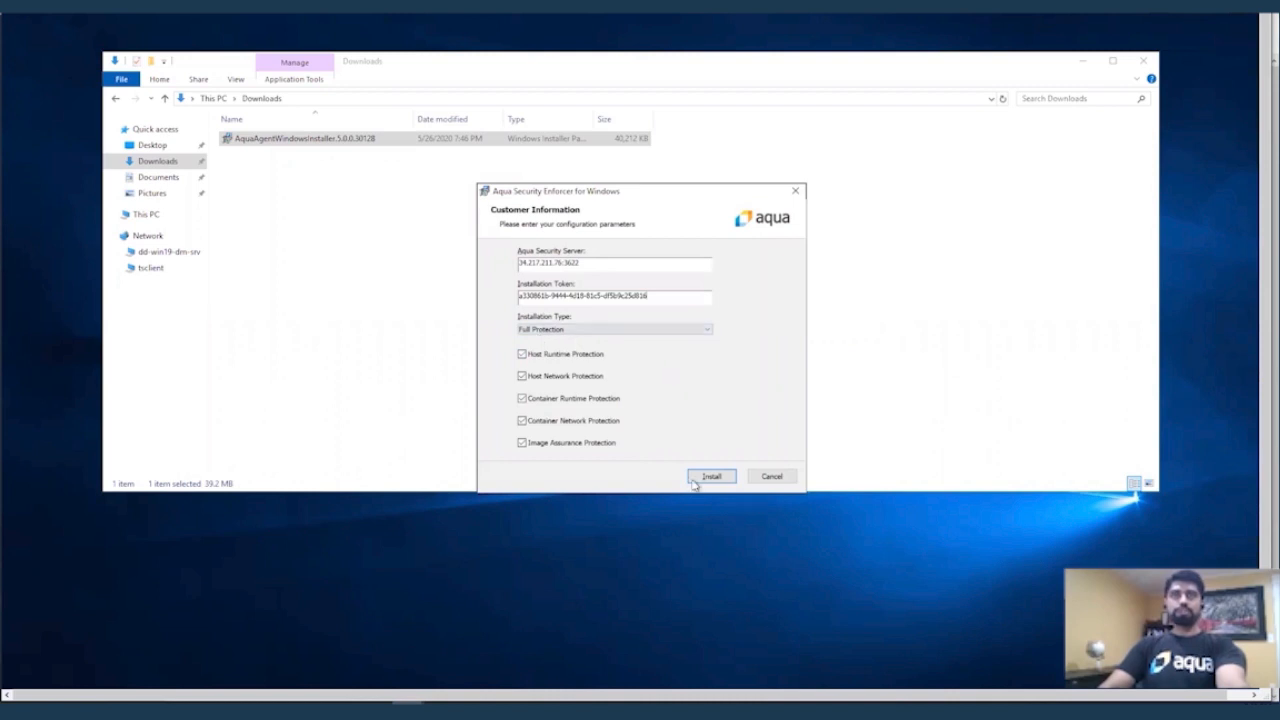
Run the Windows enforcer installation to completion and close the wizard.
left_click(711, 475)
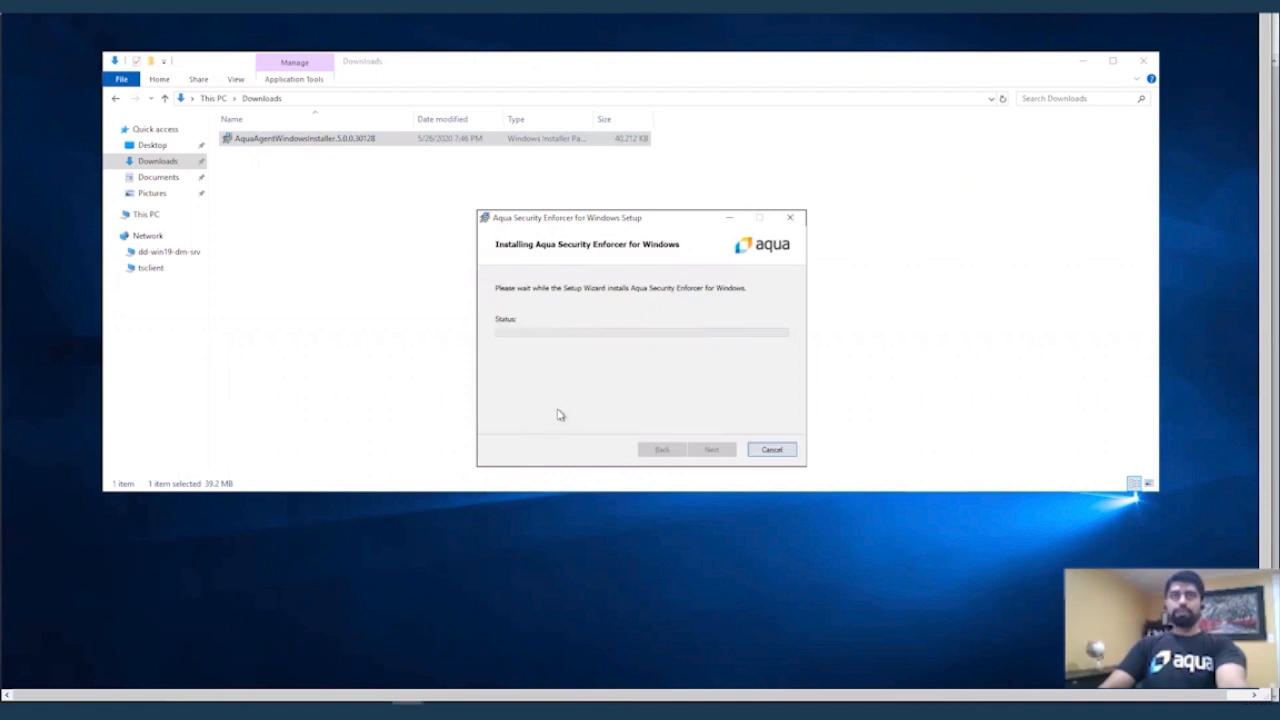
left_click(771, 449)
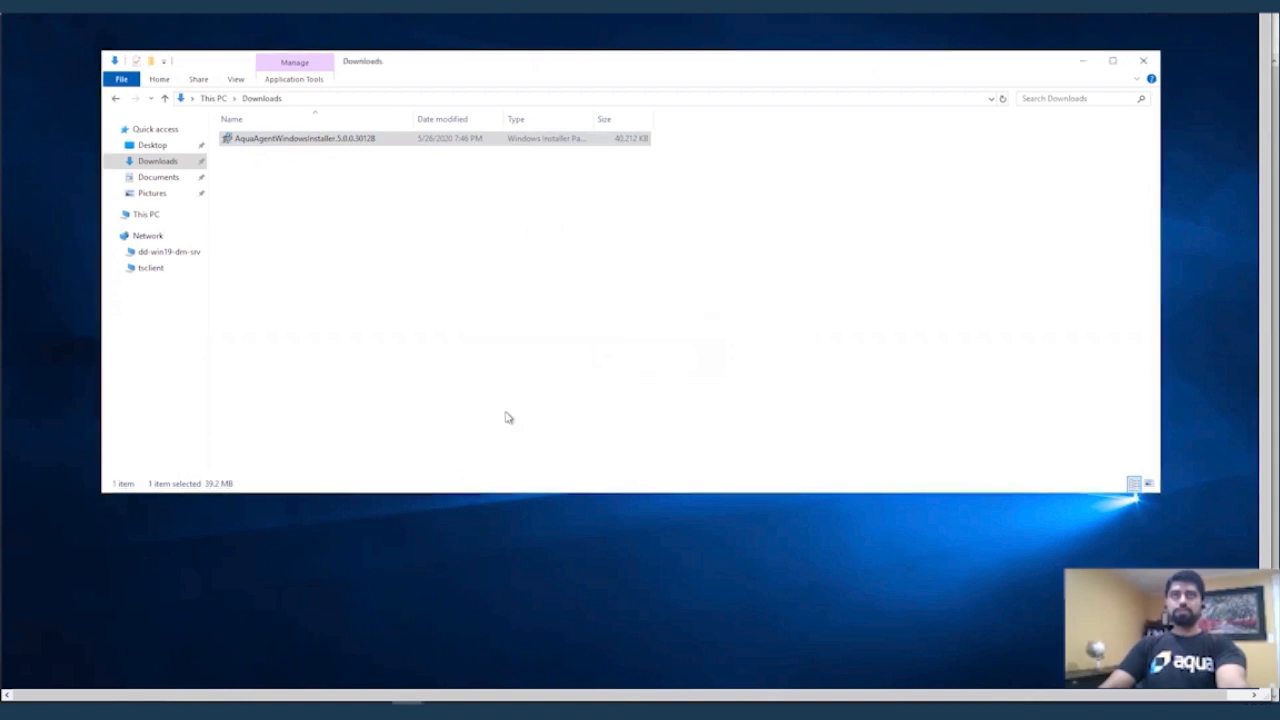
left_click(148, 235)
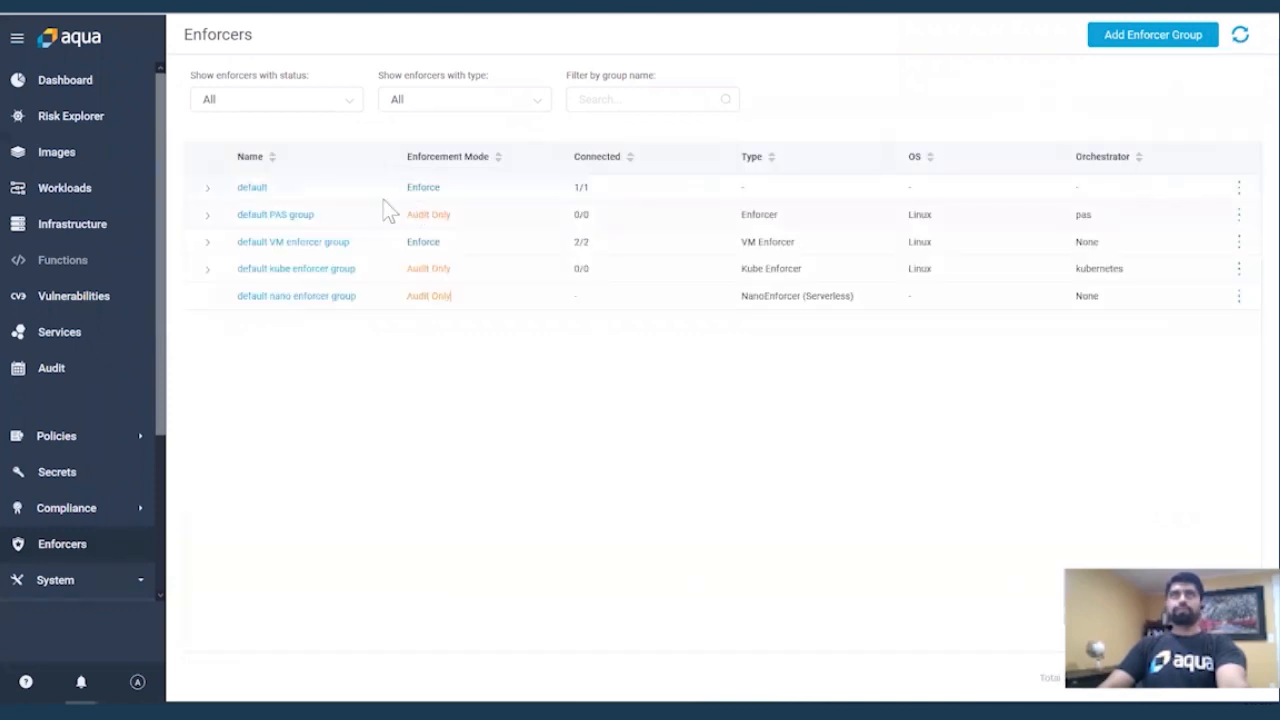
Expand the default enforcer group to see dd-win19-dm-srv connected.
left_click(207, 187)
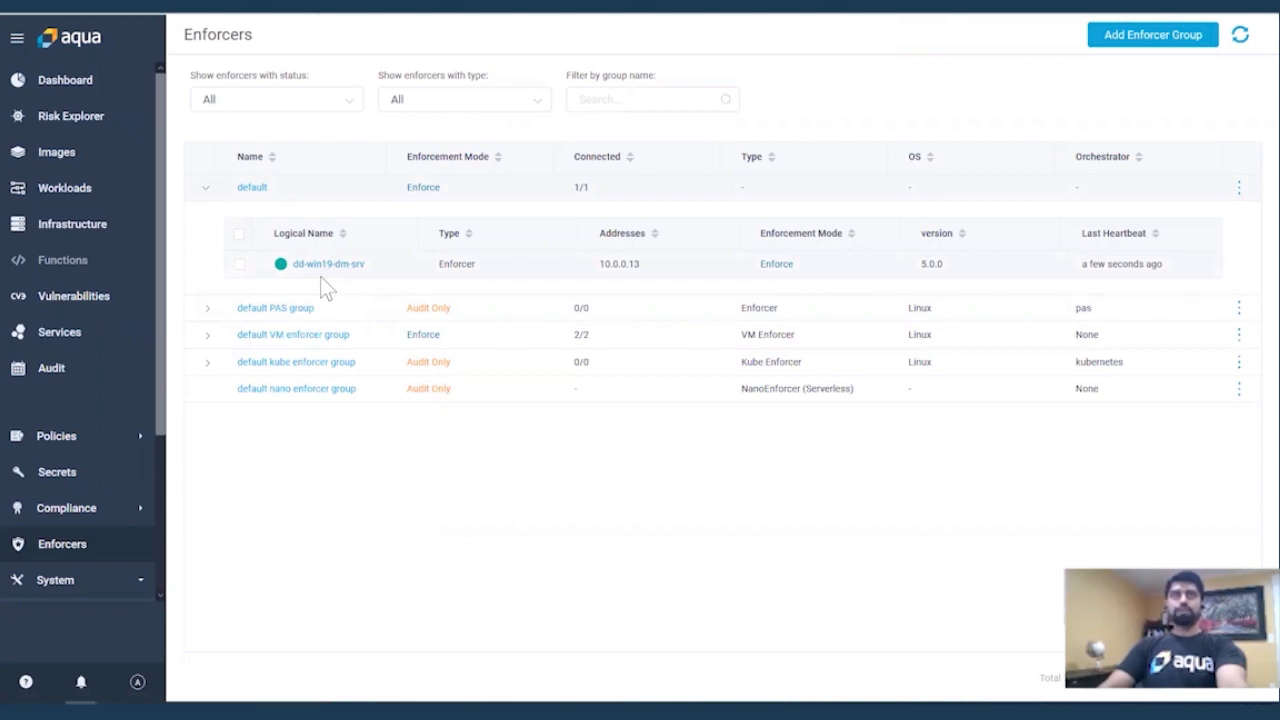
mouse_move(337, 283)
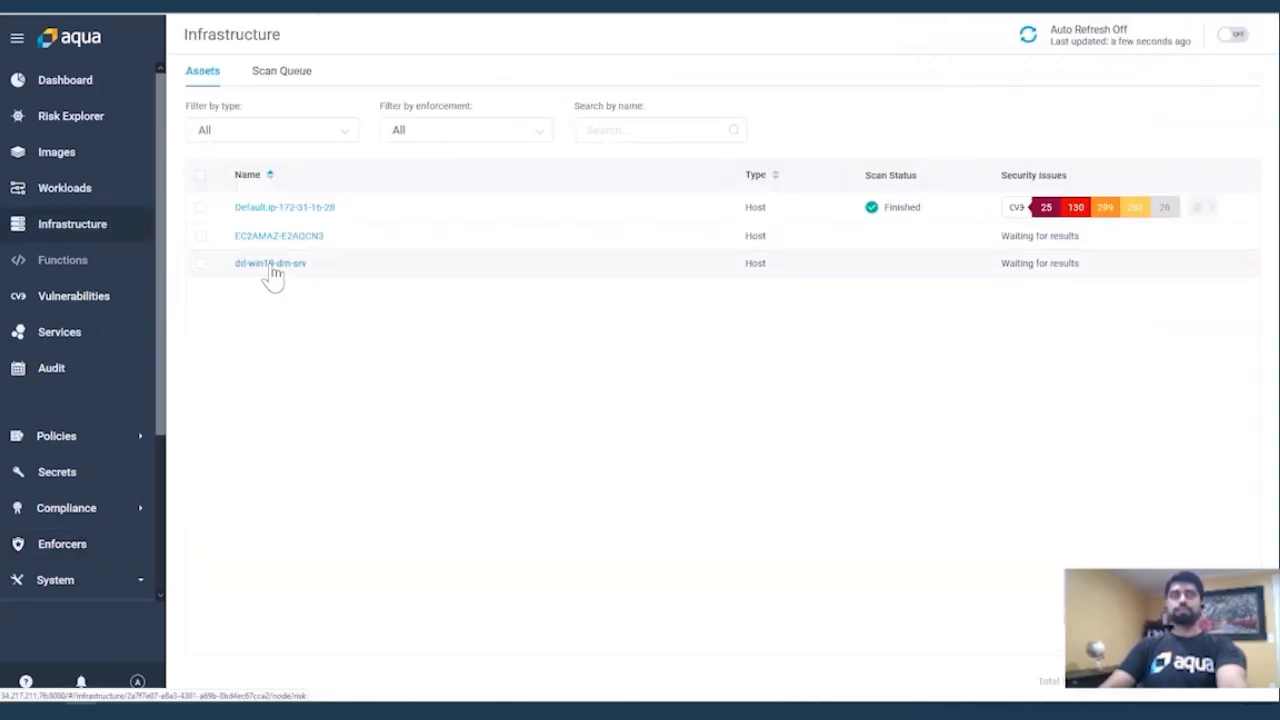
View dd-win19-dm-srv details, then open the Default.ip-172-31-16-28 host's details.
left_click(270, 263)
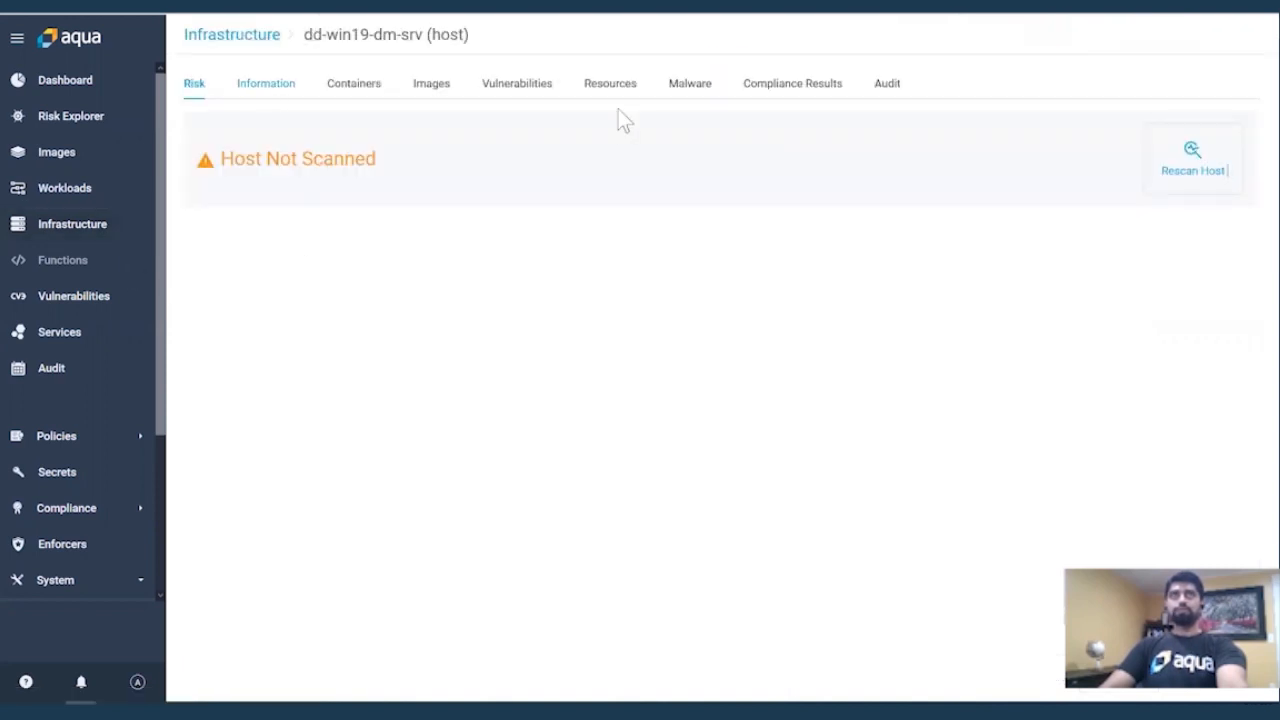
left_click(232, 34)
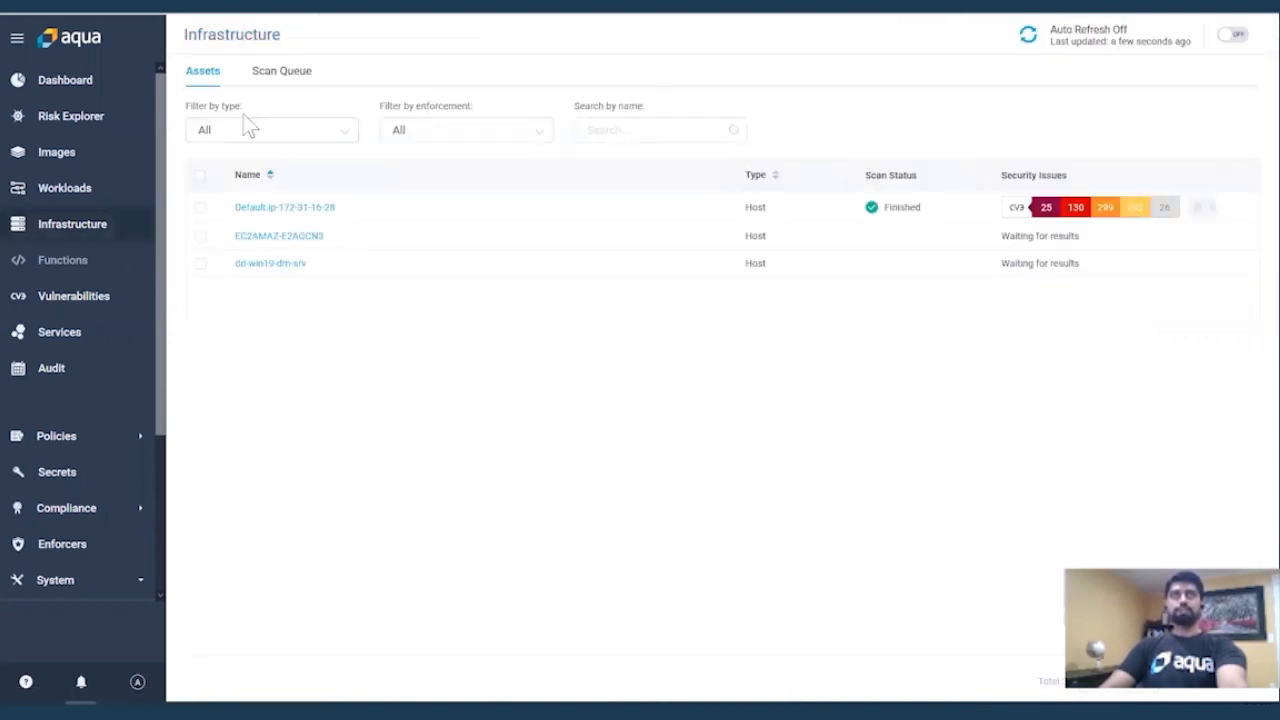
left_click(284, 207)
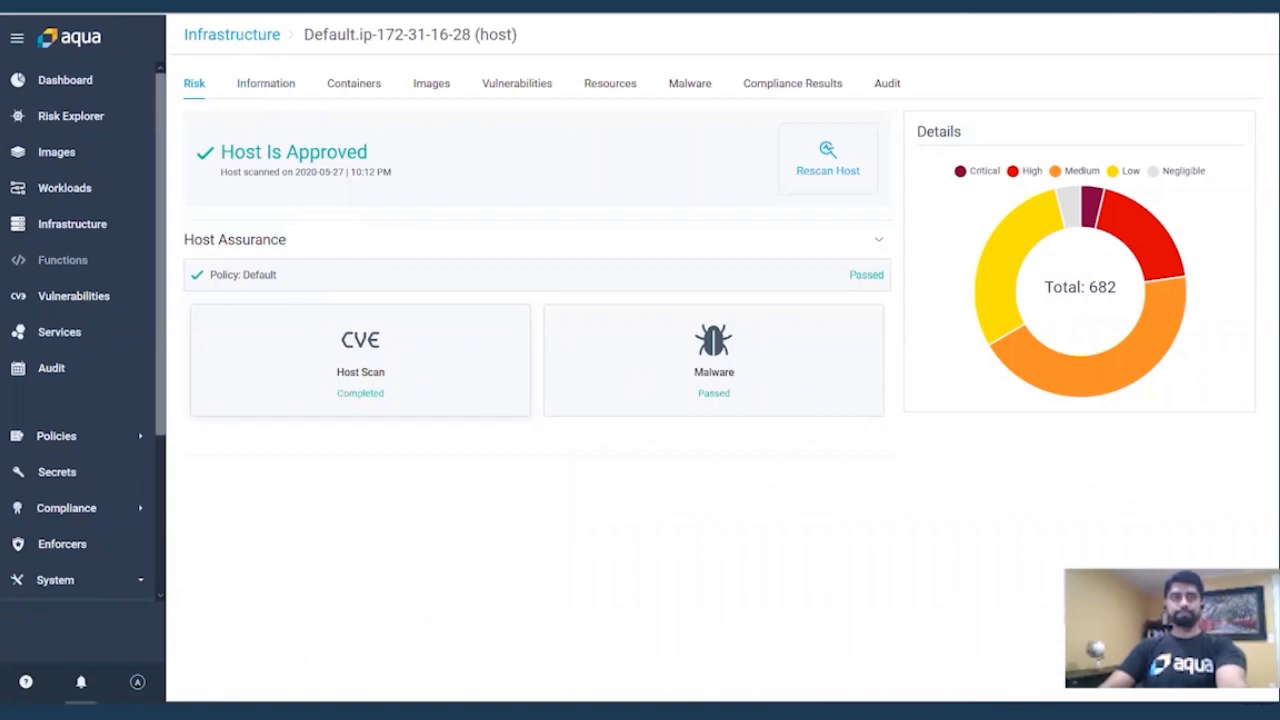
Select the default VM group's Windows deployment command, then return to Infrastructure.
left_click(61, 544)
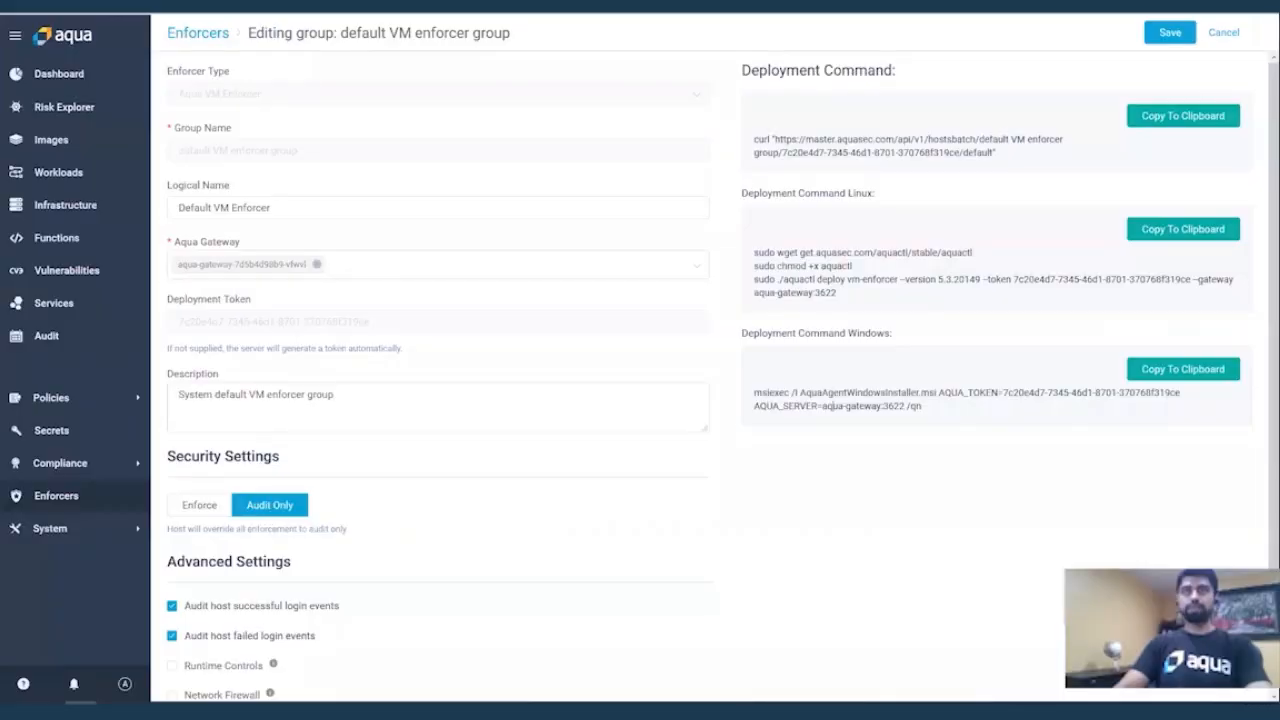
mouse_move(912, 496)
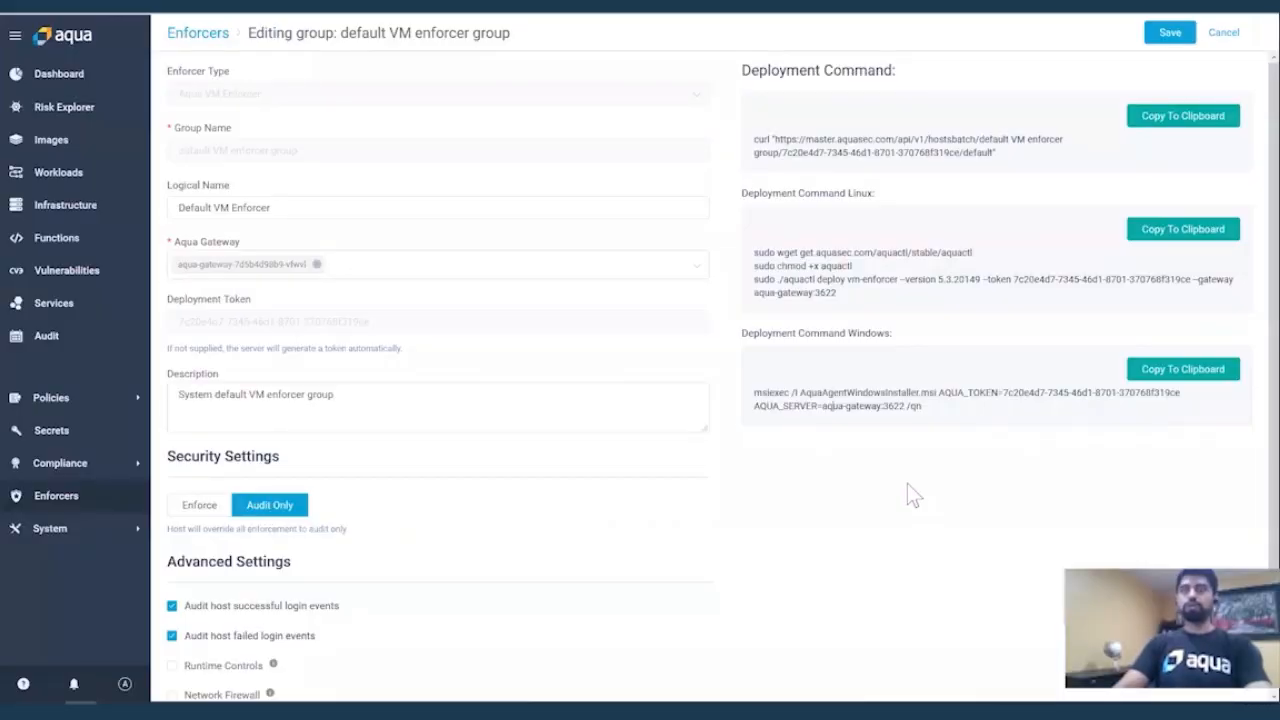
mouse_move(800, 430)
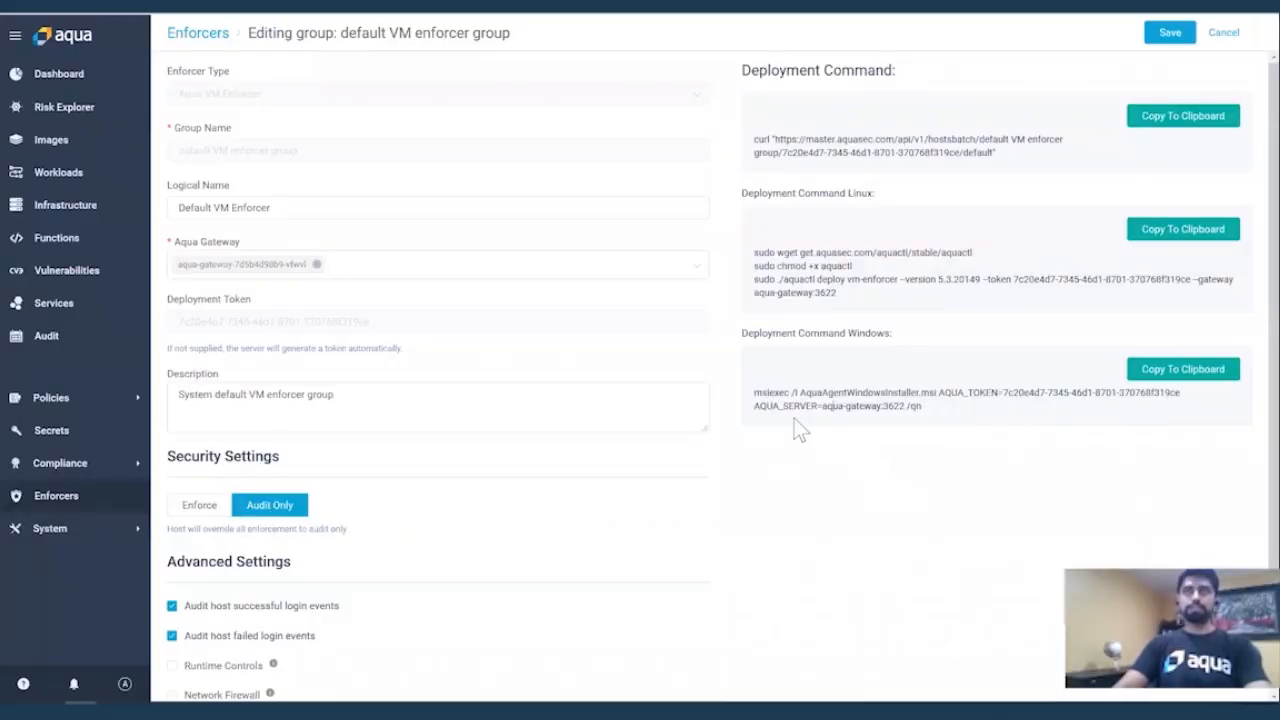
double_click(960, 400)
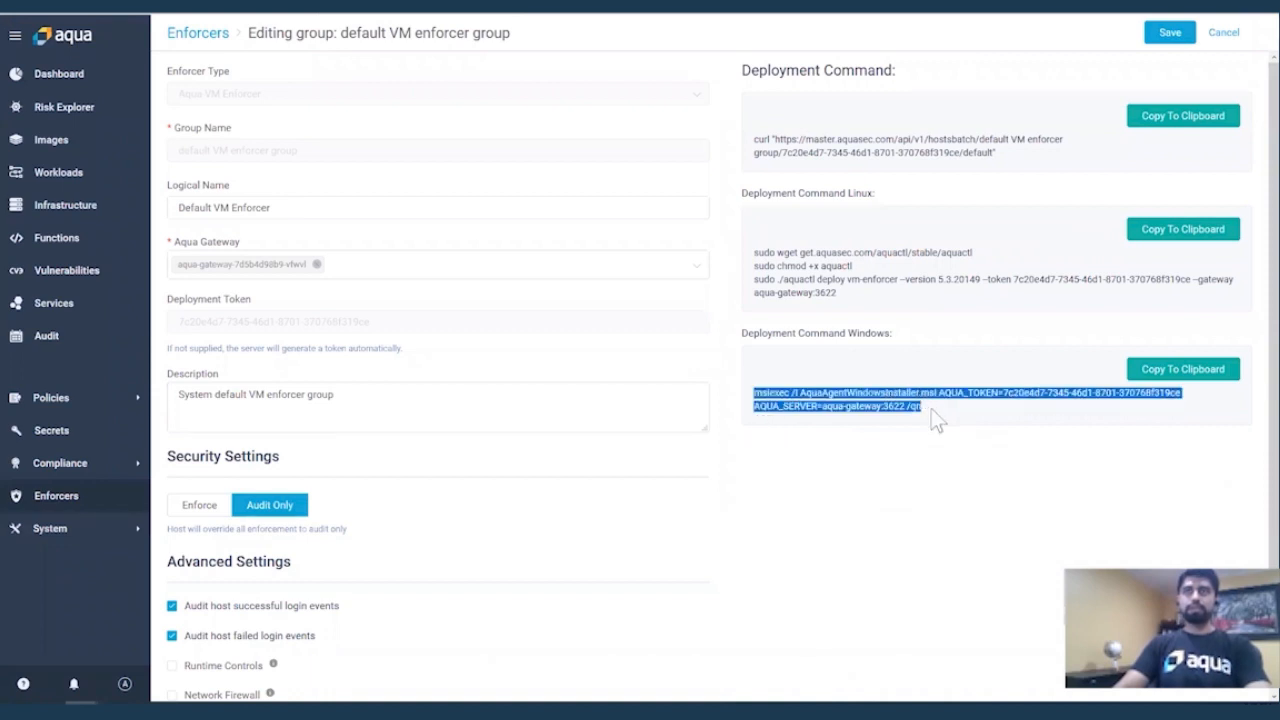
mouse_move(920, 410)
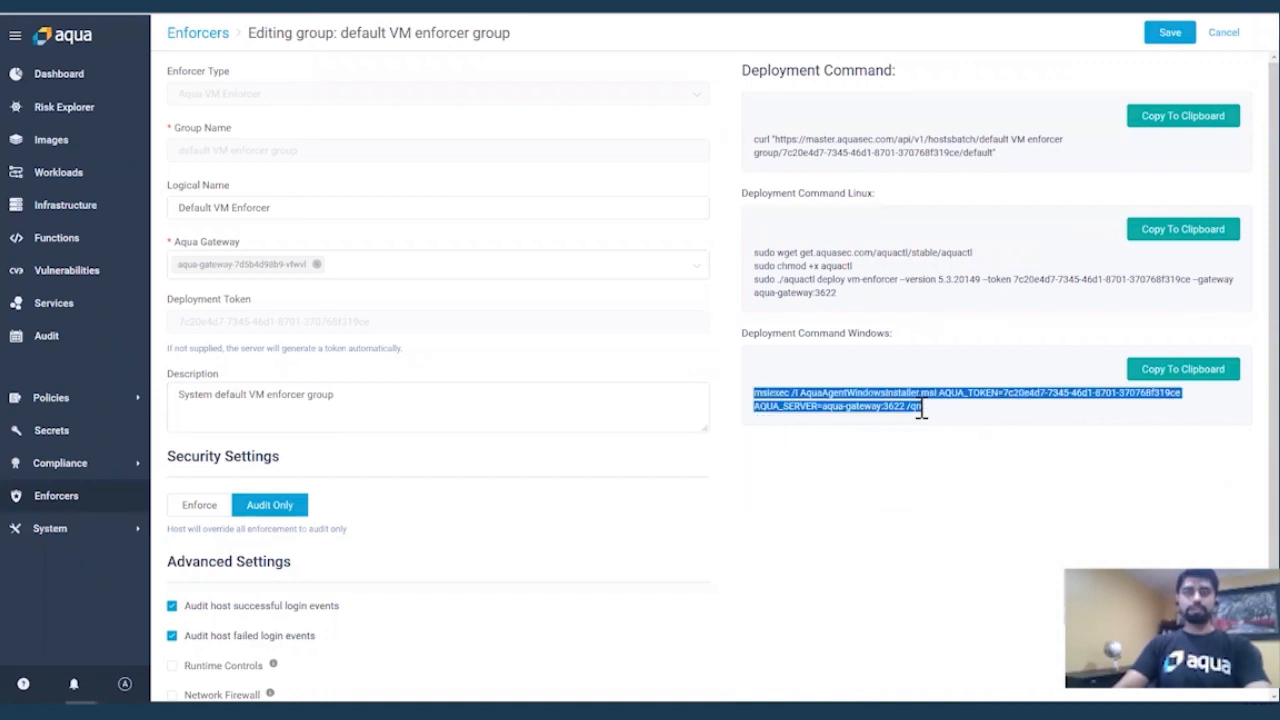
mouse_move(851, 410)
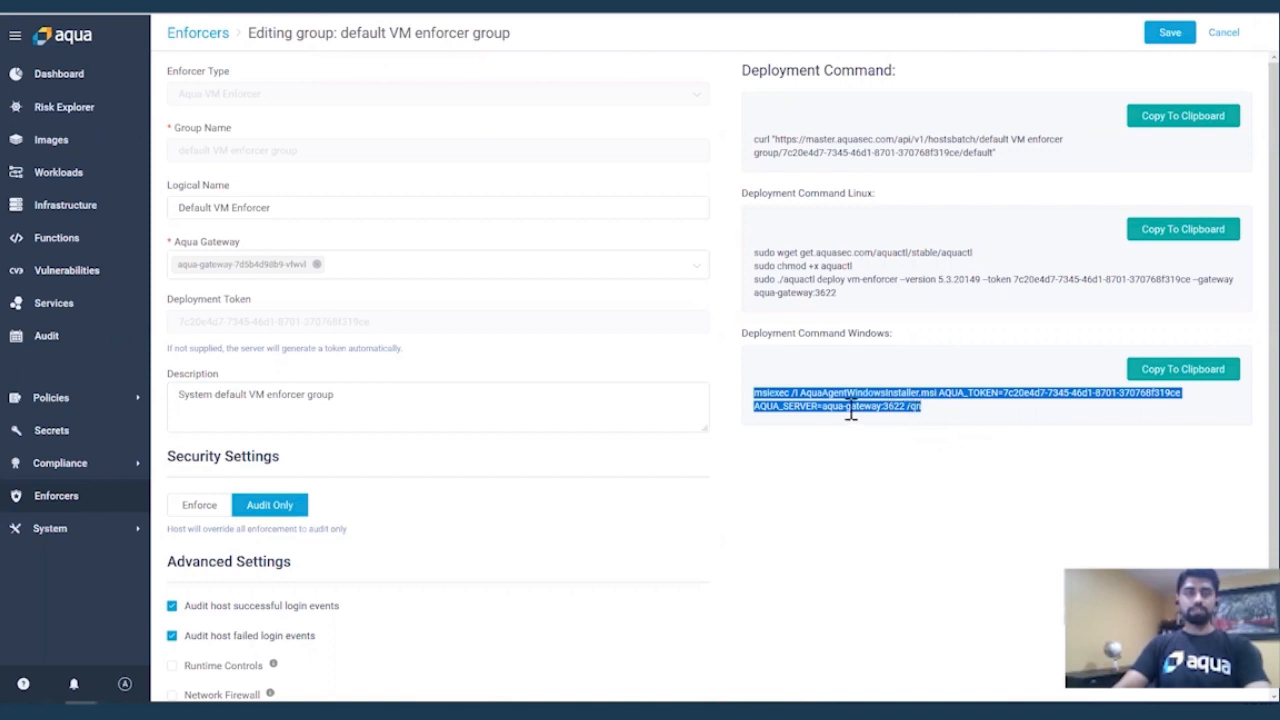
mouse_move(375, 372)
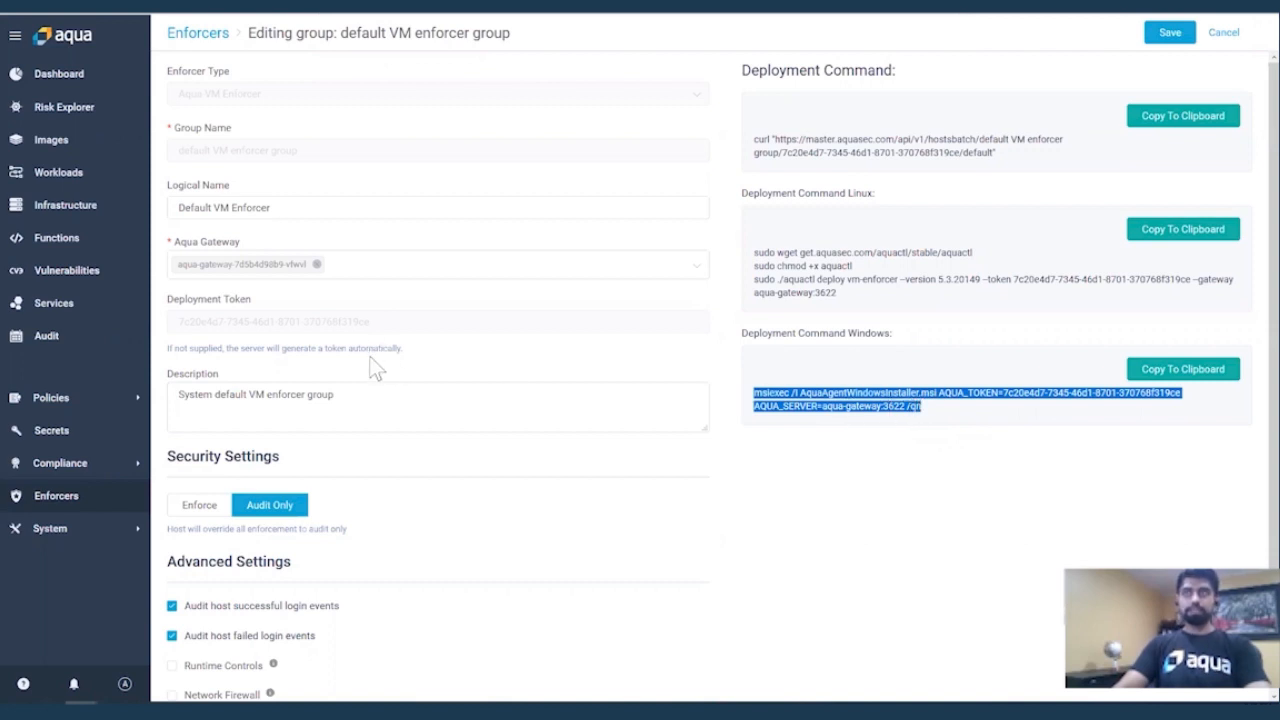
mouse_move(475, 385)
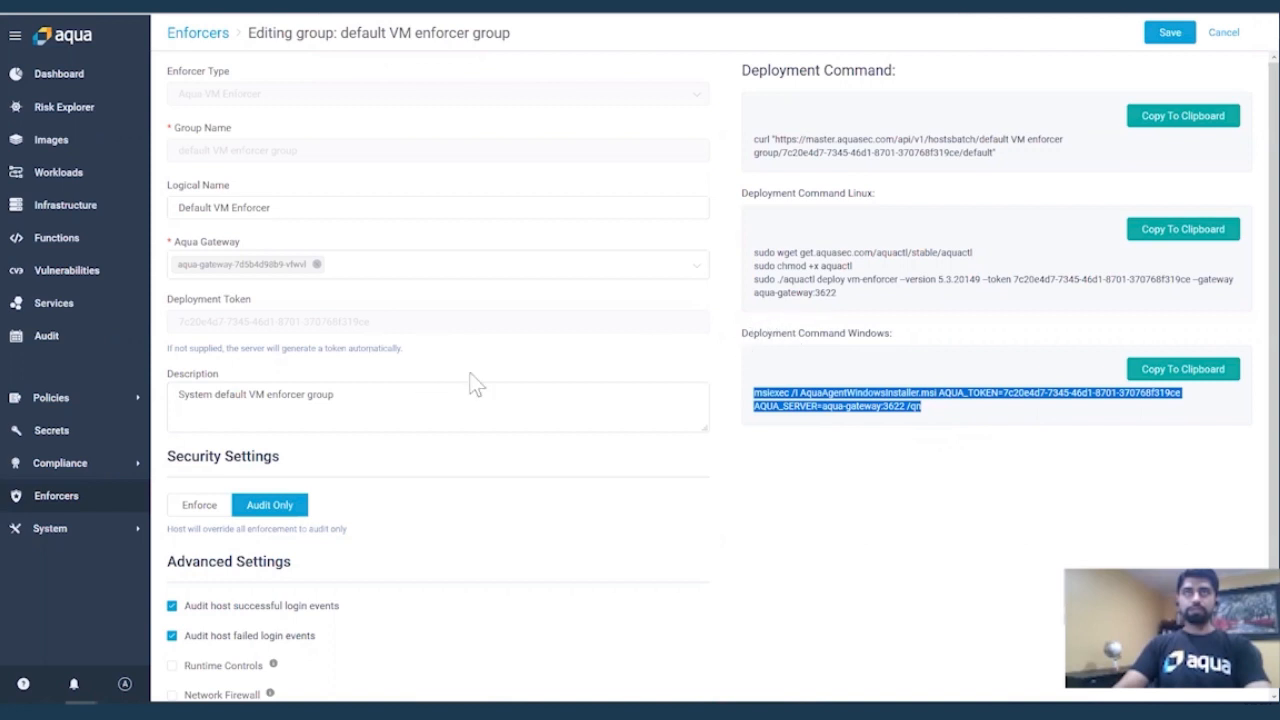
mouse_move(947, 443)
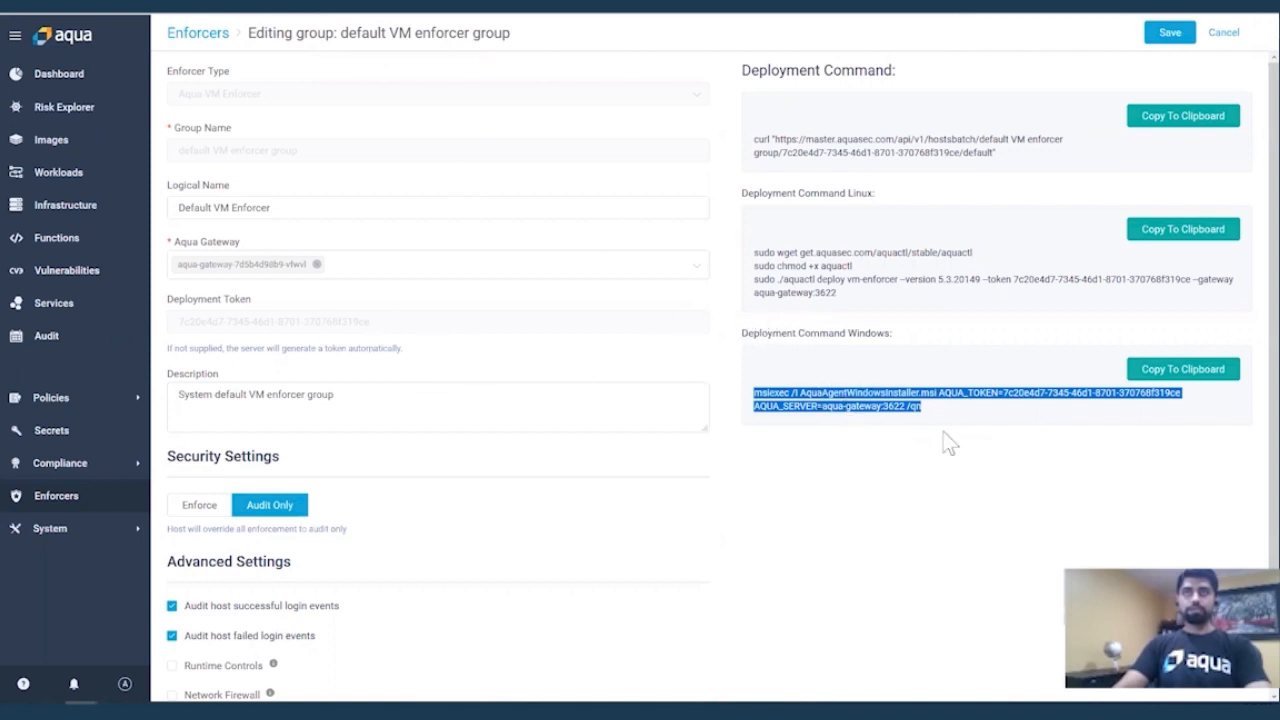
mouse_move(889, 410)
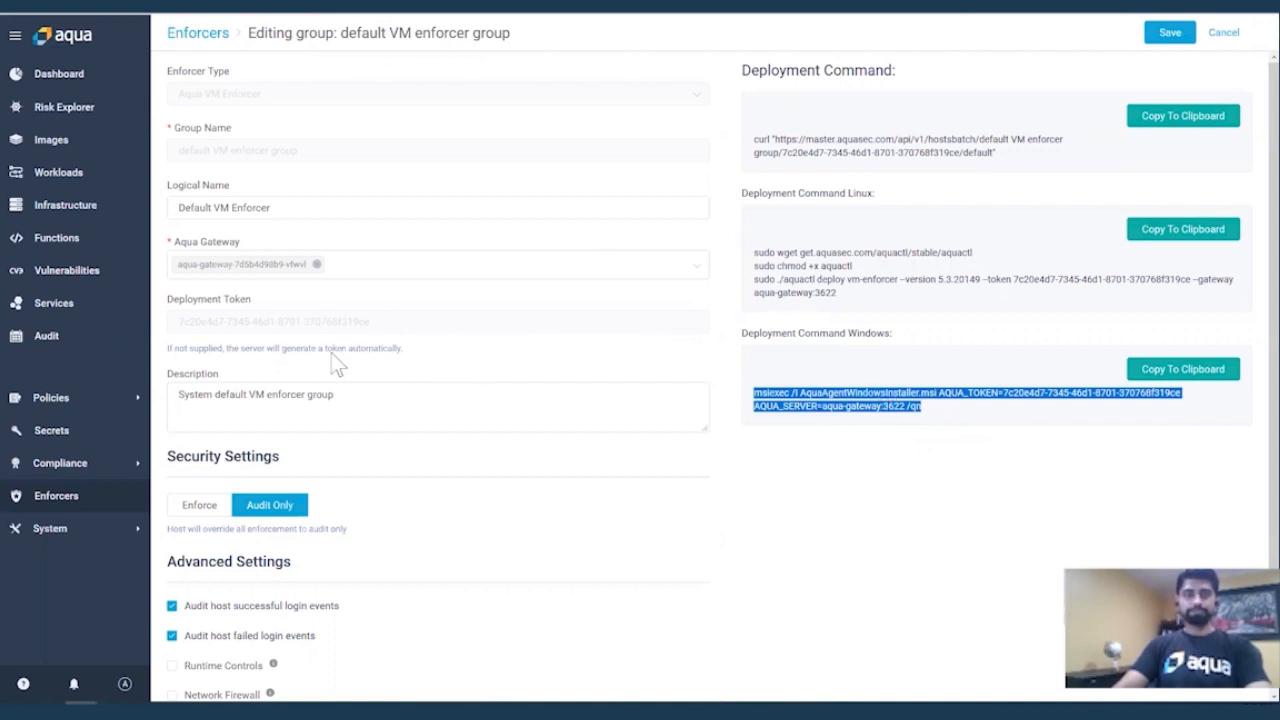
left_click(64, 204)
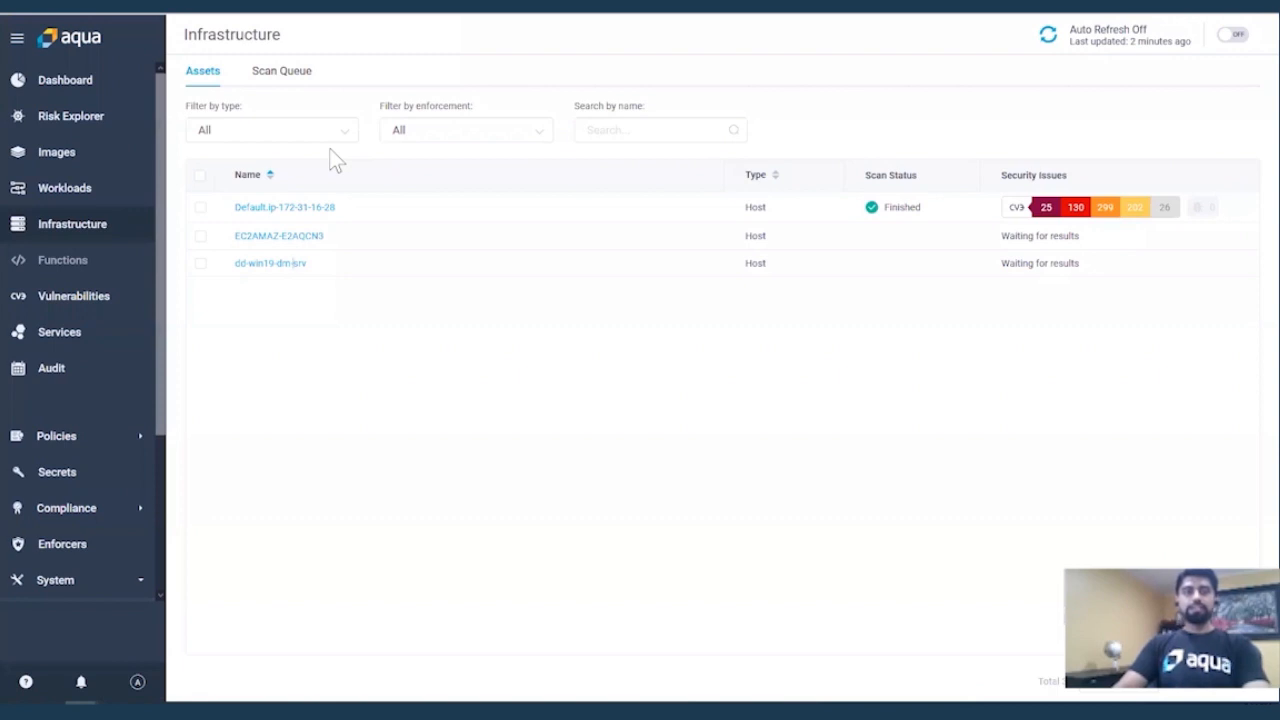